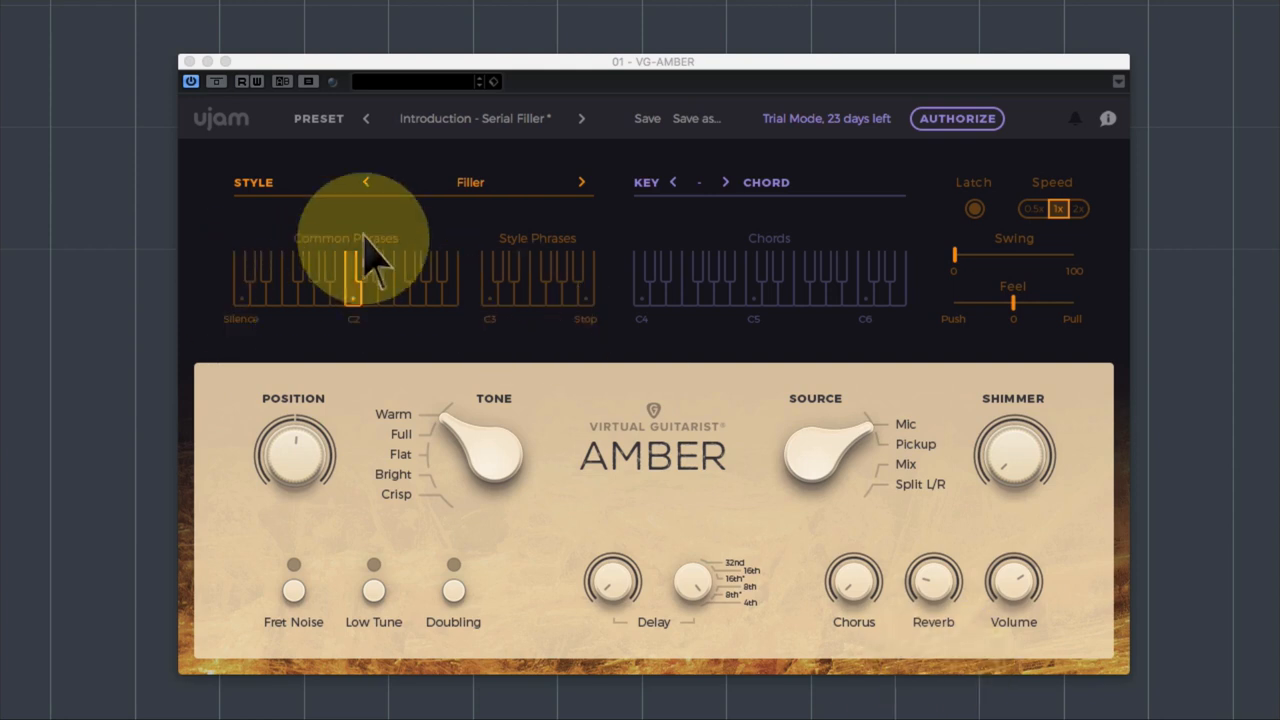
mouse_move(645, 375)
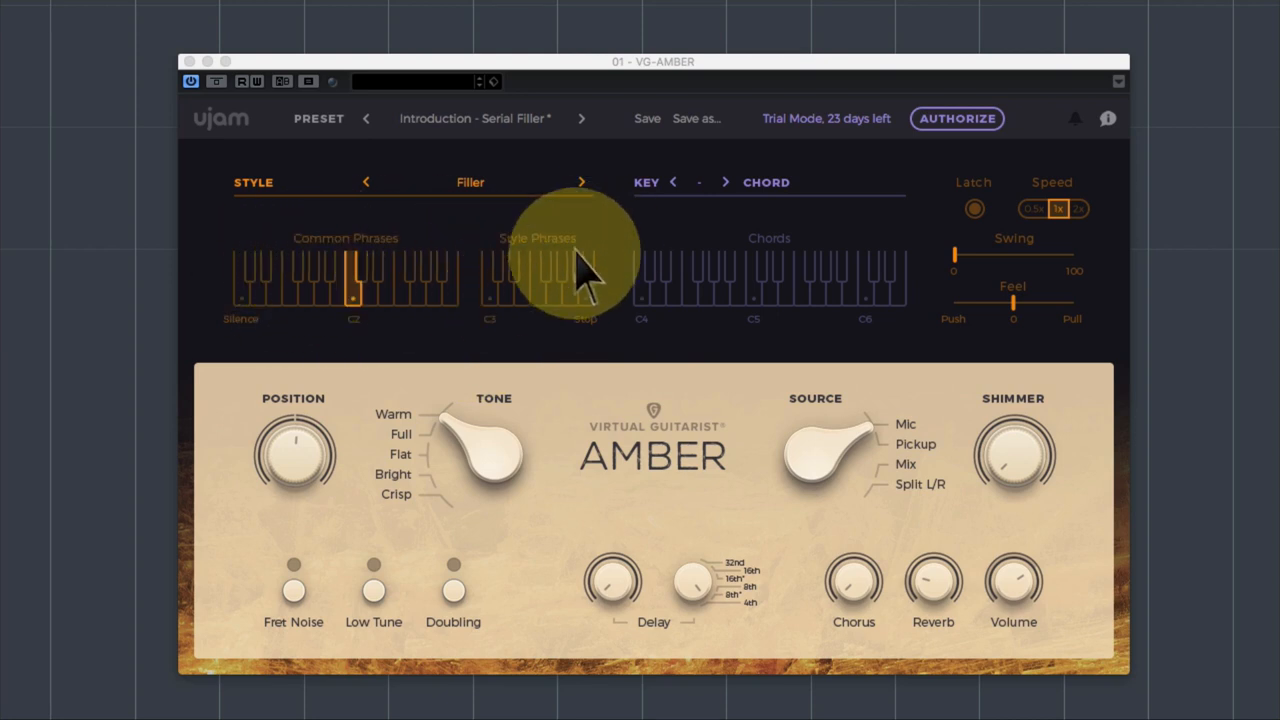
mouse_move(360, 270)
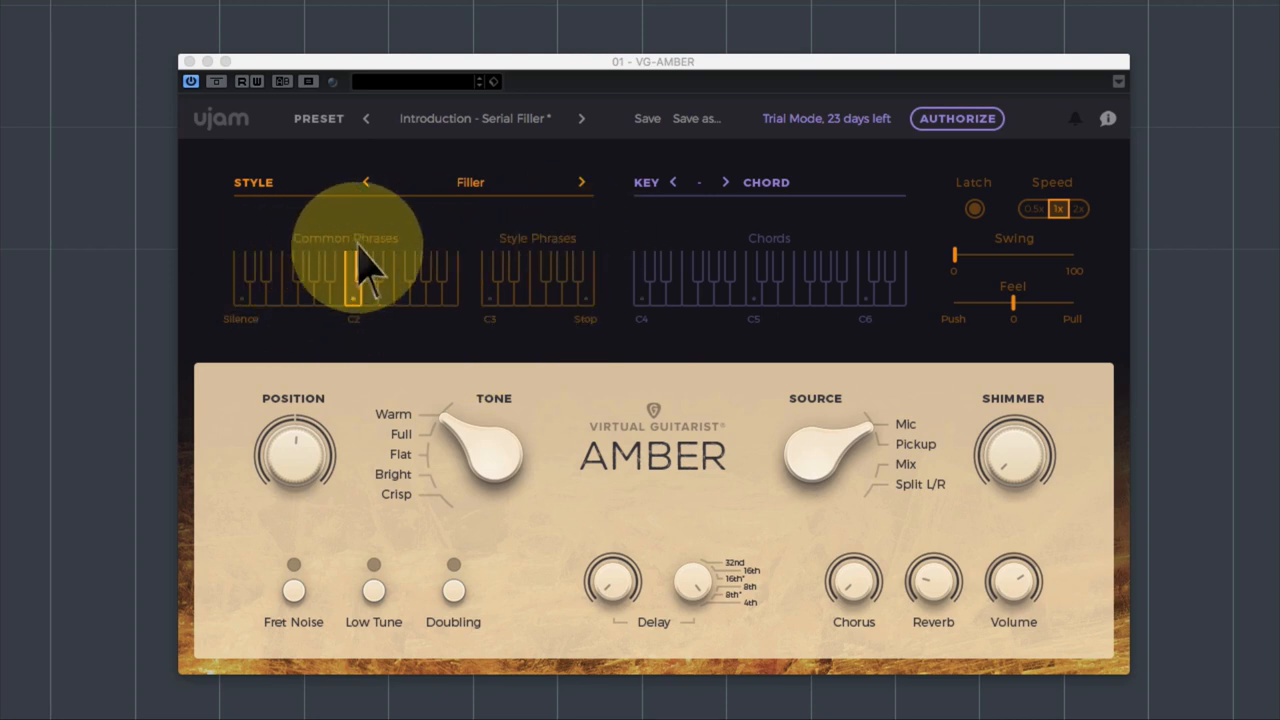
mouse_move(560, 275)
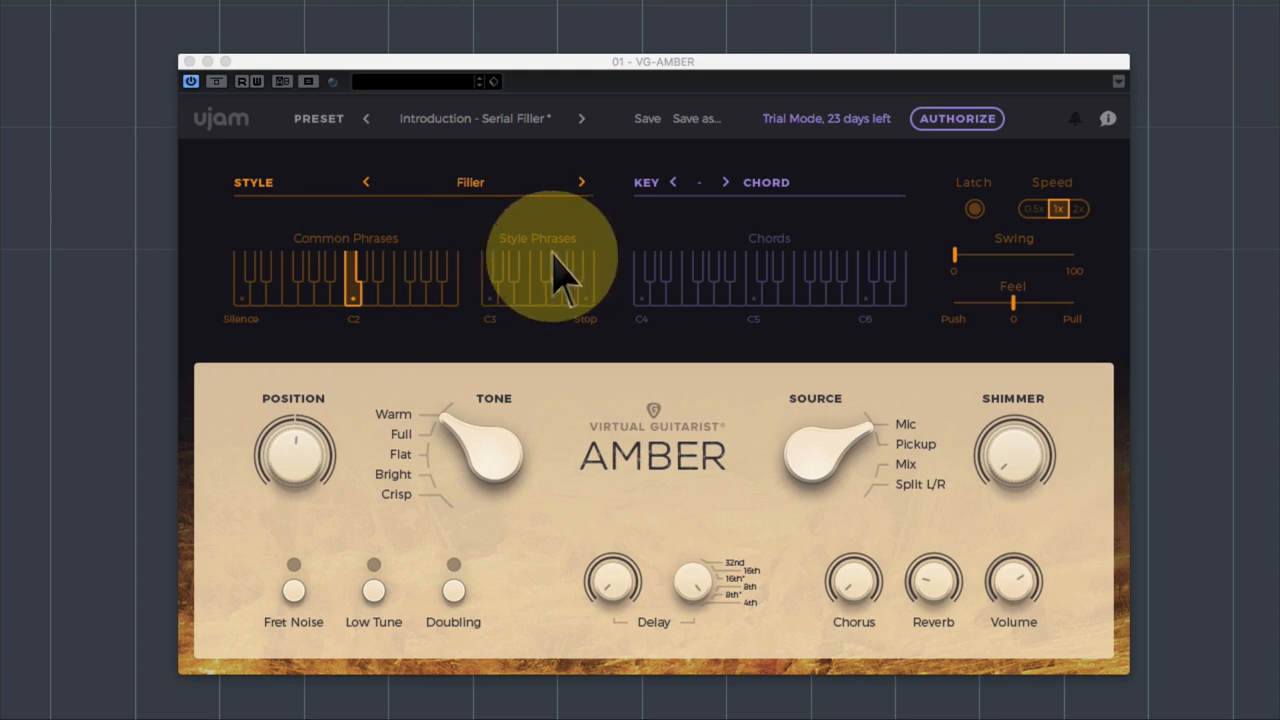
mouse_move(360, 280)
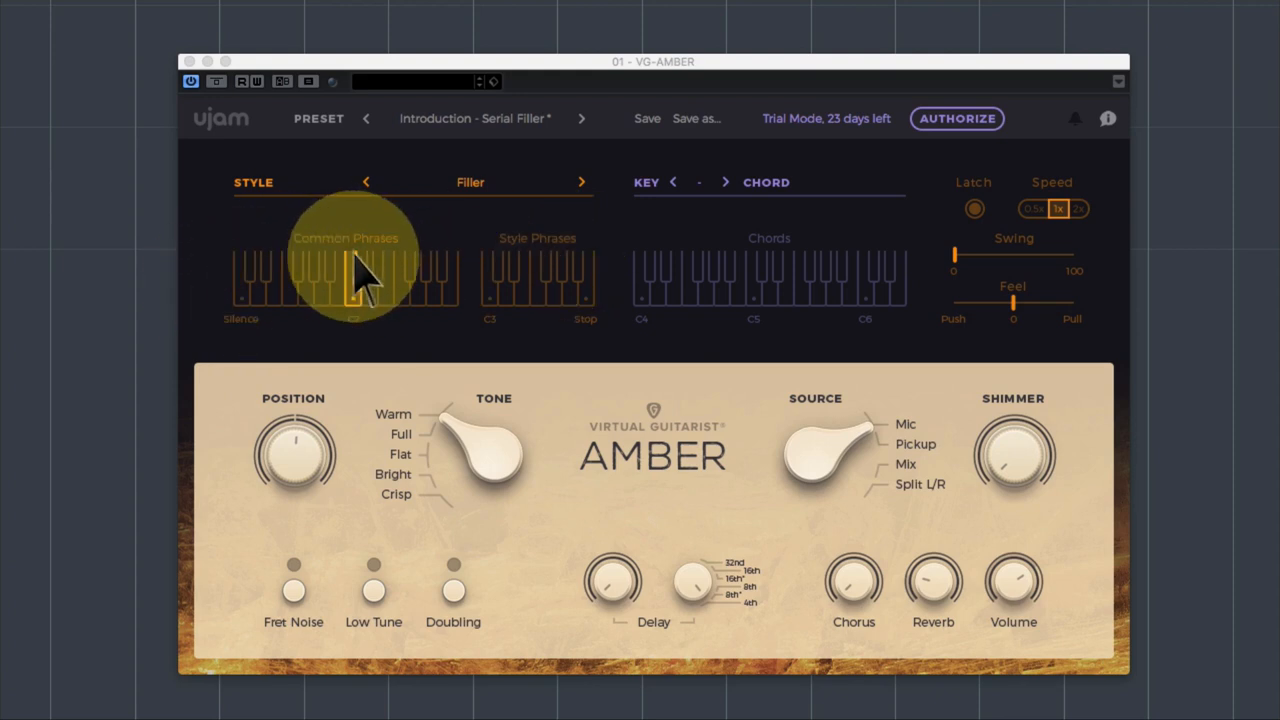
mouse_move(565, 340)
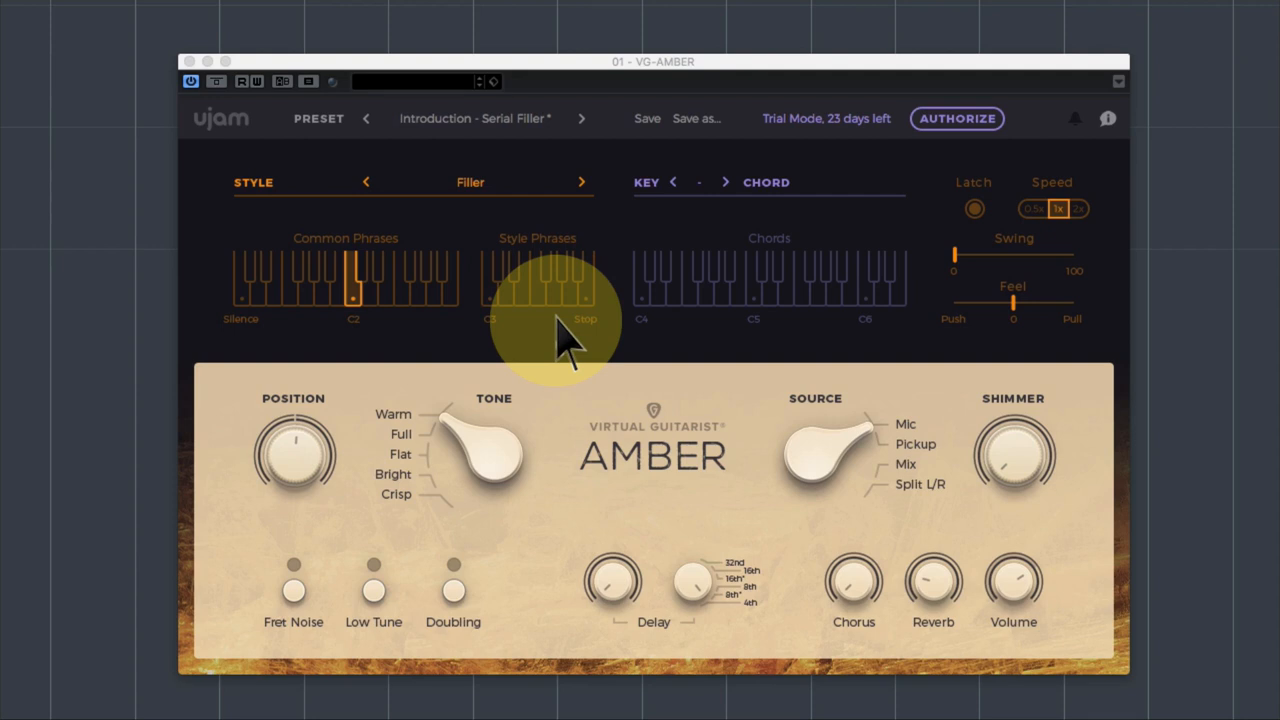
mouse_move(695, 325)
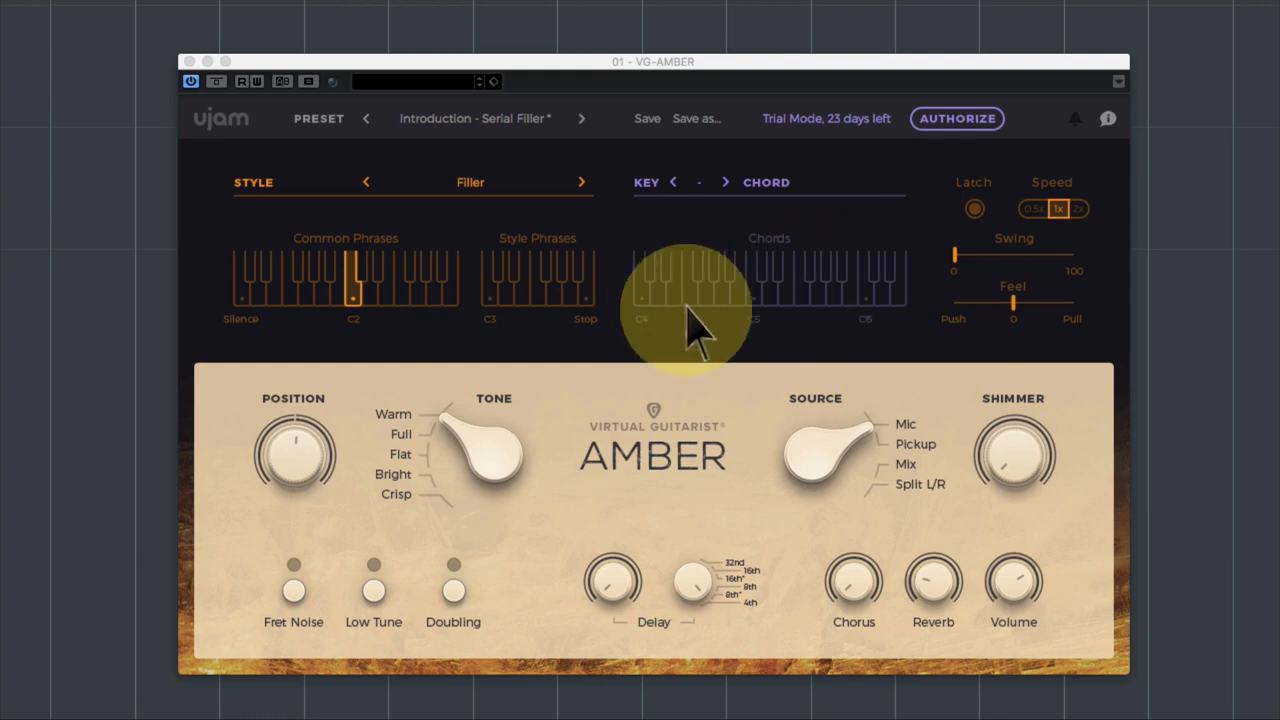
mouse_move(940, 250)
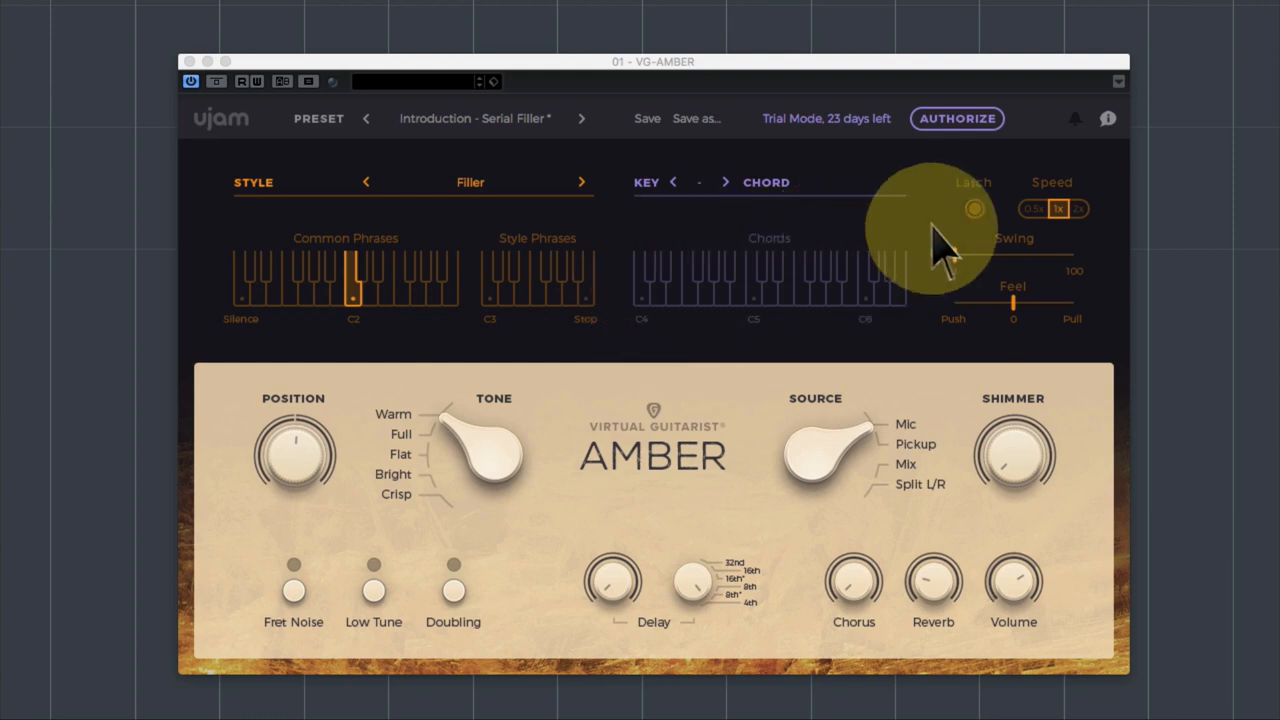
mouse_move(650, 350)
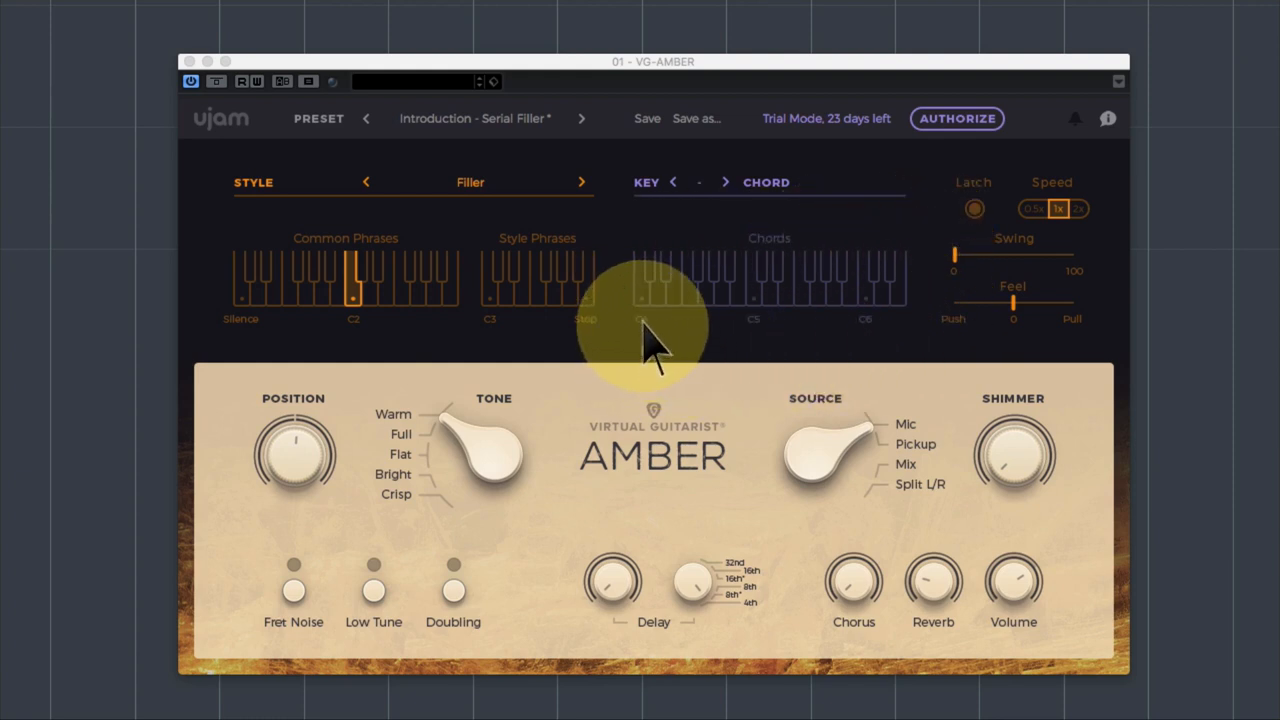
mouse_move(910, 330)
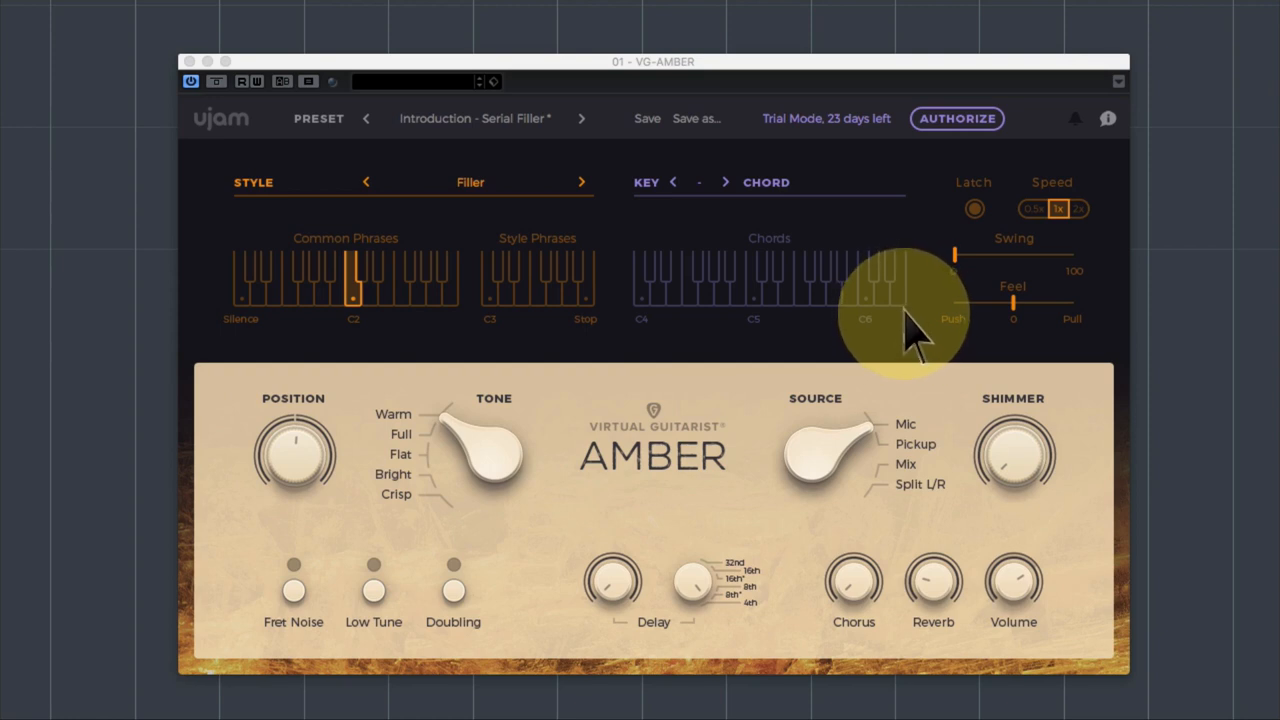
mouse_move(910, 320)
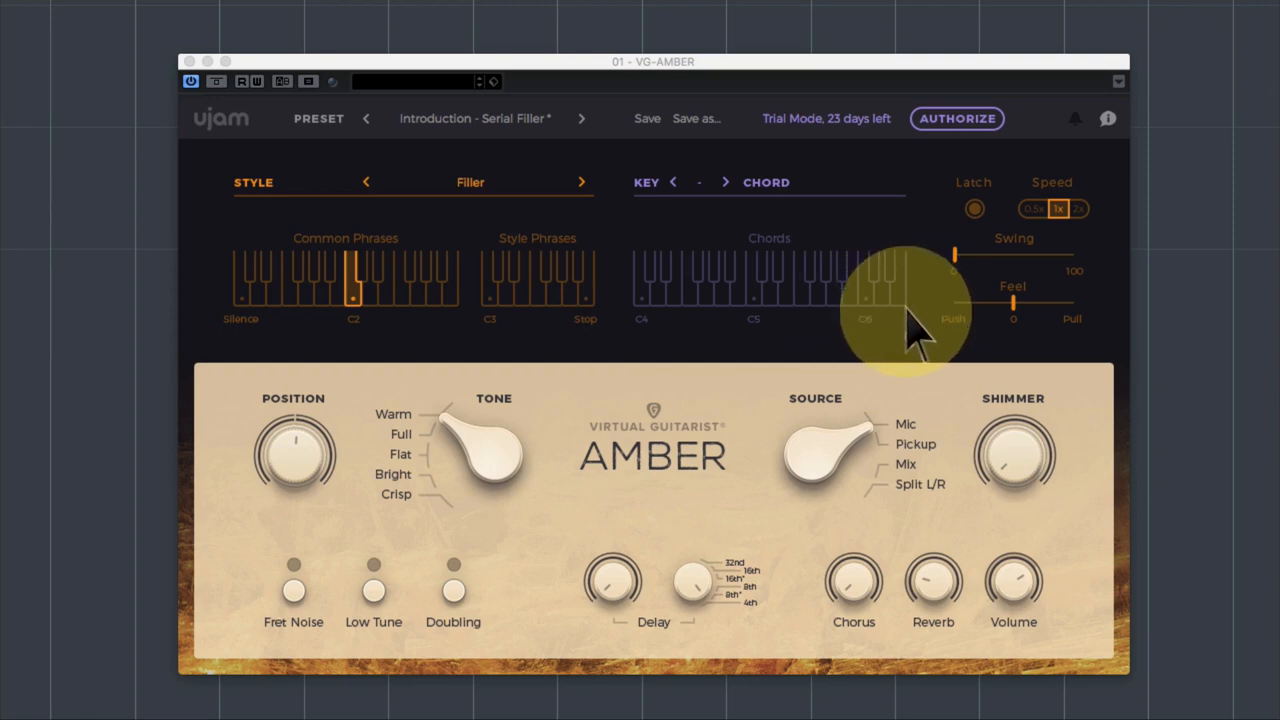
mouse_move(665, 340)
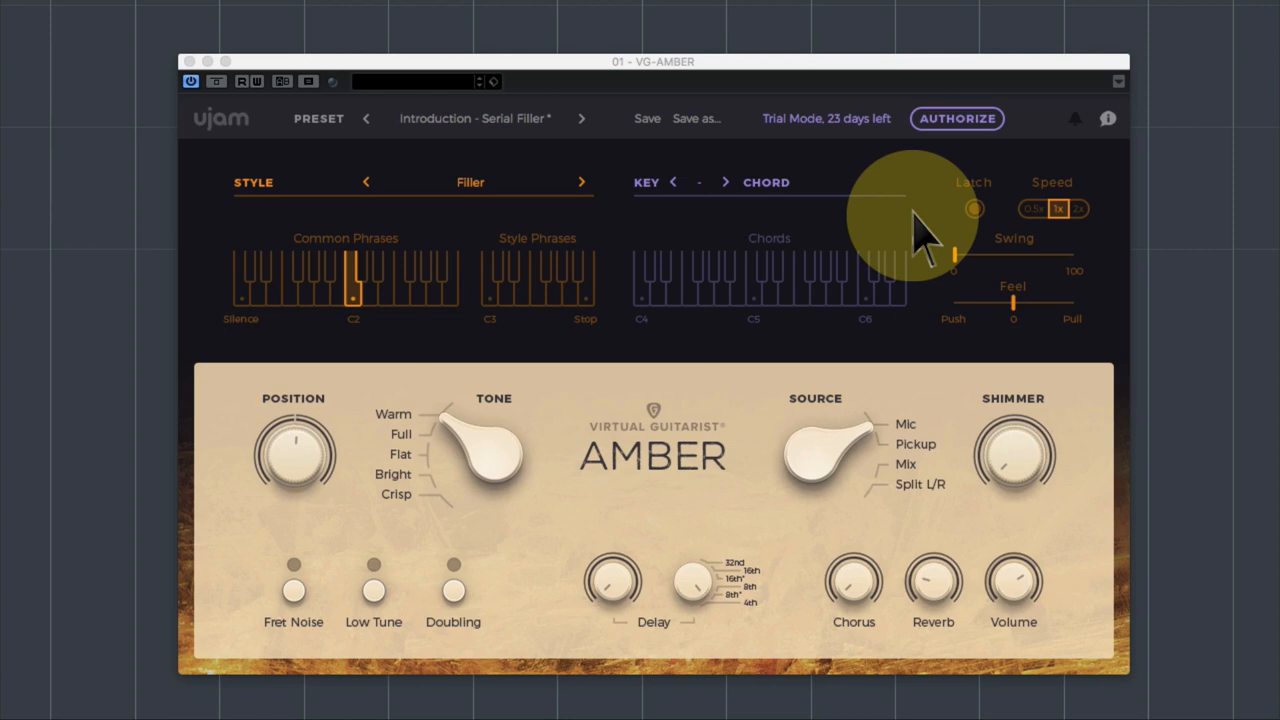
mouse_move(585, 120)
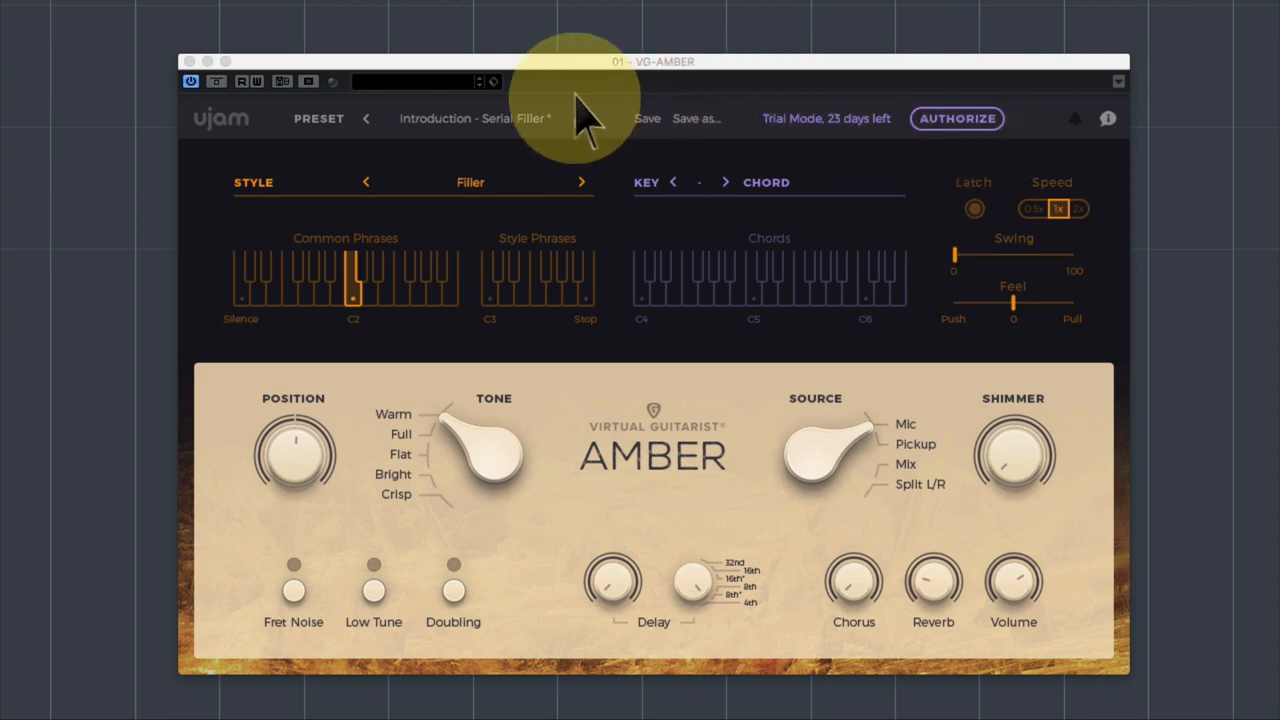
mouse_move(515, 140)
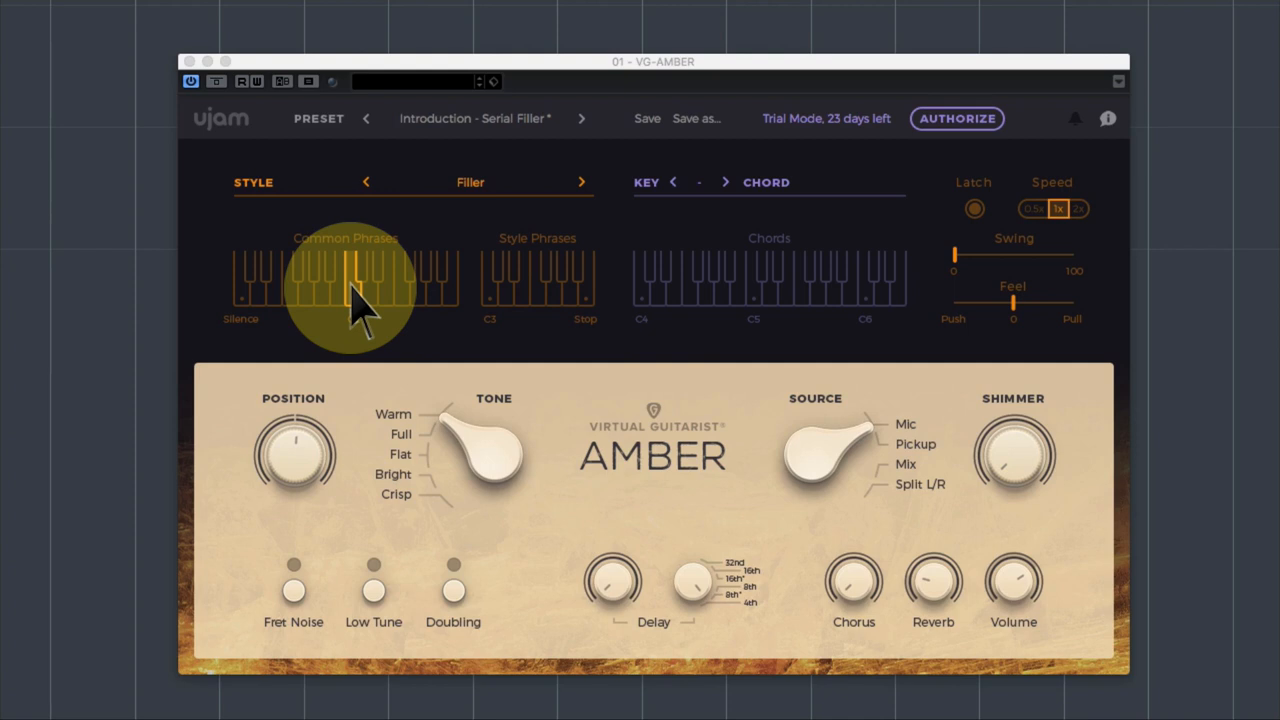
mouse_move(315, 295)
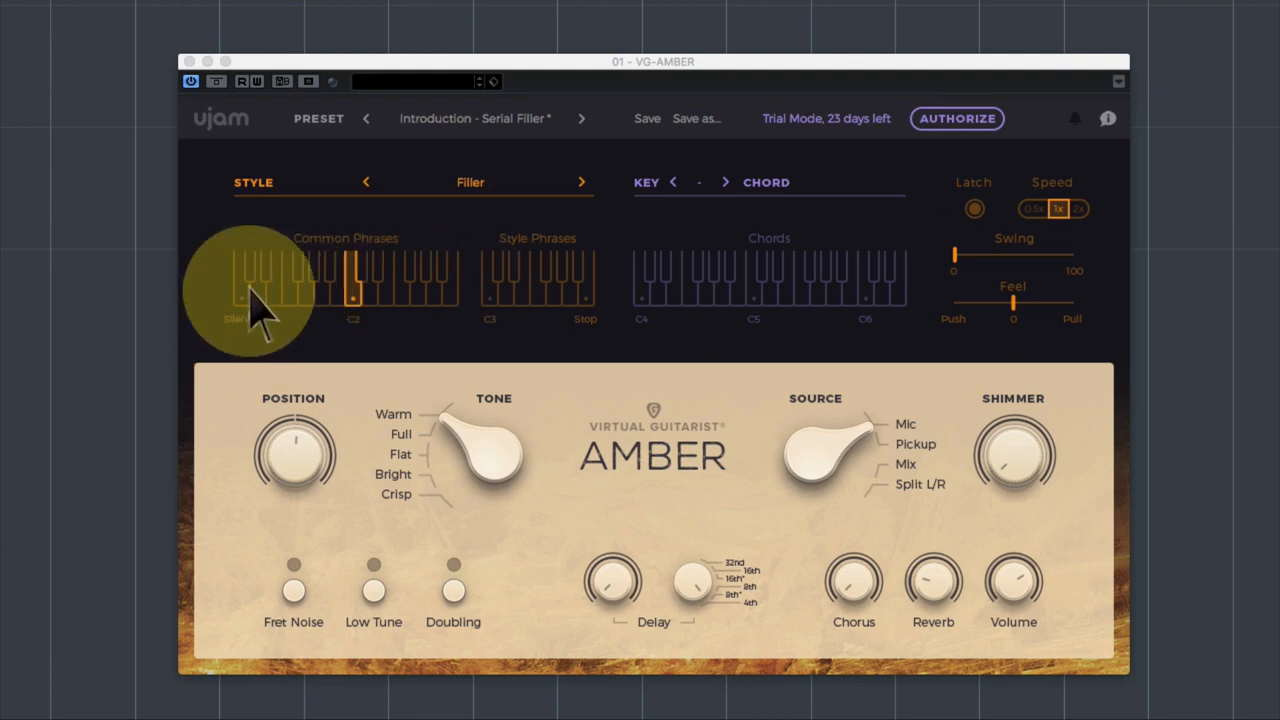
Trigger the last common phrase just below C3.
click(240, 290)
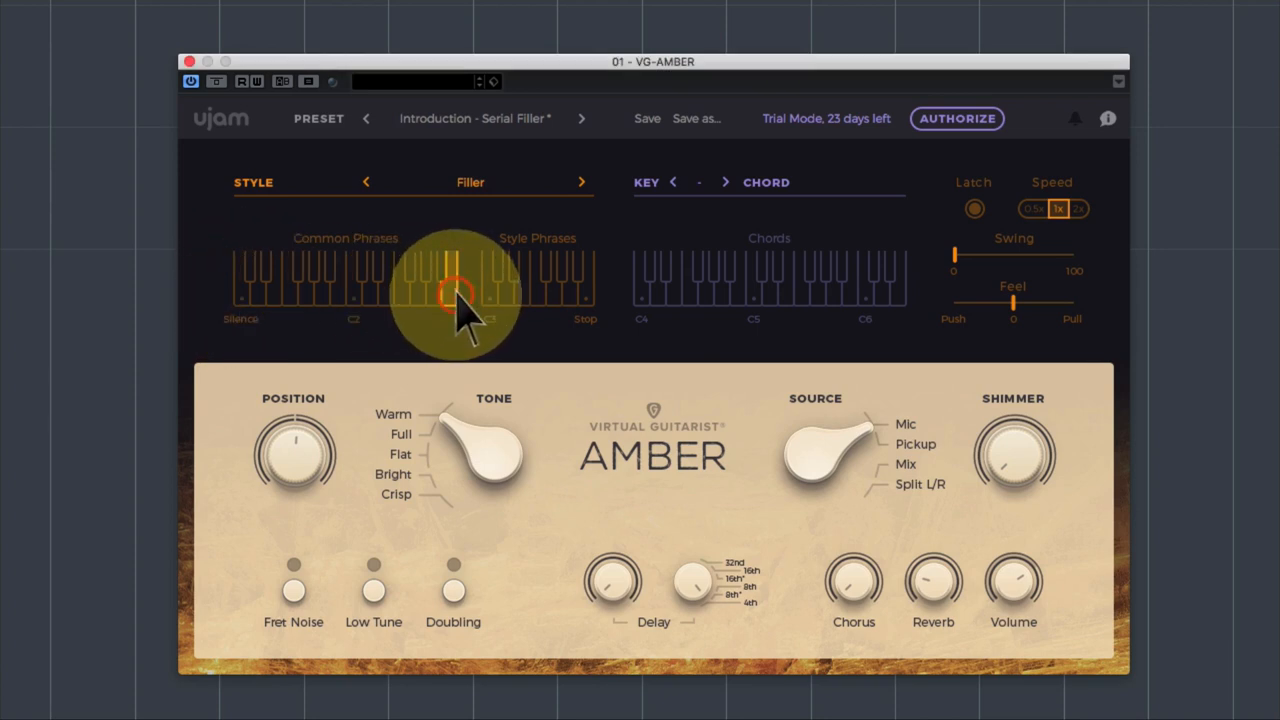
mouse_move(460, 310)
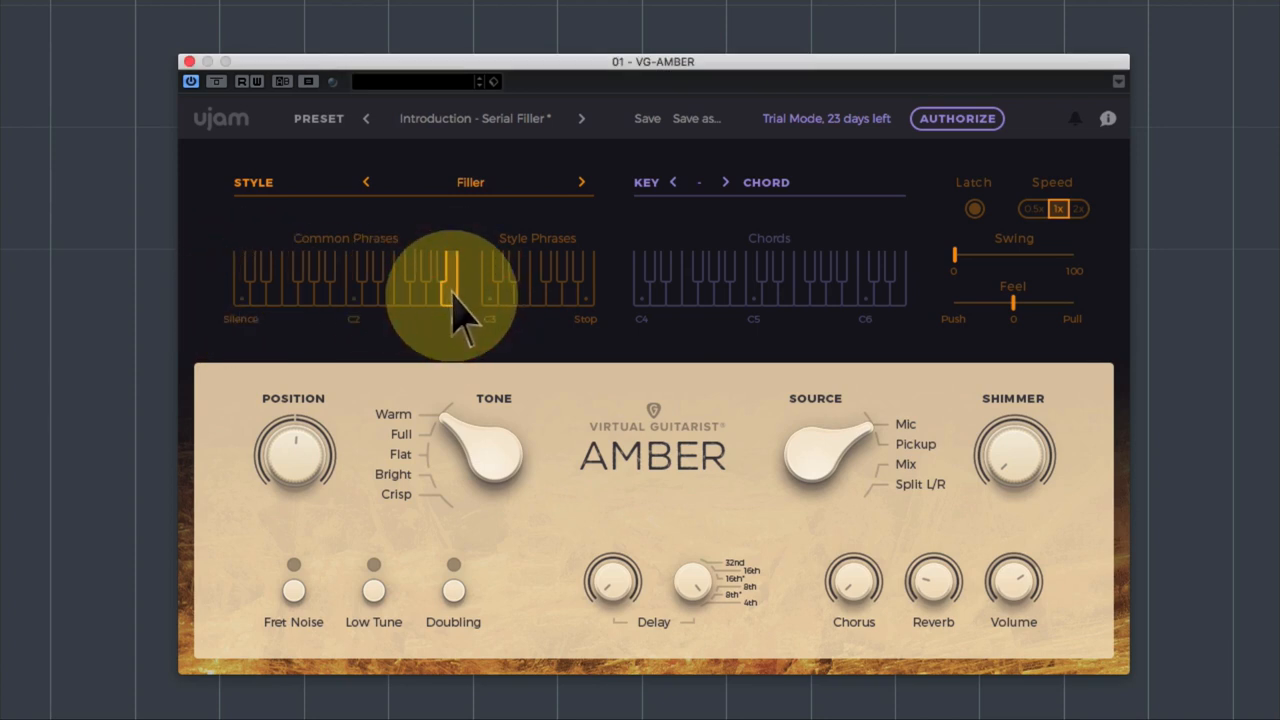
mouse_move(485, 240)
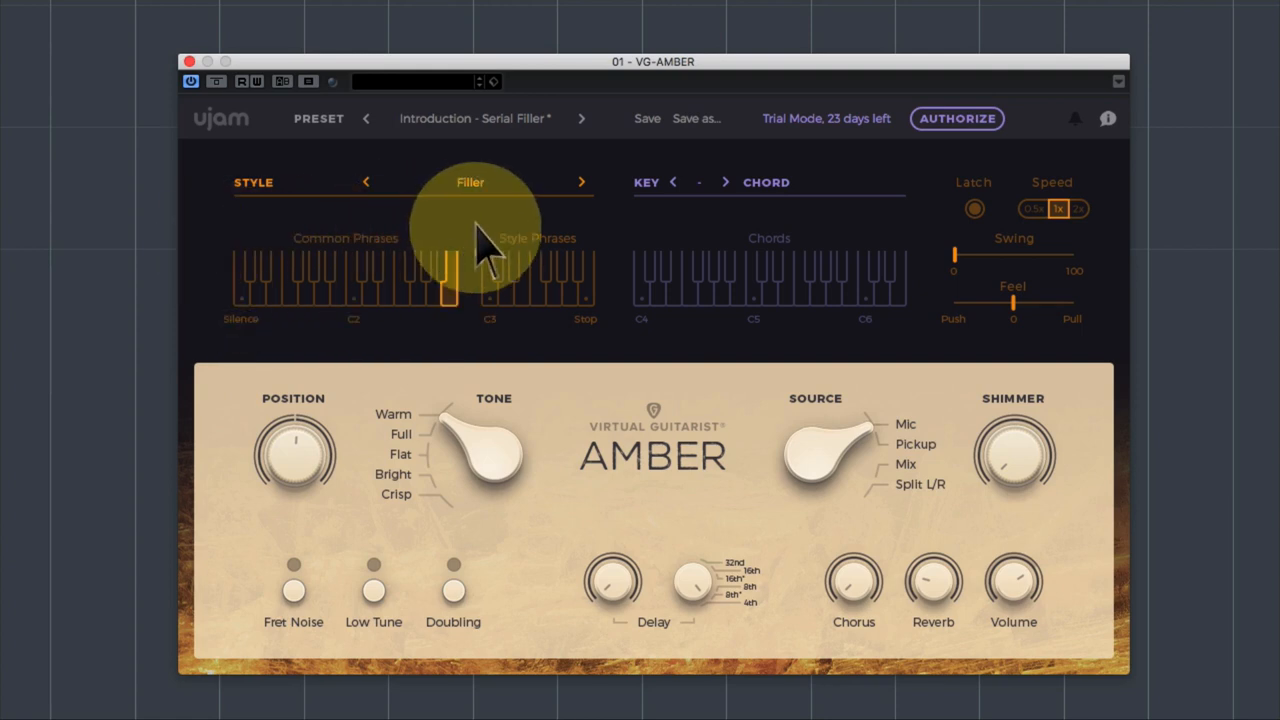
mouse_move(210, 245)
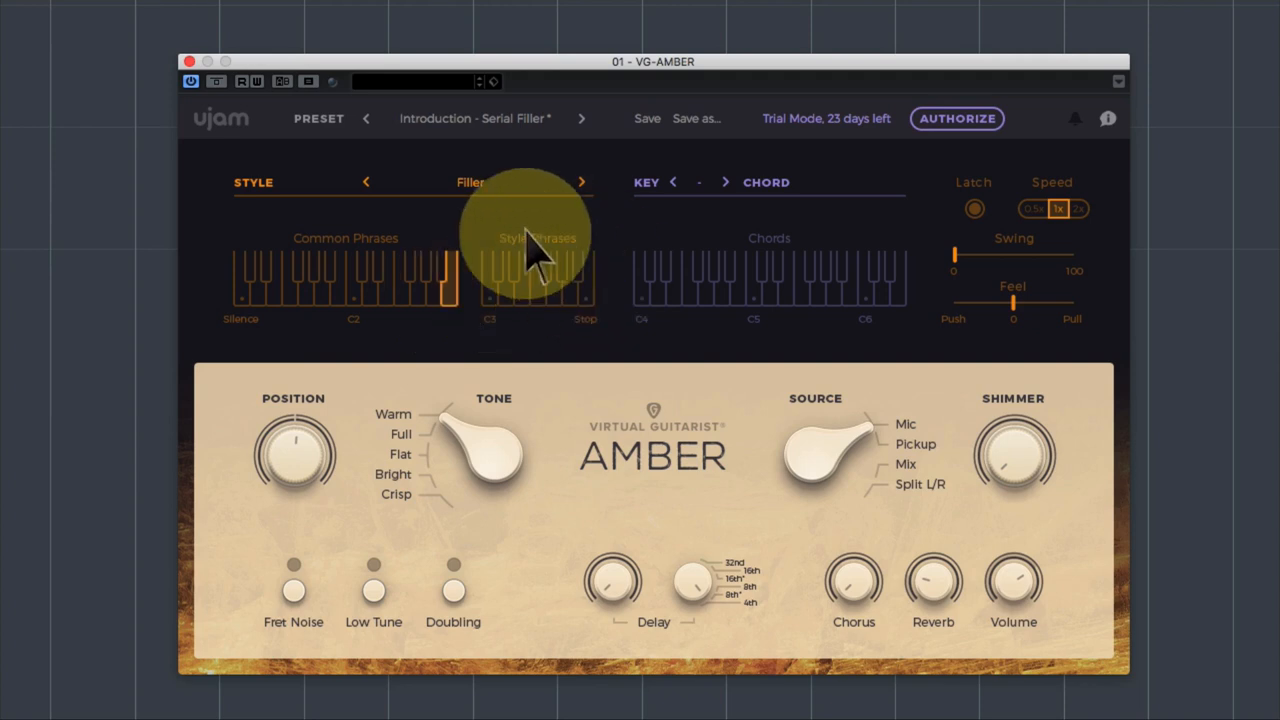
mouse_move(545, 340)
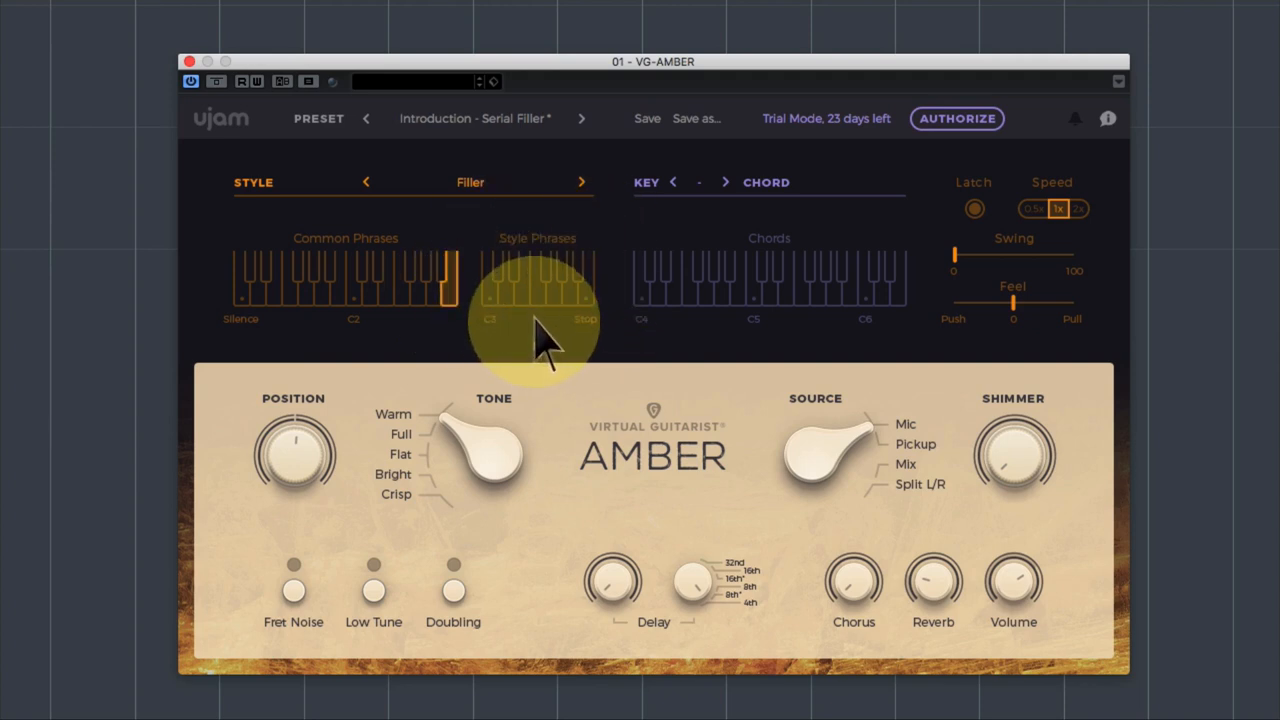
mouse_move(290, 300)
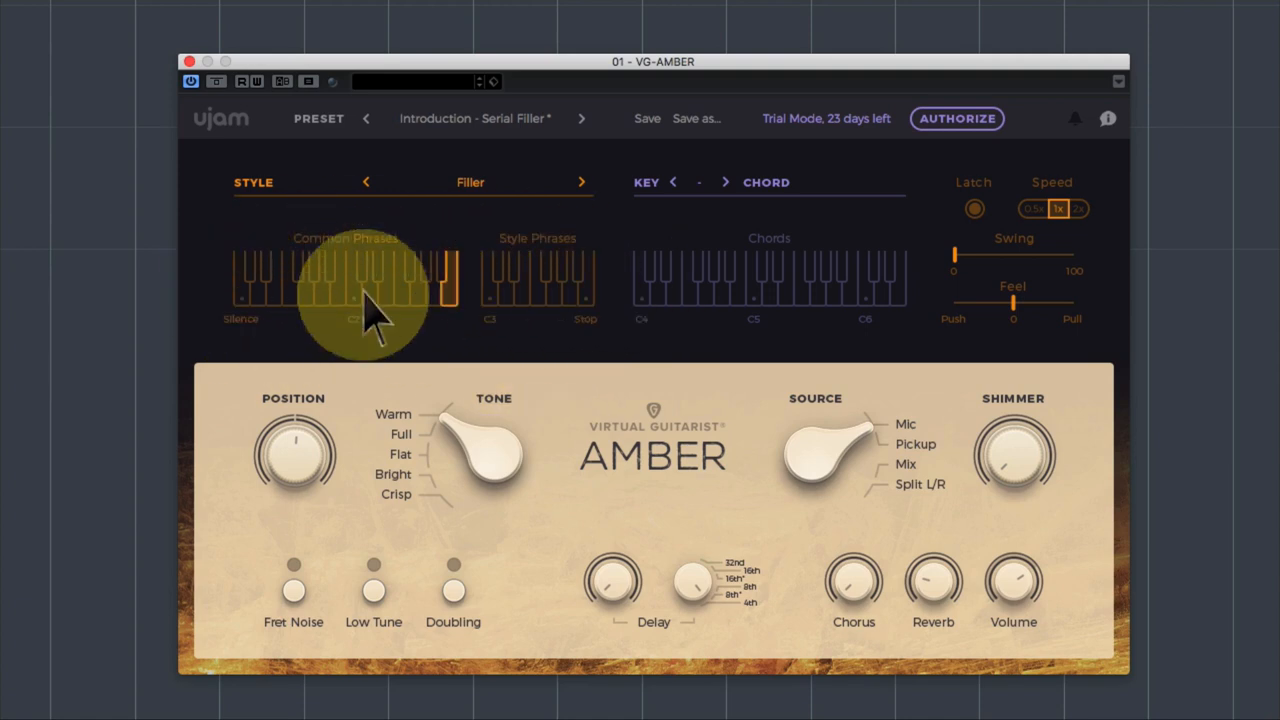
mouse_move(325, 360)
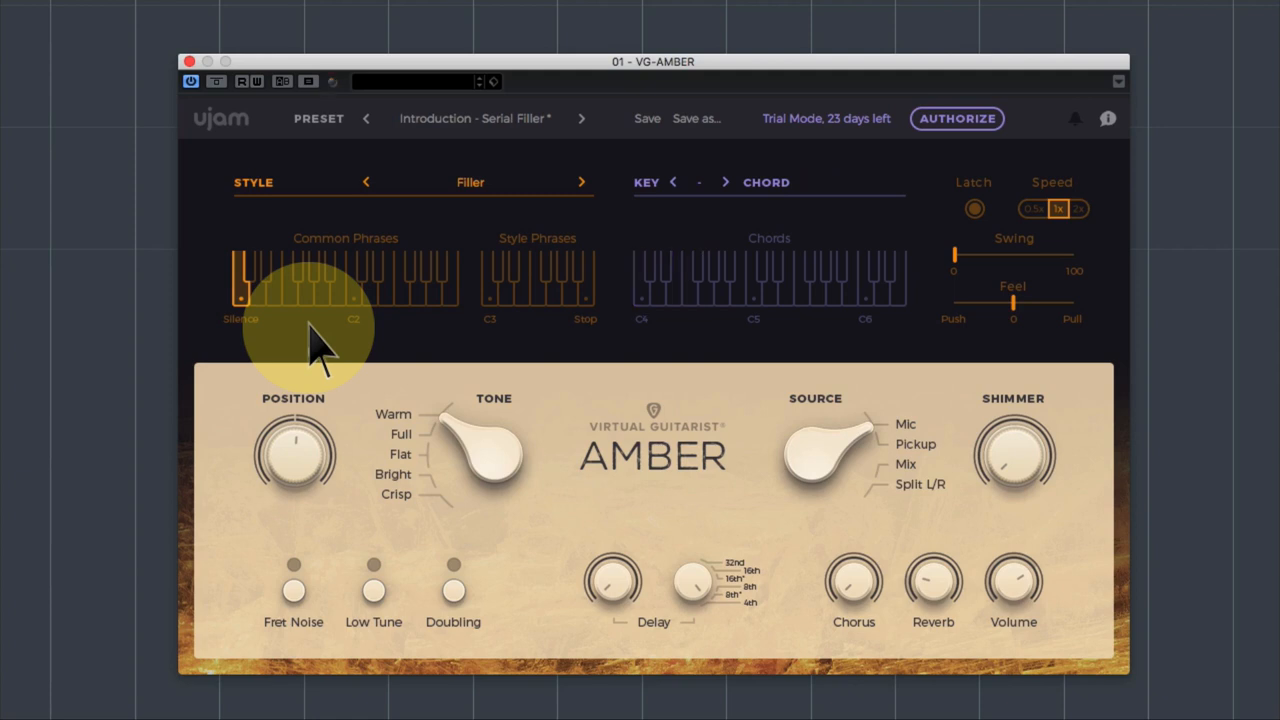
Audition several common phrases, ending on the C2 phrase over a C major chord.
click(448, 280)
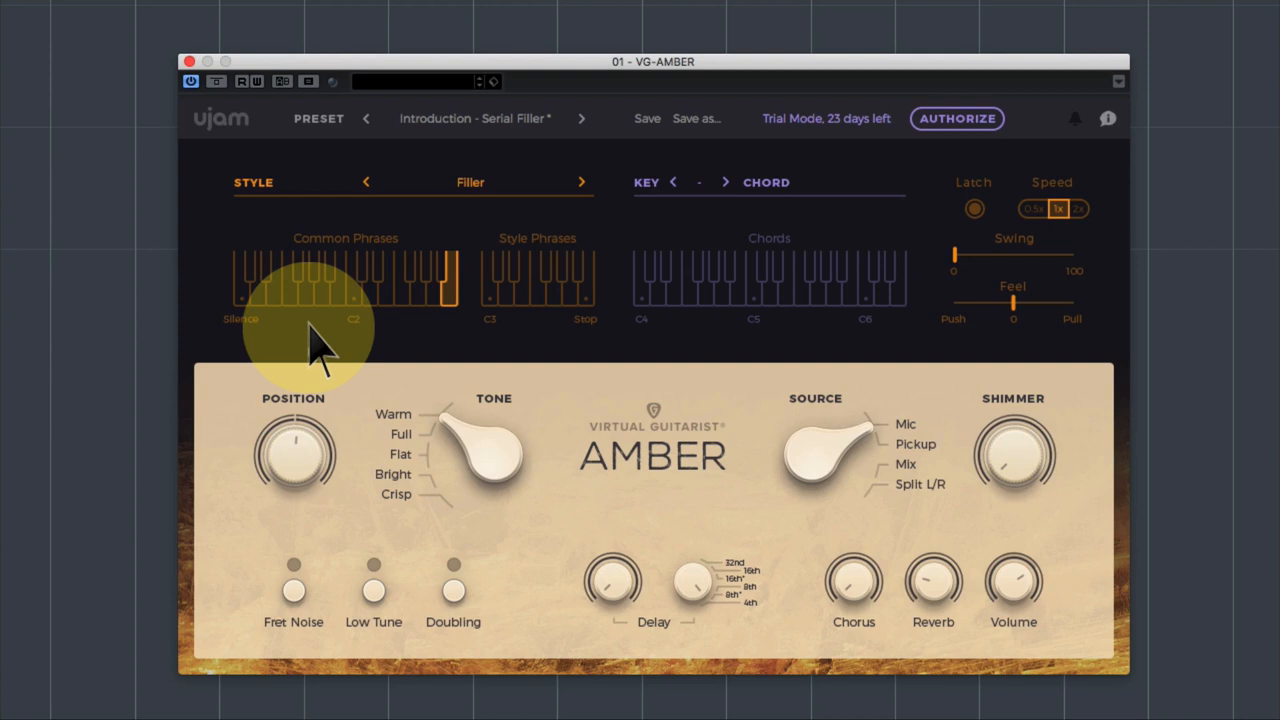
click(243, 280)
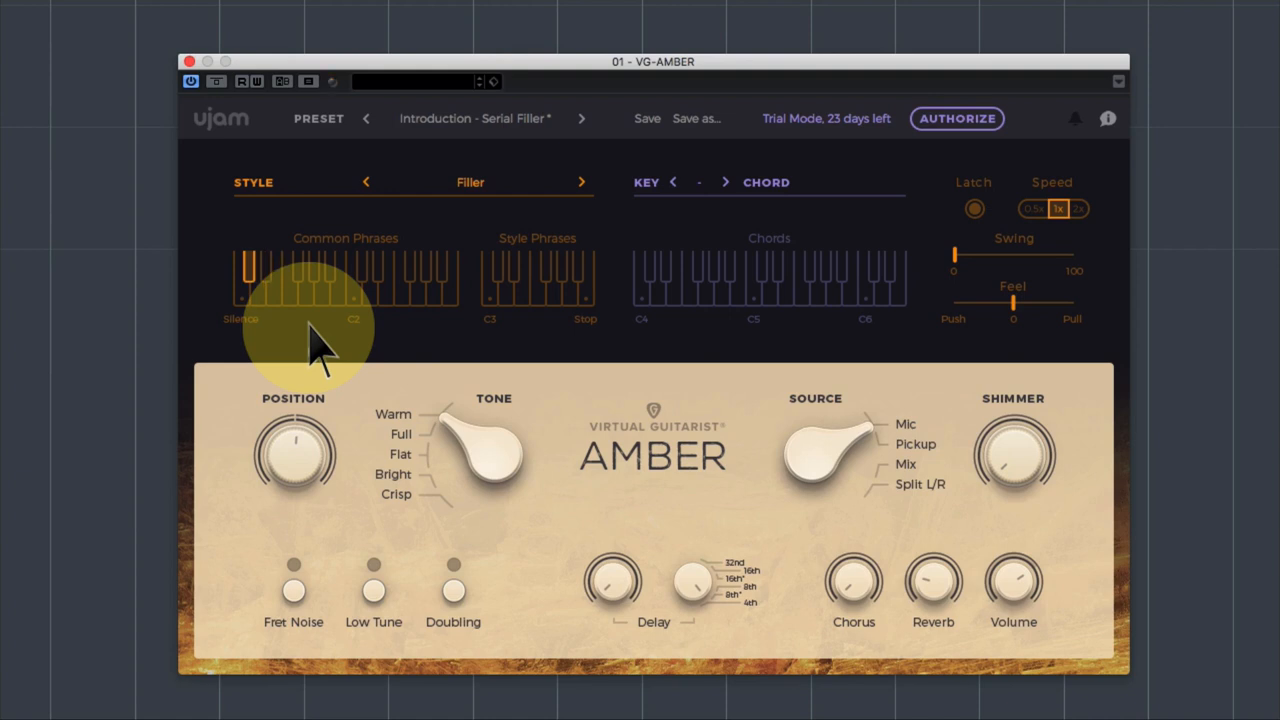
click(641, 290)
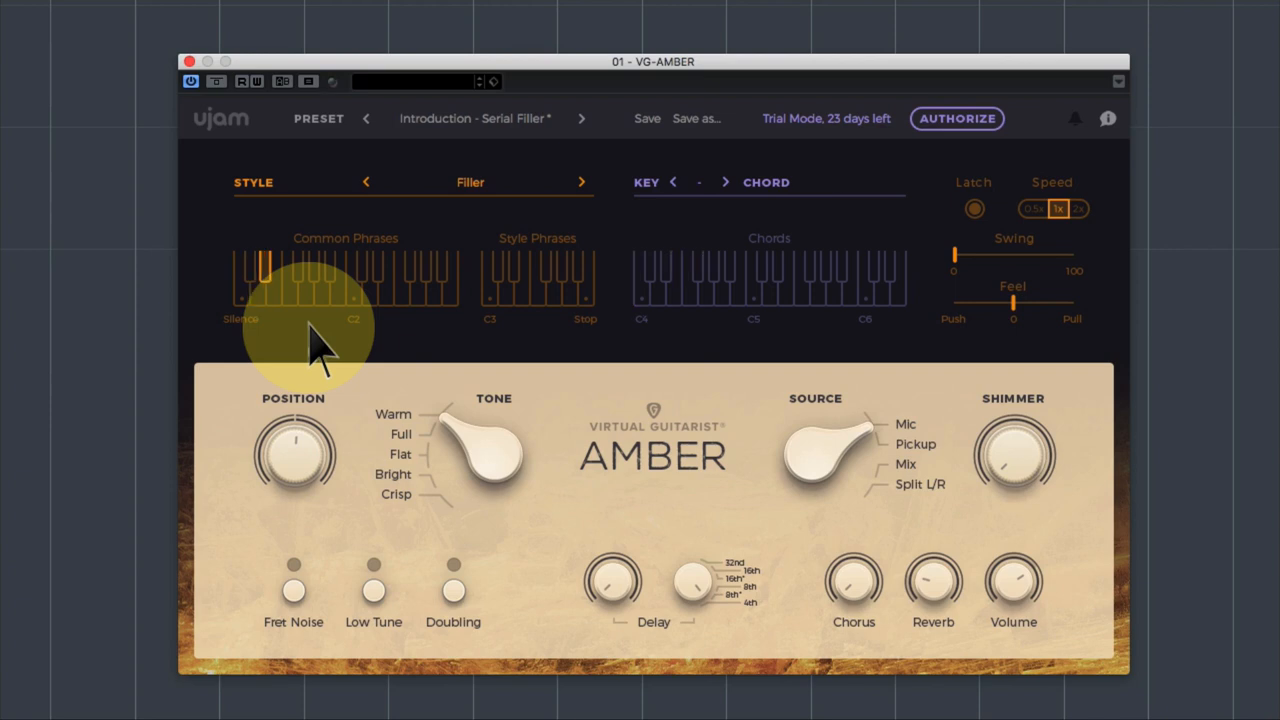
click(641, 280)
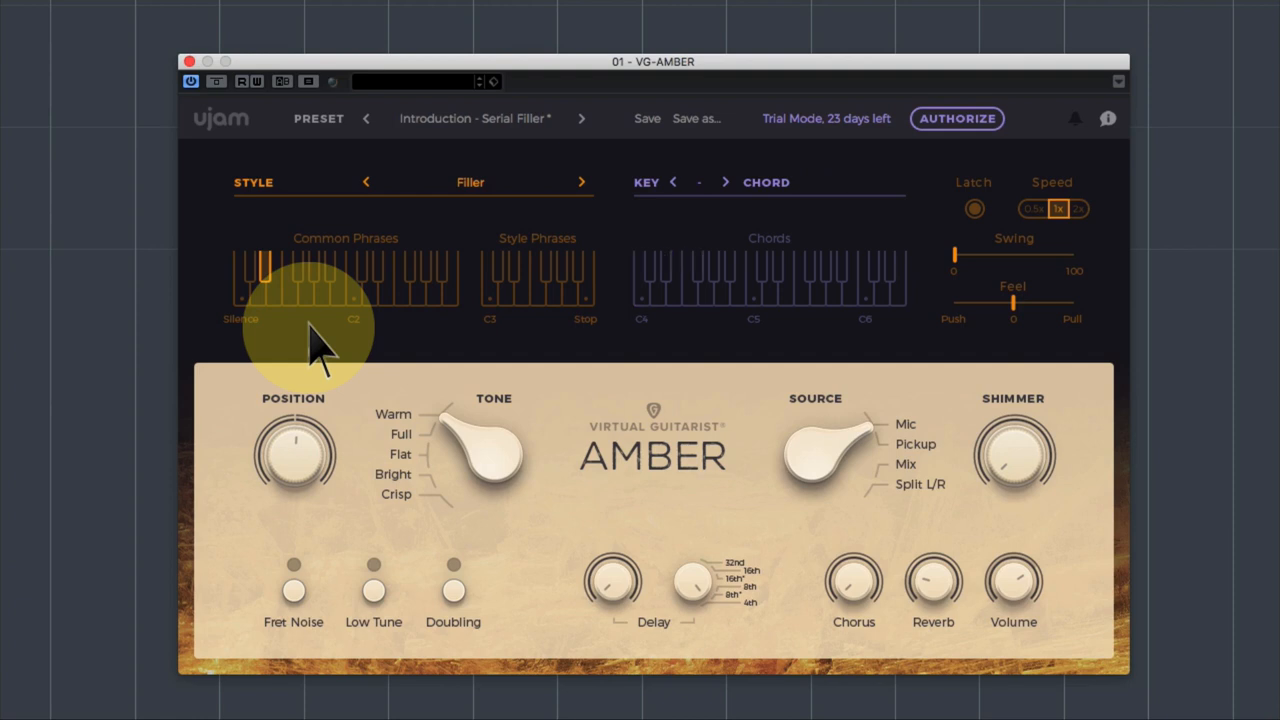
click(290, 285)
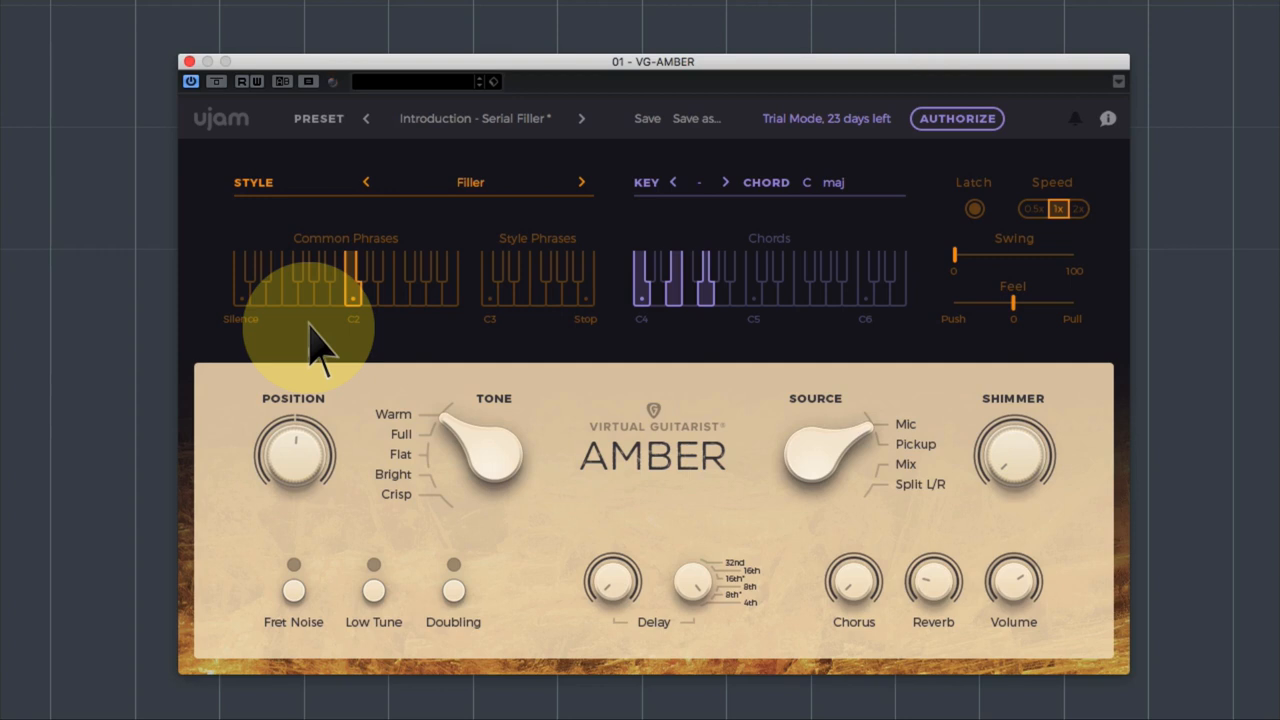
Trigger the first style phrase at C3 with no chord held.
click(354, 285)
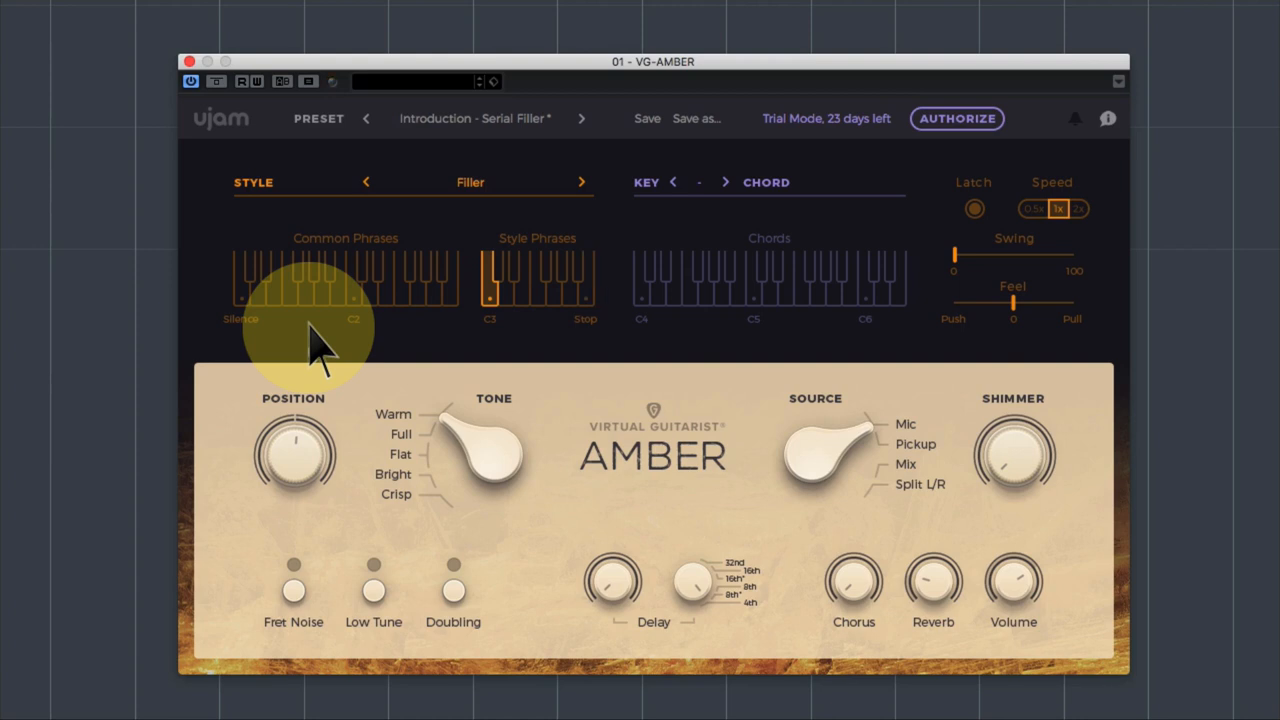
mouse_move(500, 190)
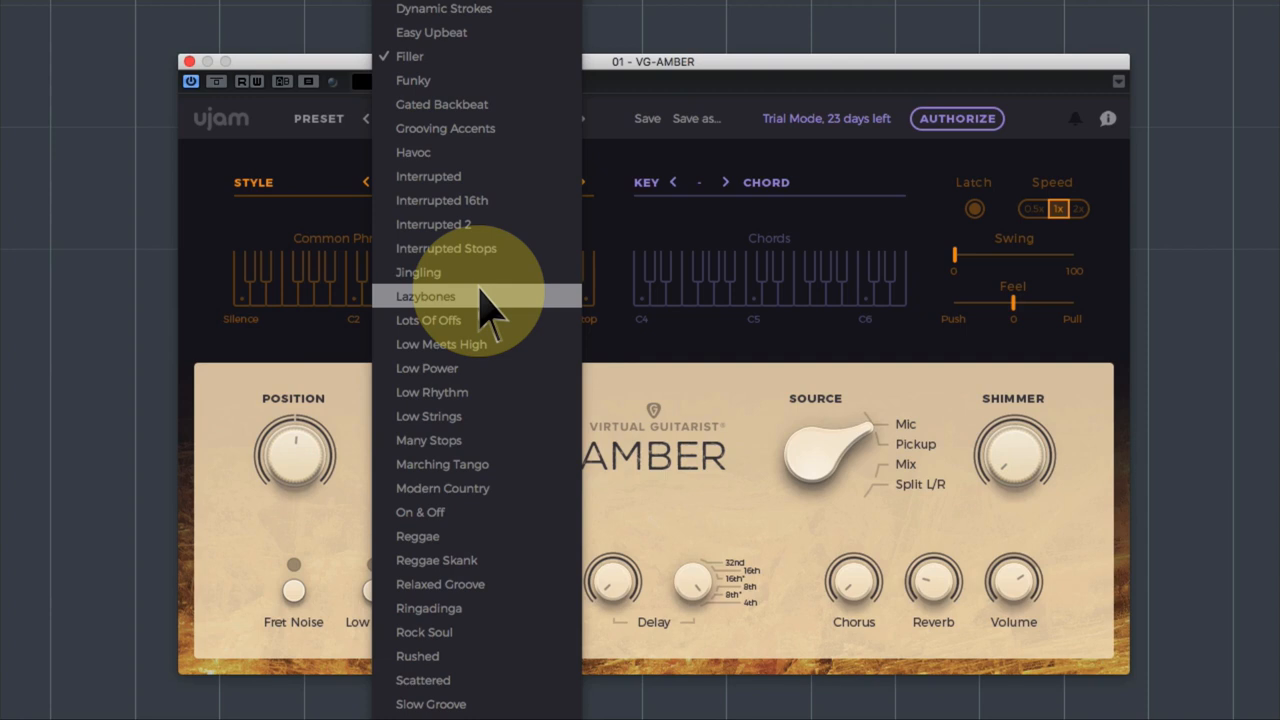
mouse_move(490, 392)
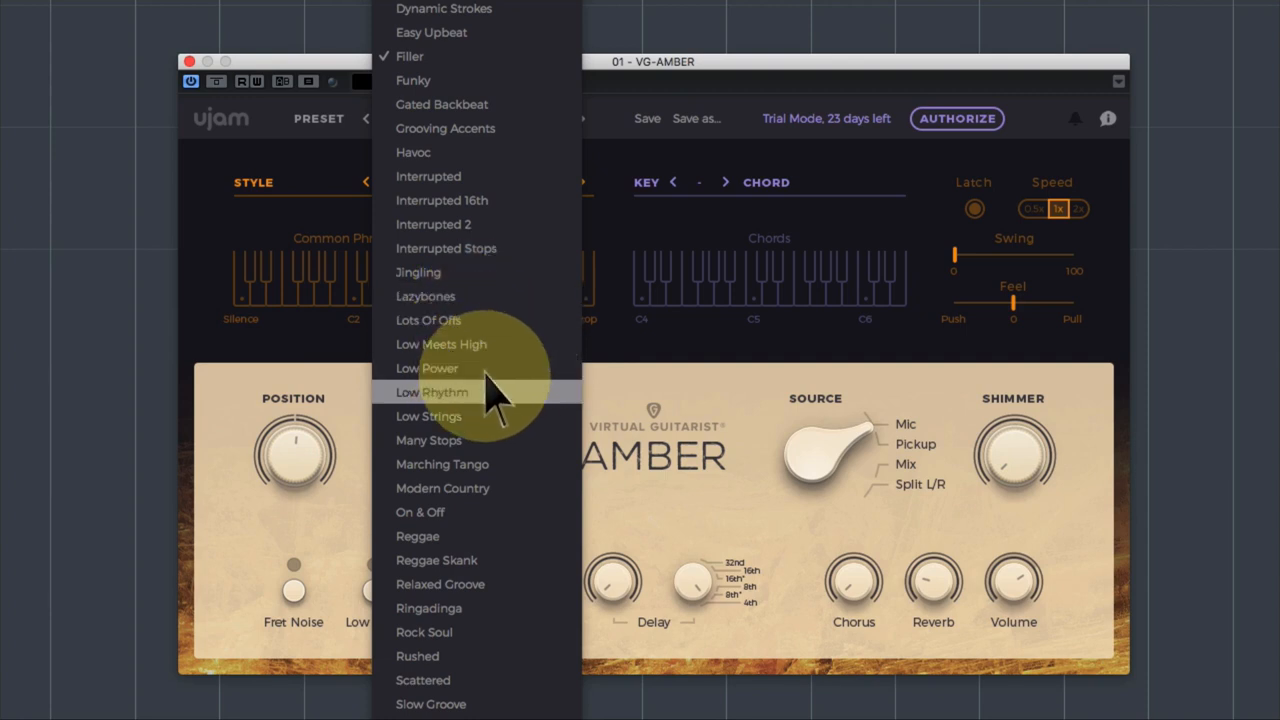
mouse_move(490, 470)
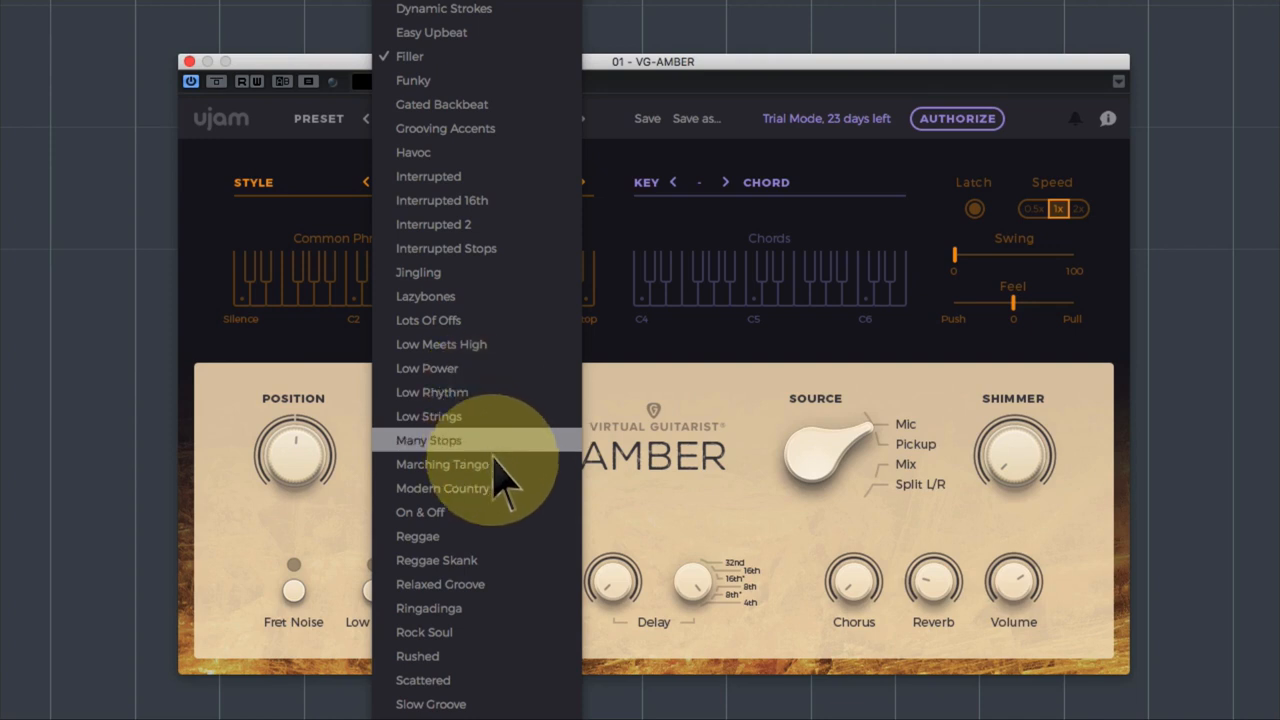
mouse_move(413, 80)
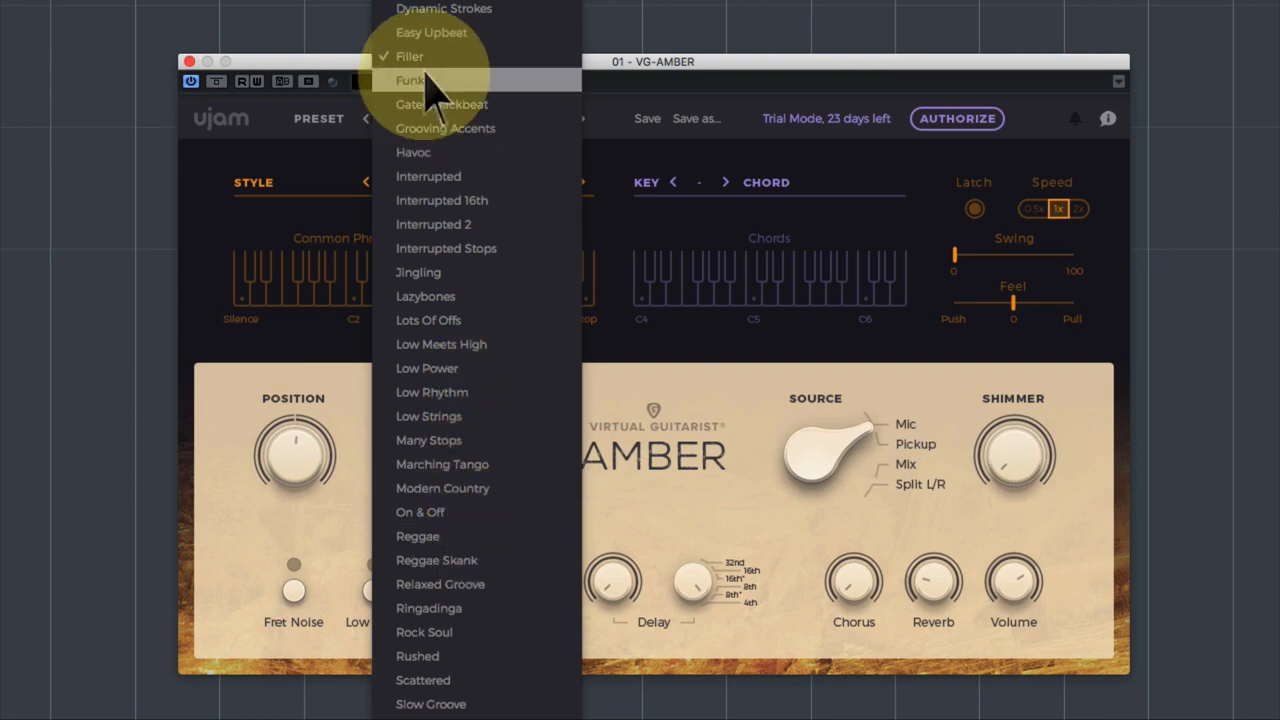
Choose Americana as the playing style in place of Filler.
click(409, 56)
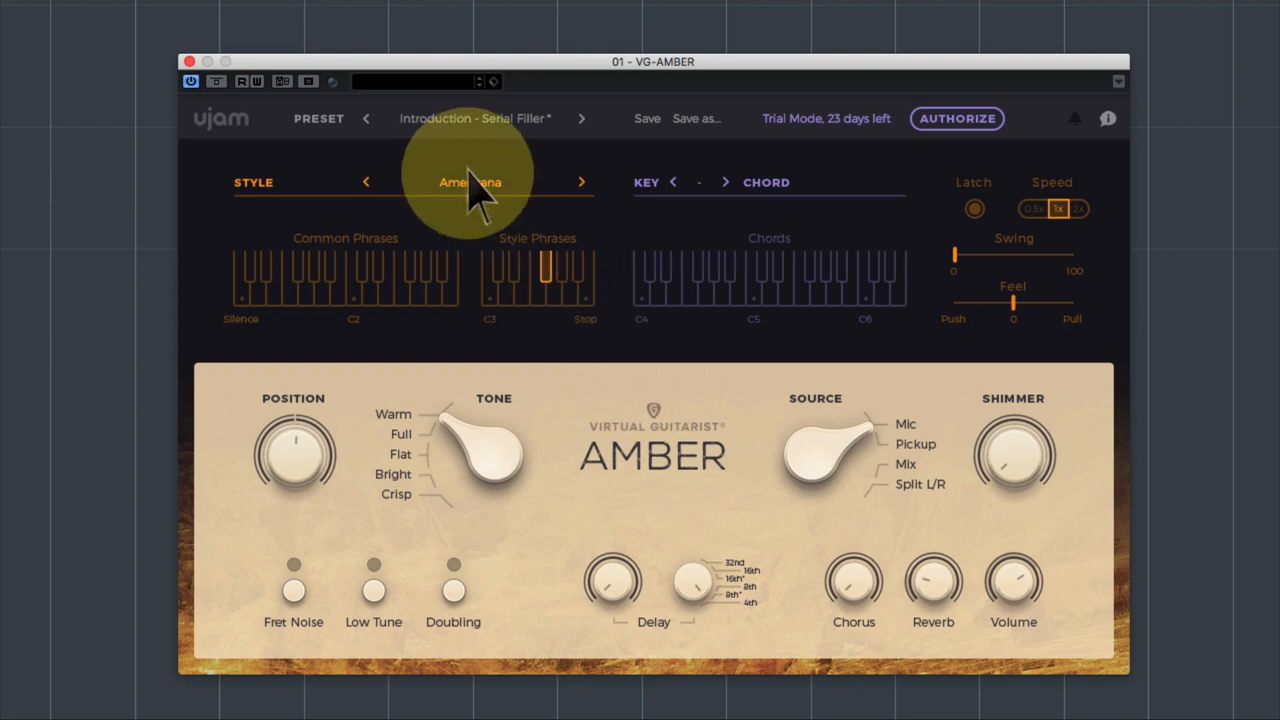
mouse_move(480, 230)
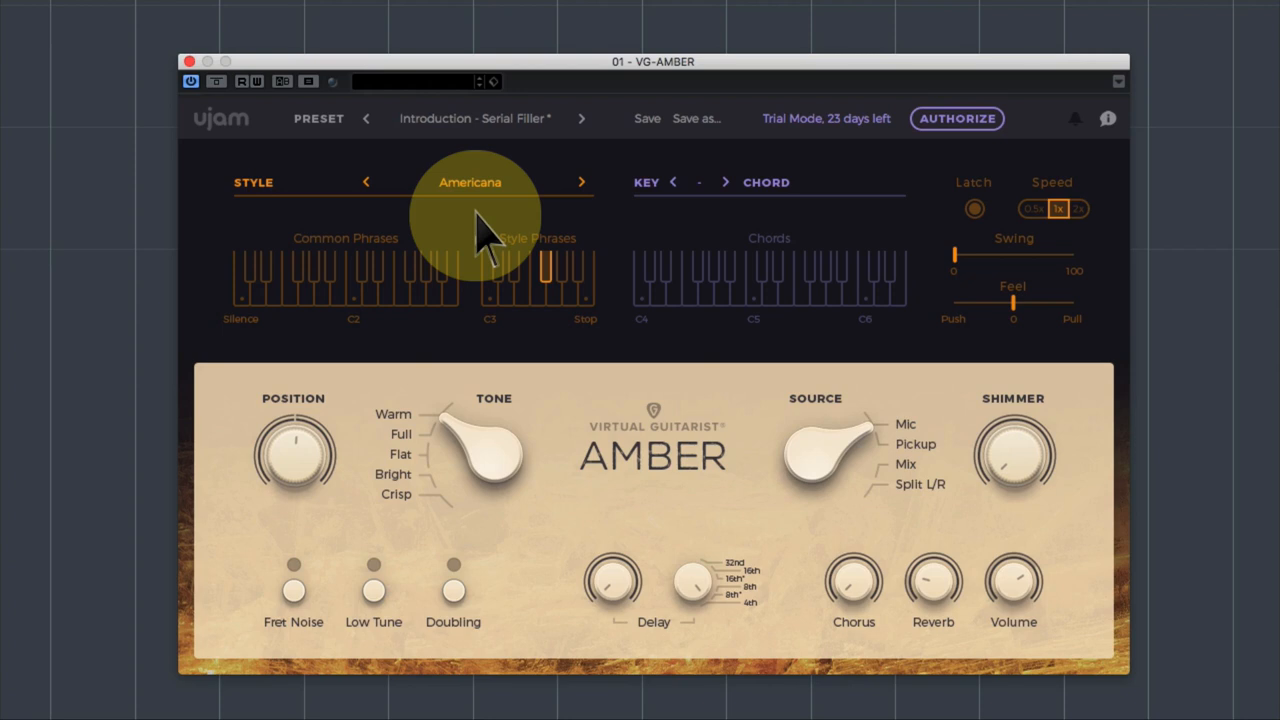
Play a common phrase with the Americana style, then return to the silence trigger.
click(350, 280)
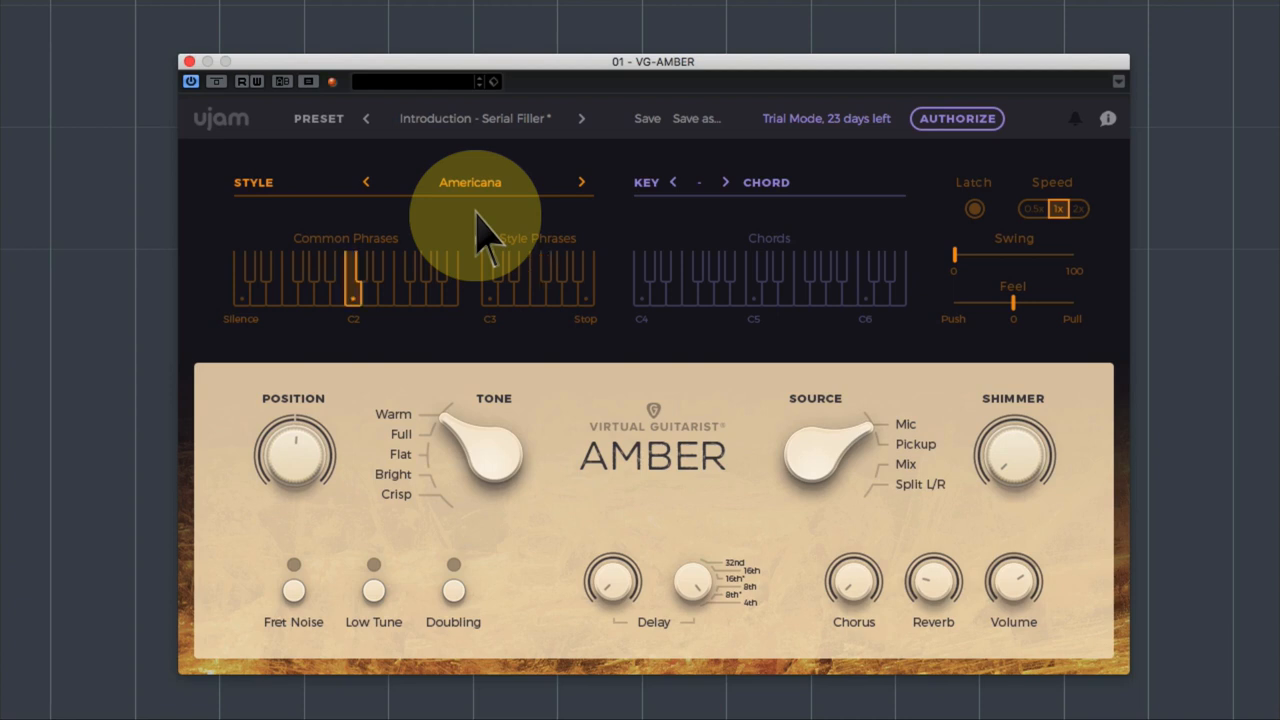
click(489, 285)
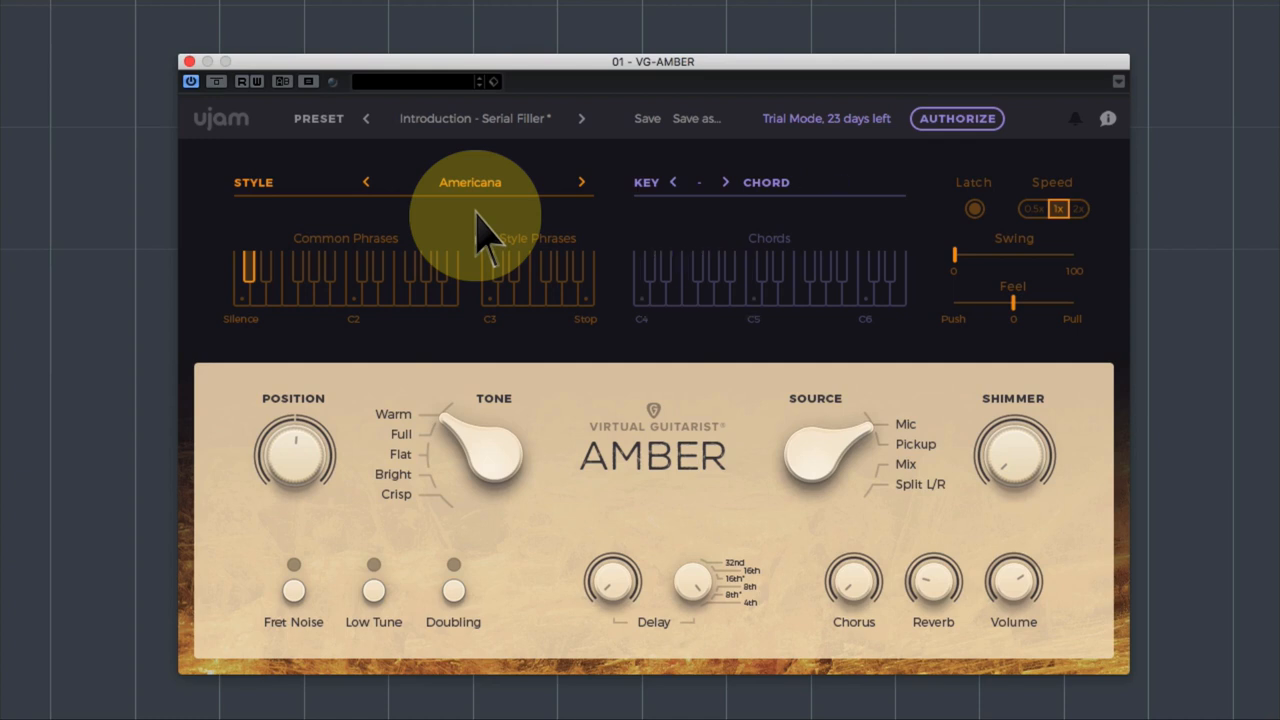
Briefly hold a B major chord with the Americana pattern, then release it.
click(720, 278)
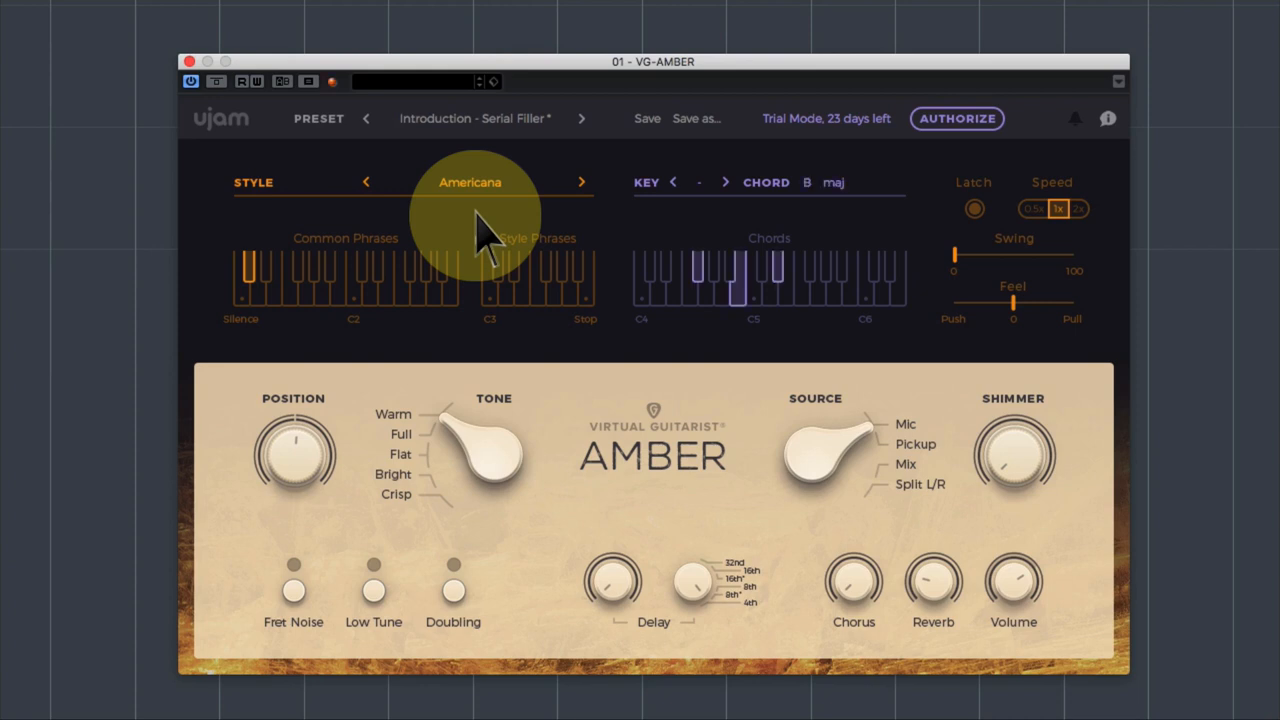
click(675, 182)
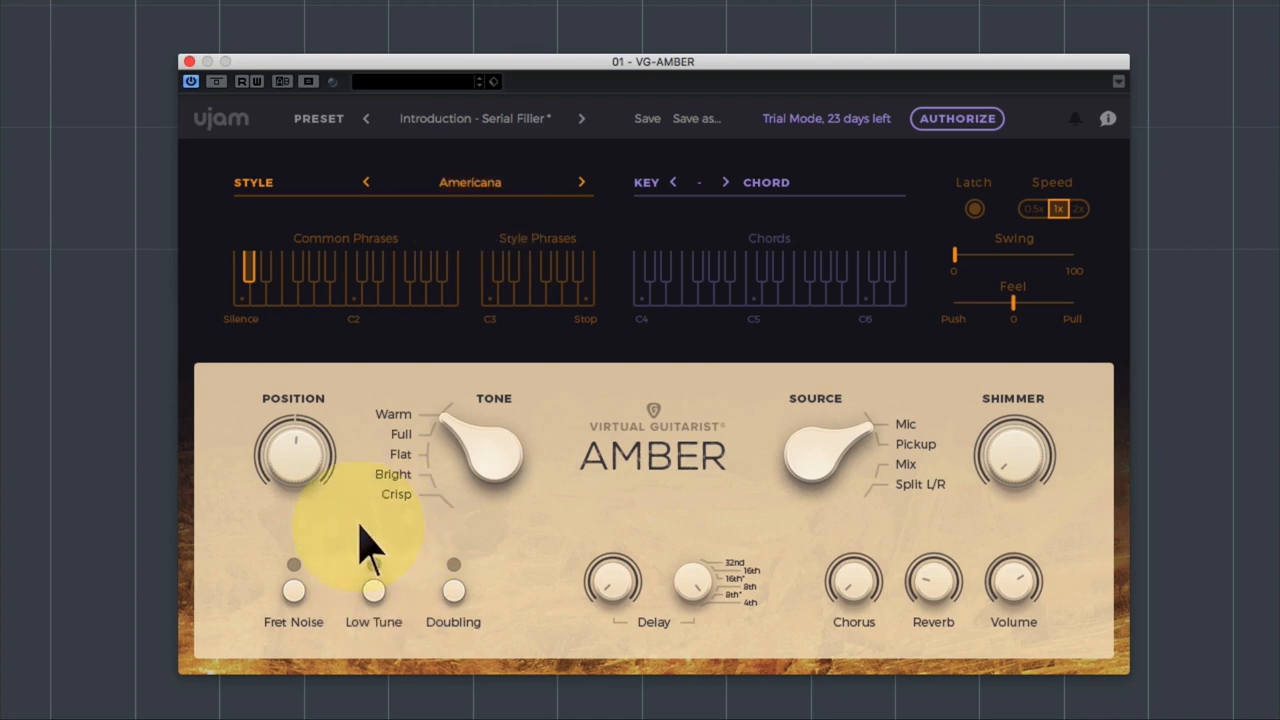
mouse_move(385, 605)
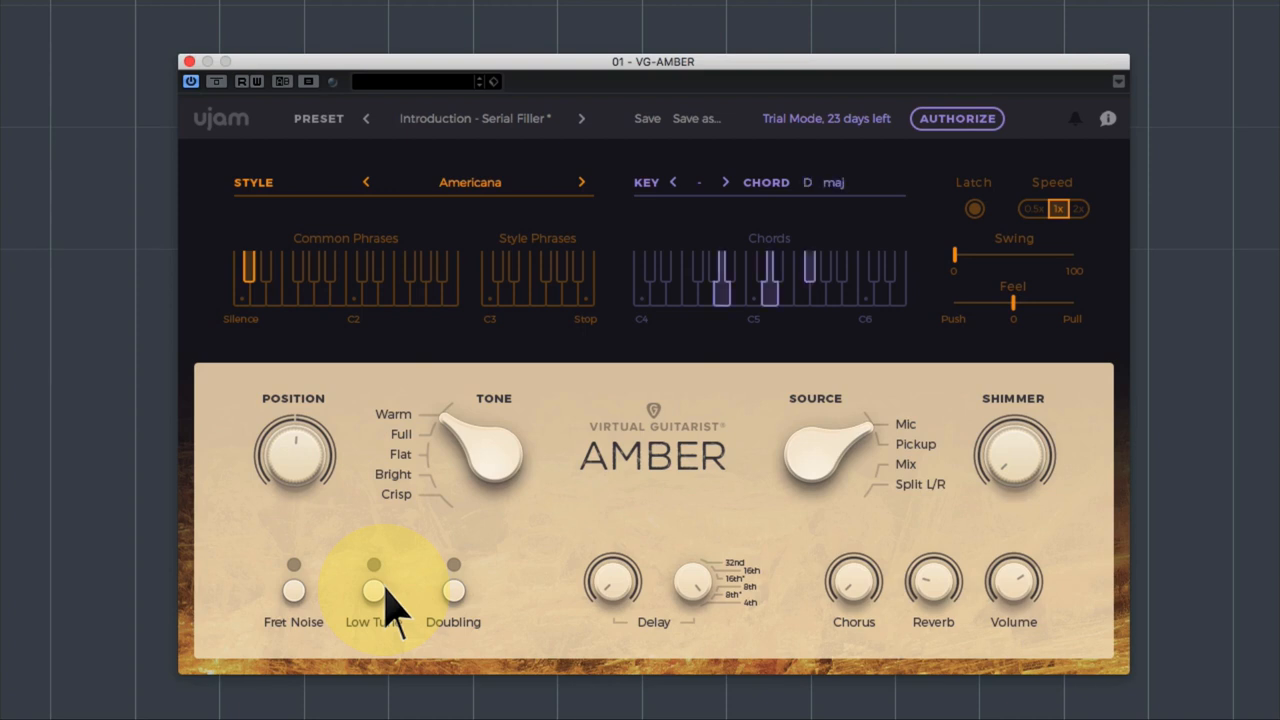
click(373, 565)
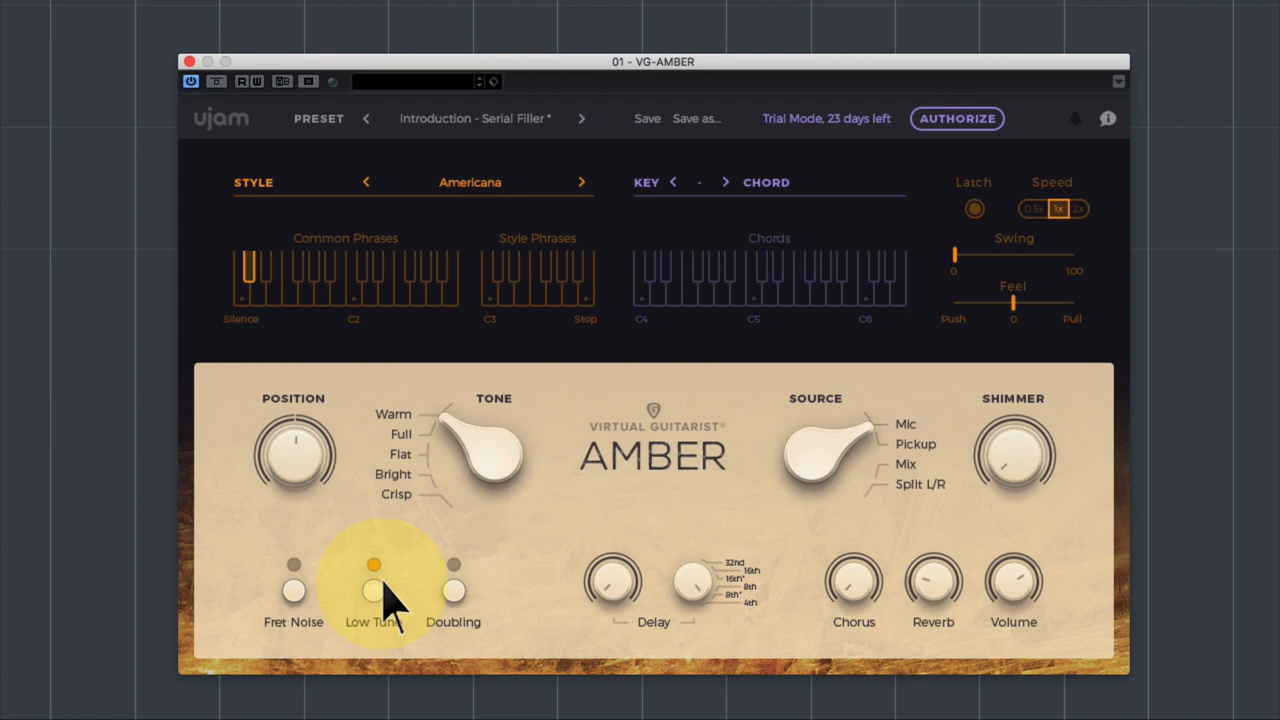
click(373, 565)
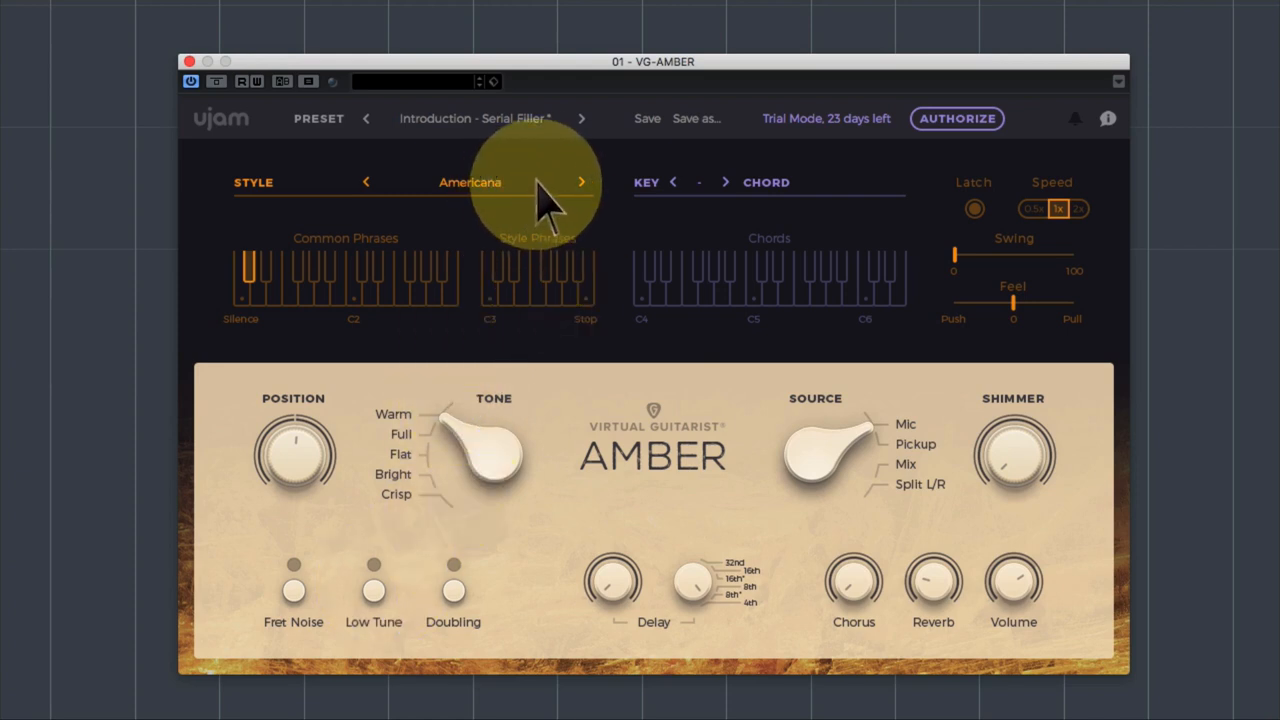
Step the style to Ballad Groove and audition two different style phrases.
click(582, 182)
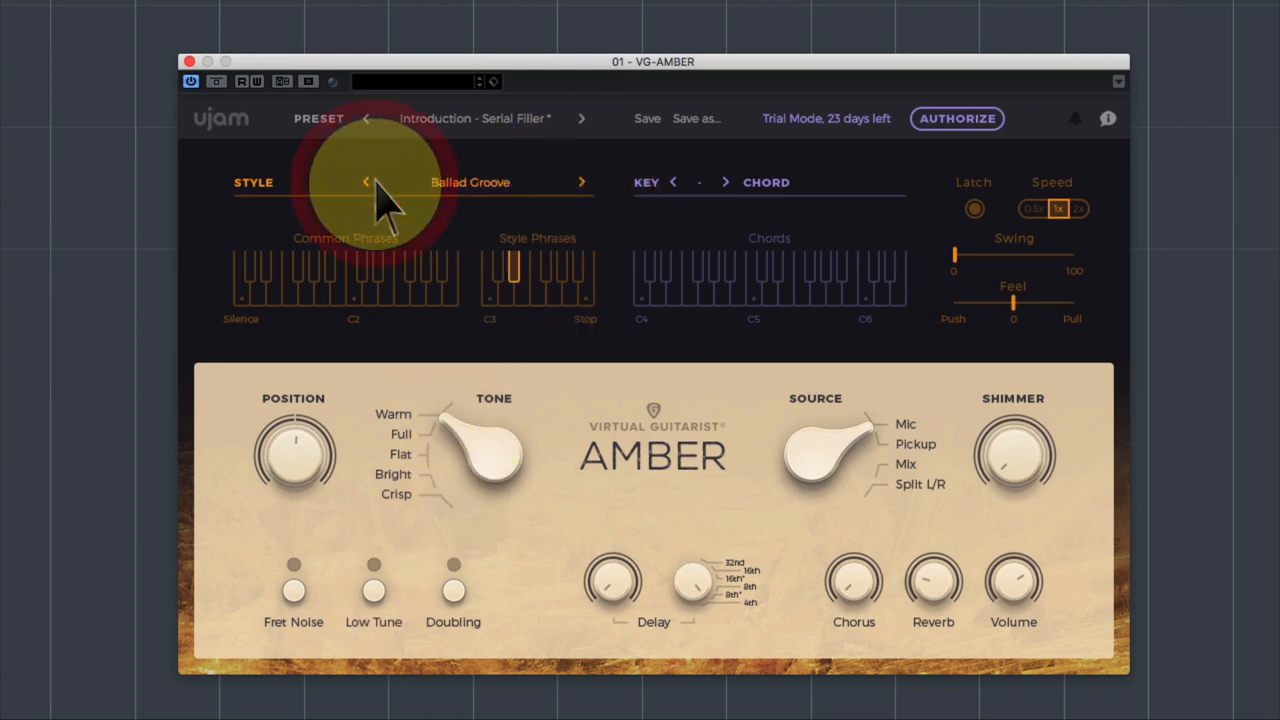
mouse_move(500, 290)
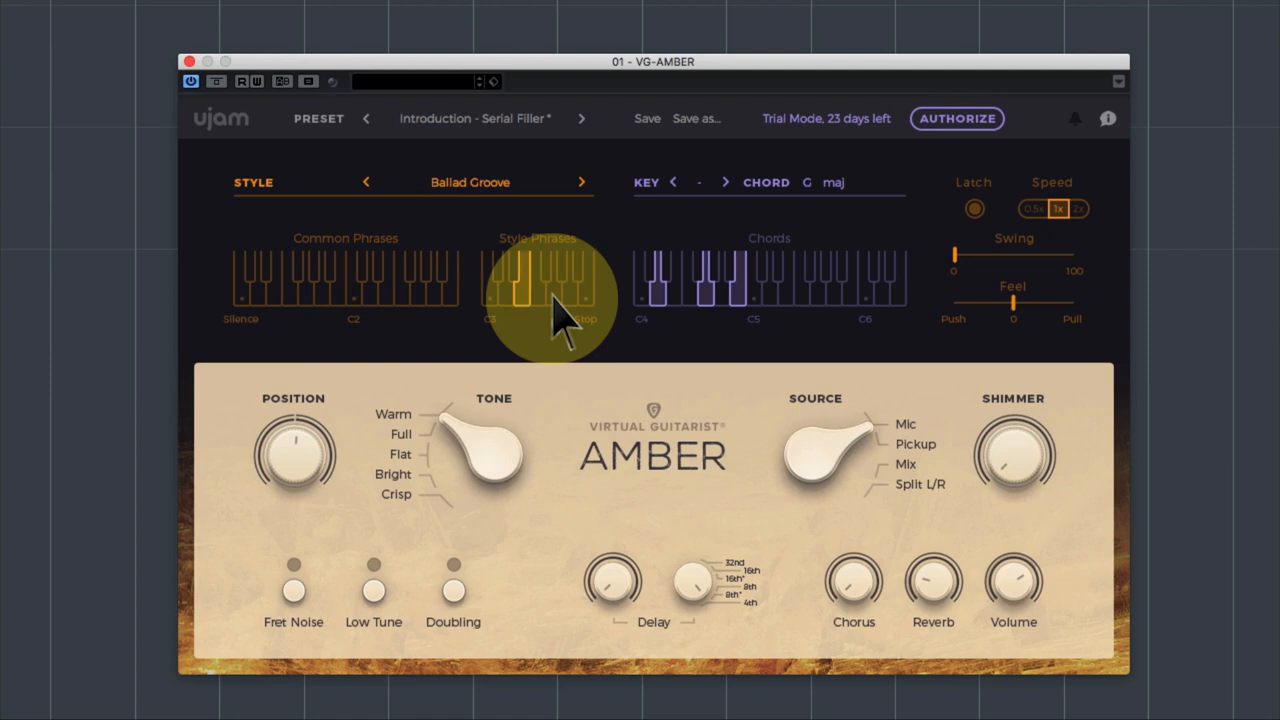
click(513, 290)
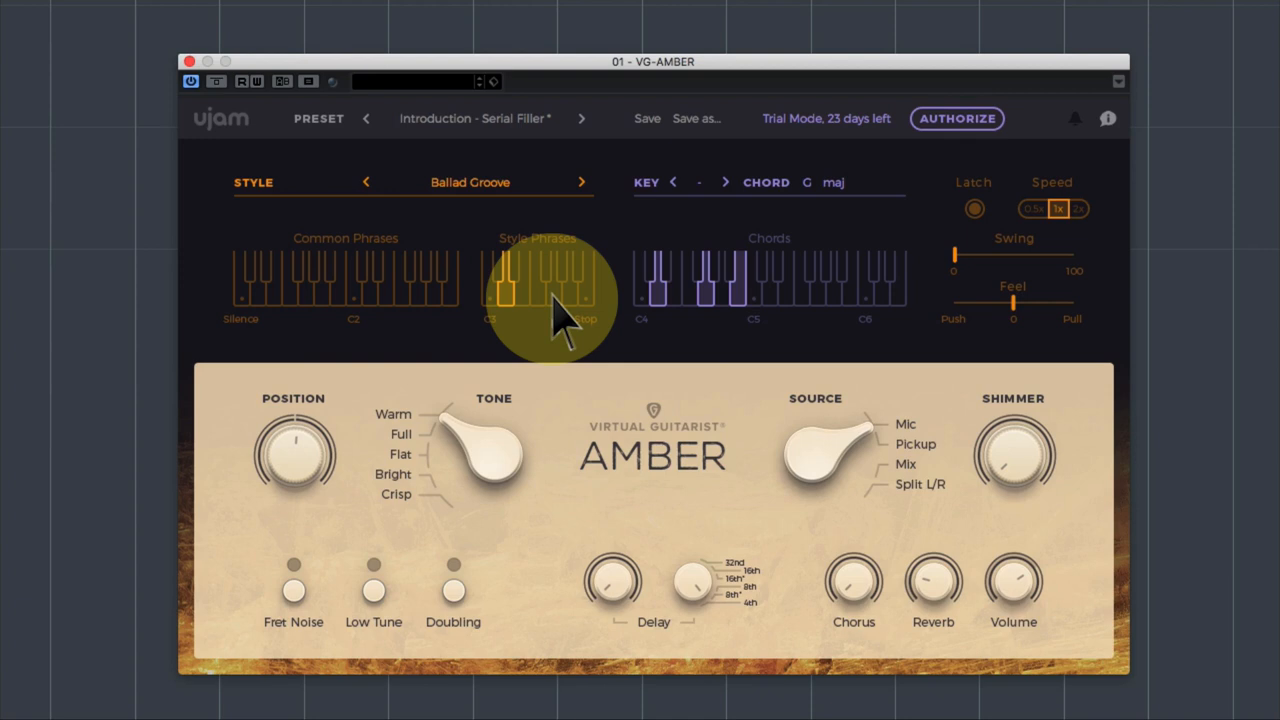
click(505, 290)
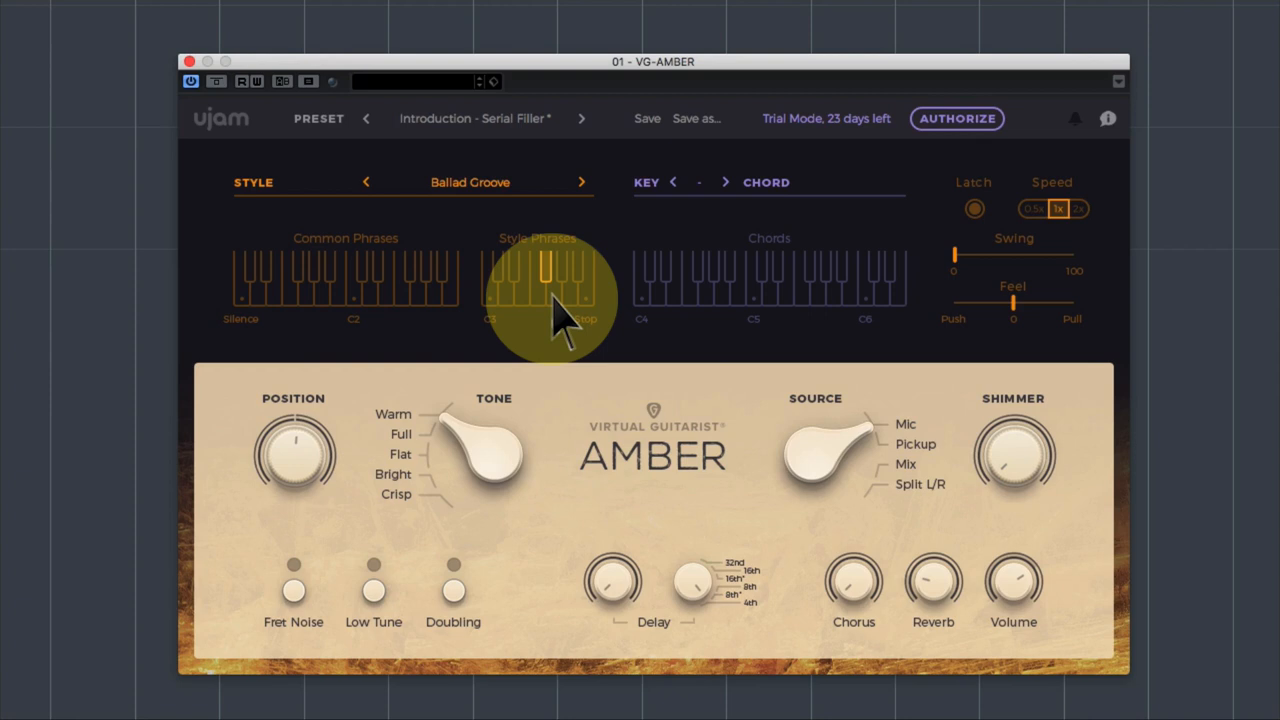
mouse_move(515, 415)
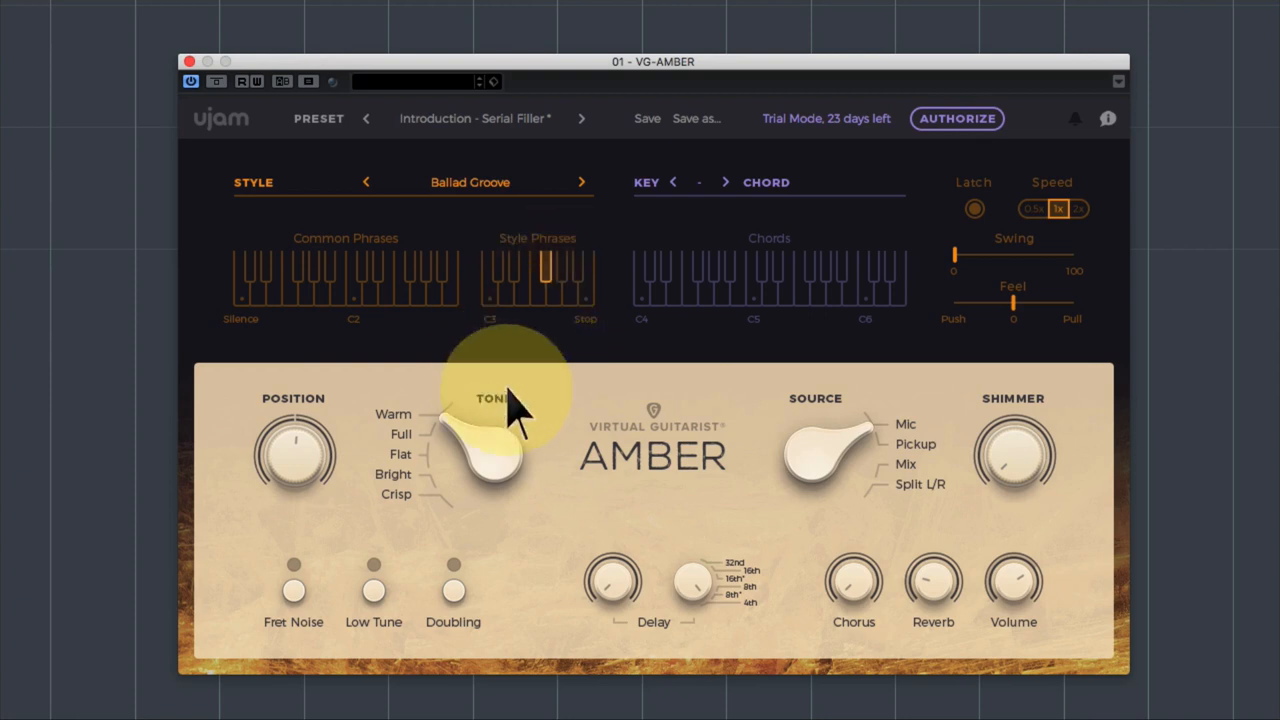
mouse_move(490, 195)
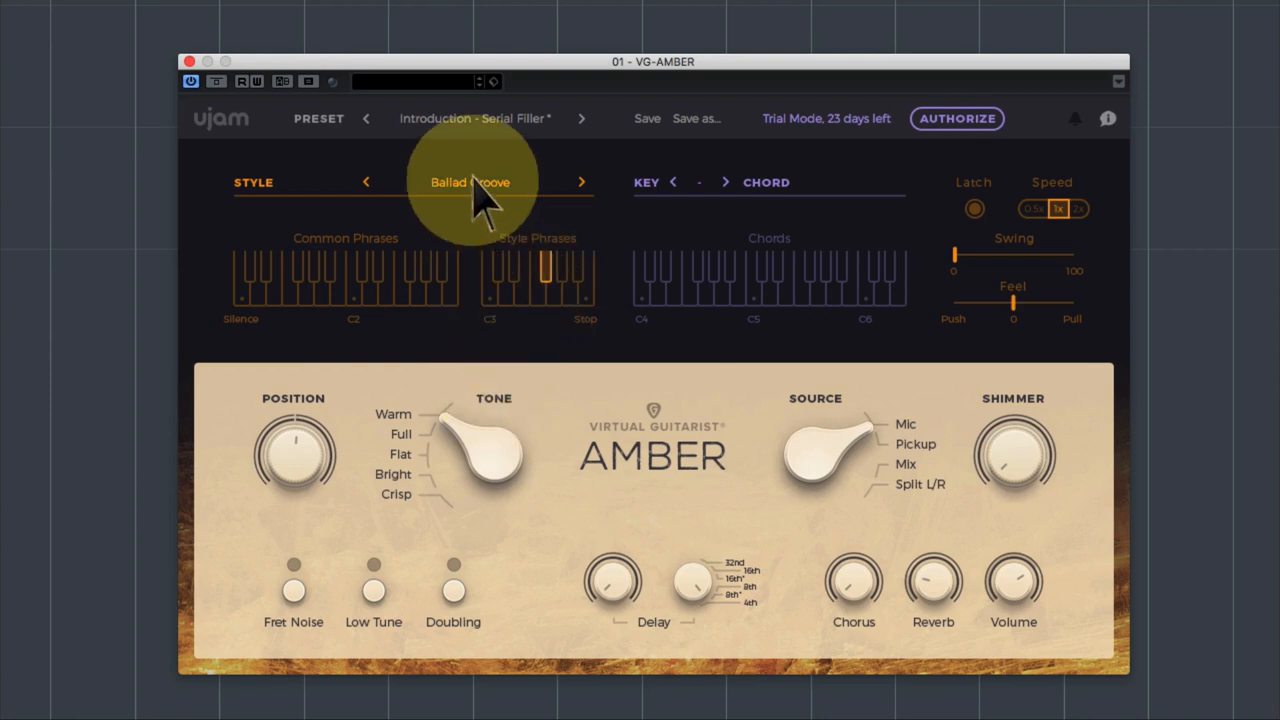
Select Filler from the style list in place of Ballad Groove.
click(470, 182)
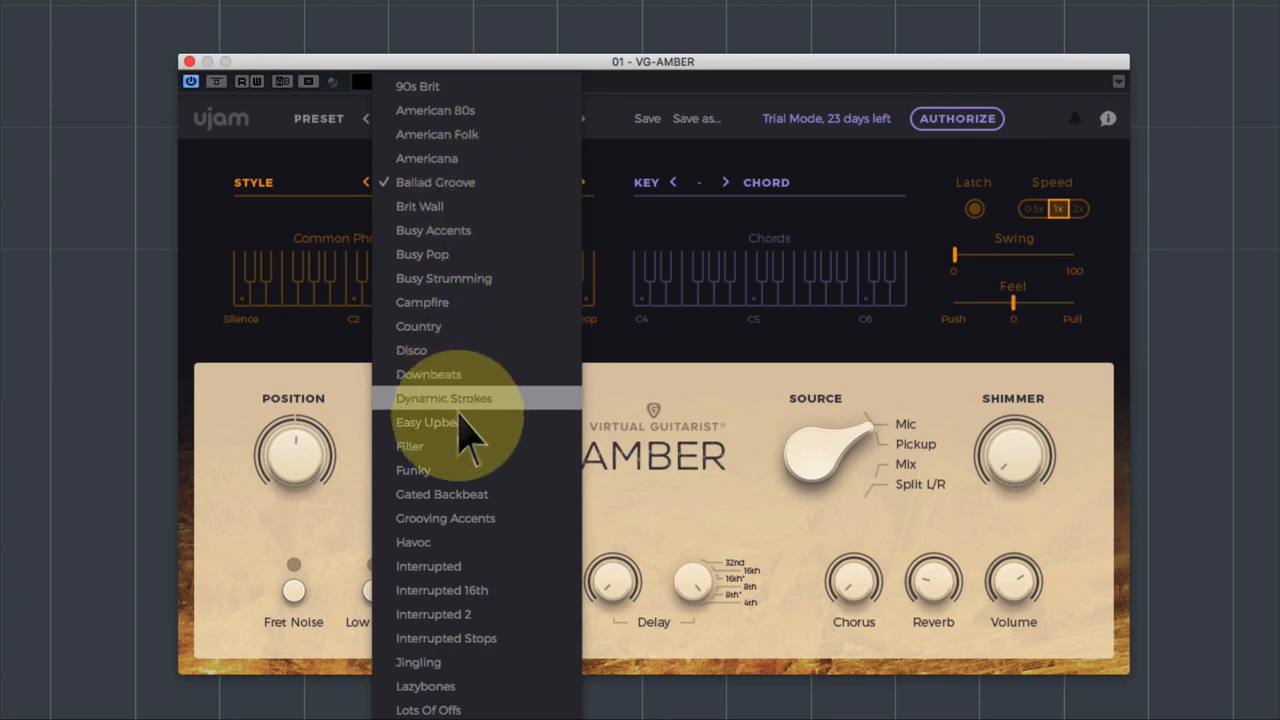
click(409, 446)
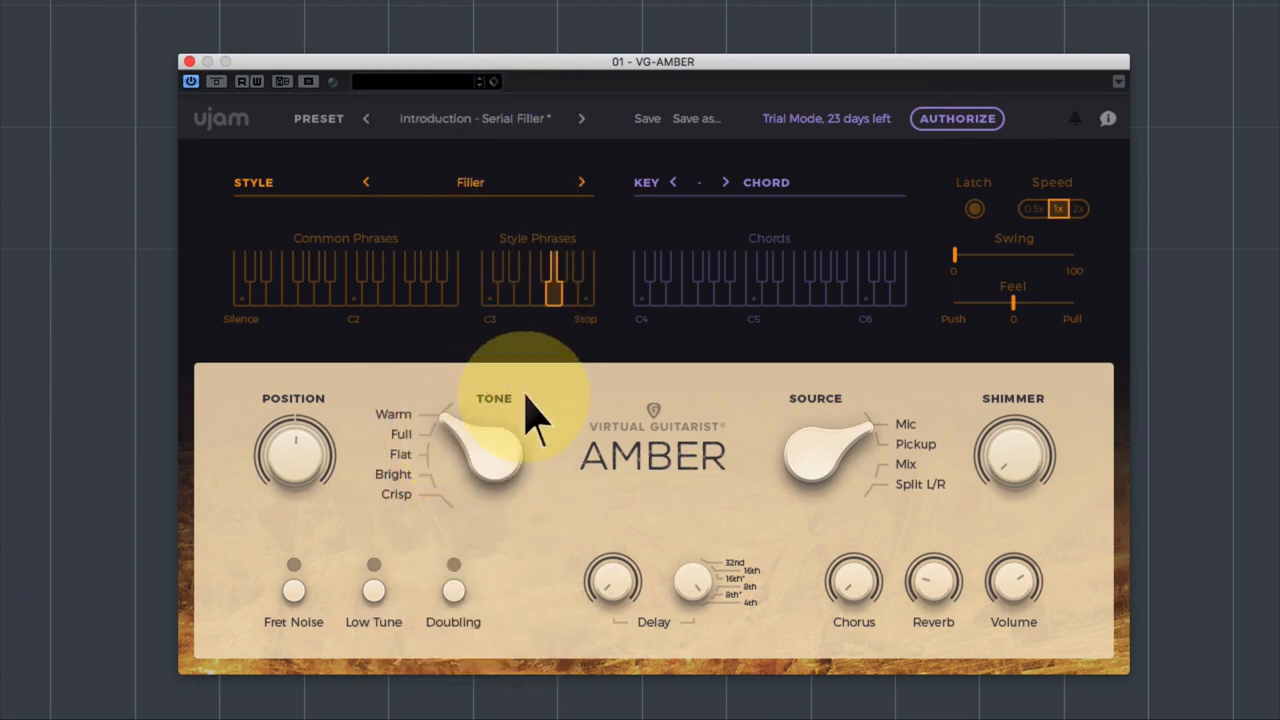
mouse_move(505, 320)
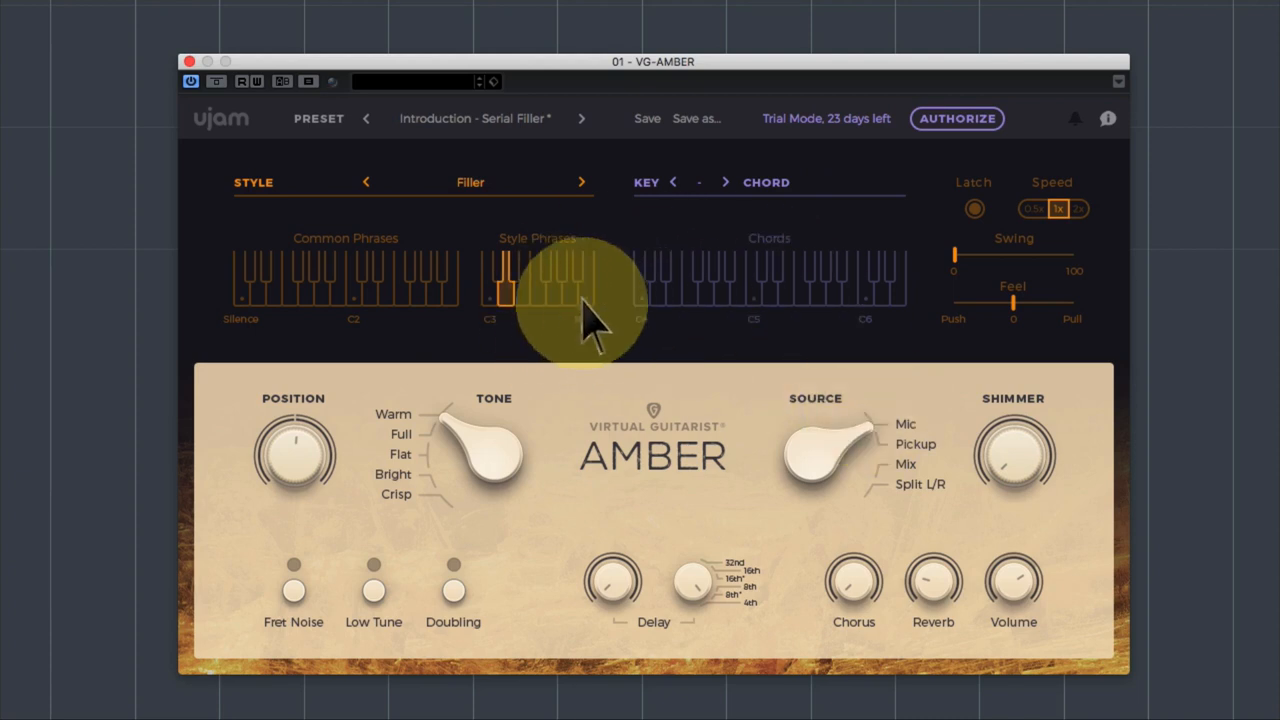
mouse_move(755, 295)
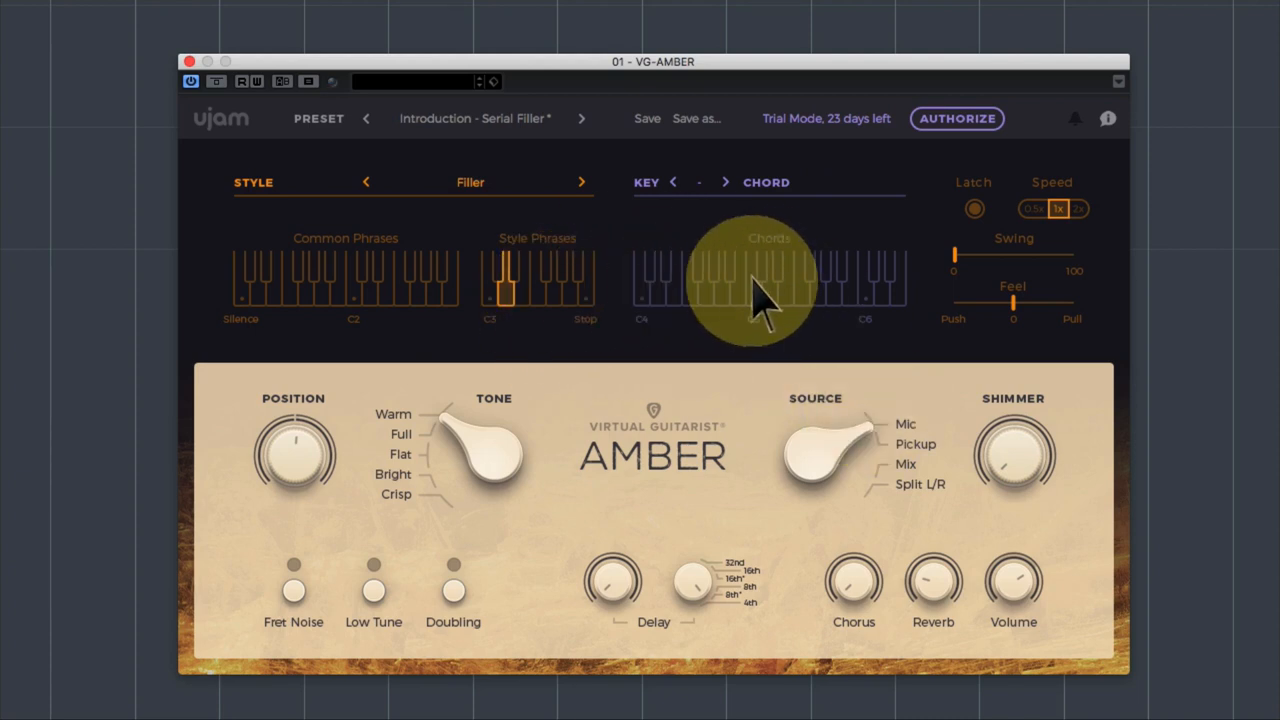
mouse_move(535, 300)
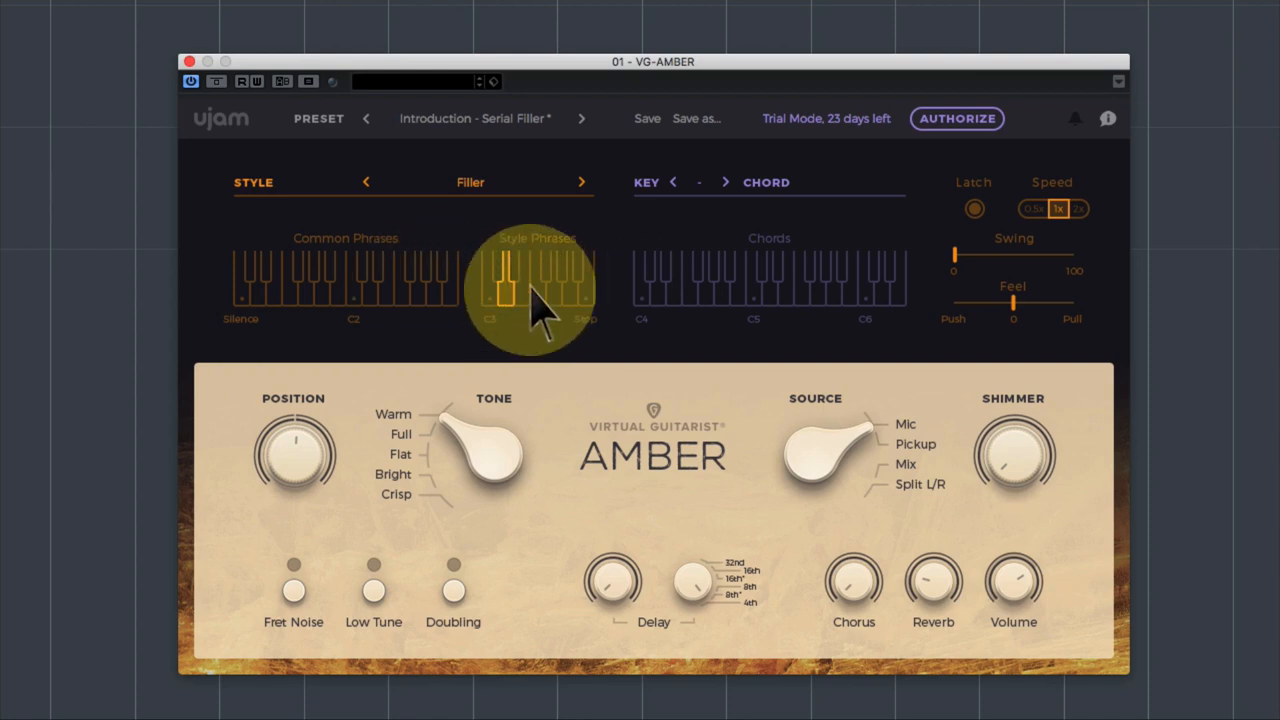
mouse_move(970, 280)
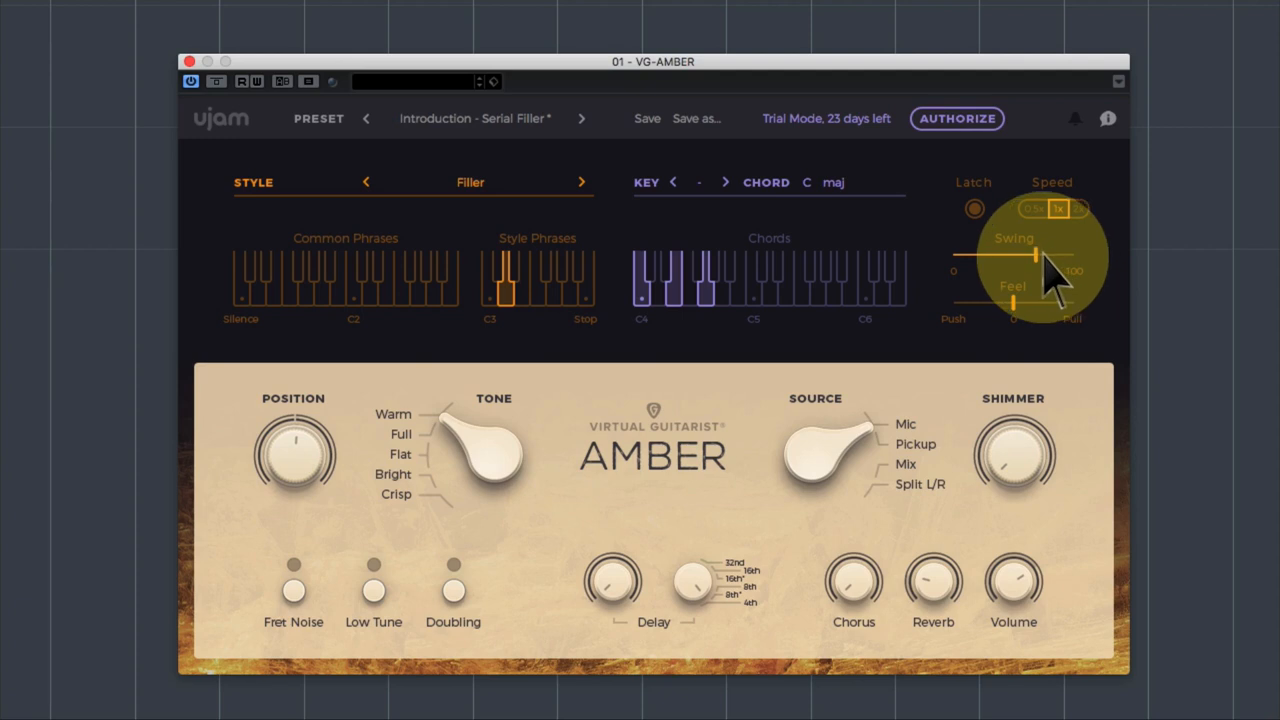
mouse_move(950, 280)
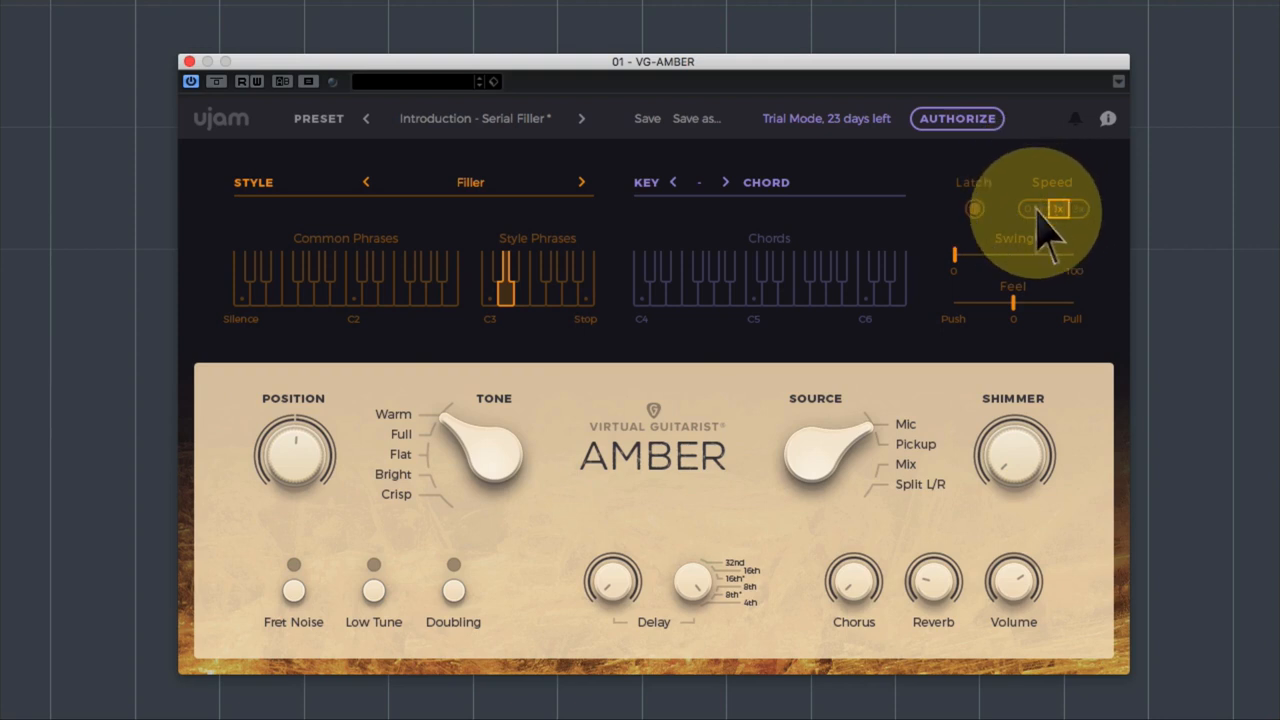
mouse_move(1085, 230)
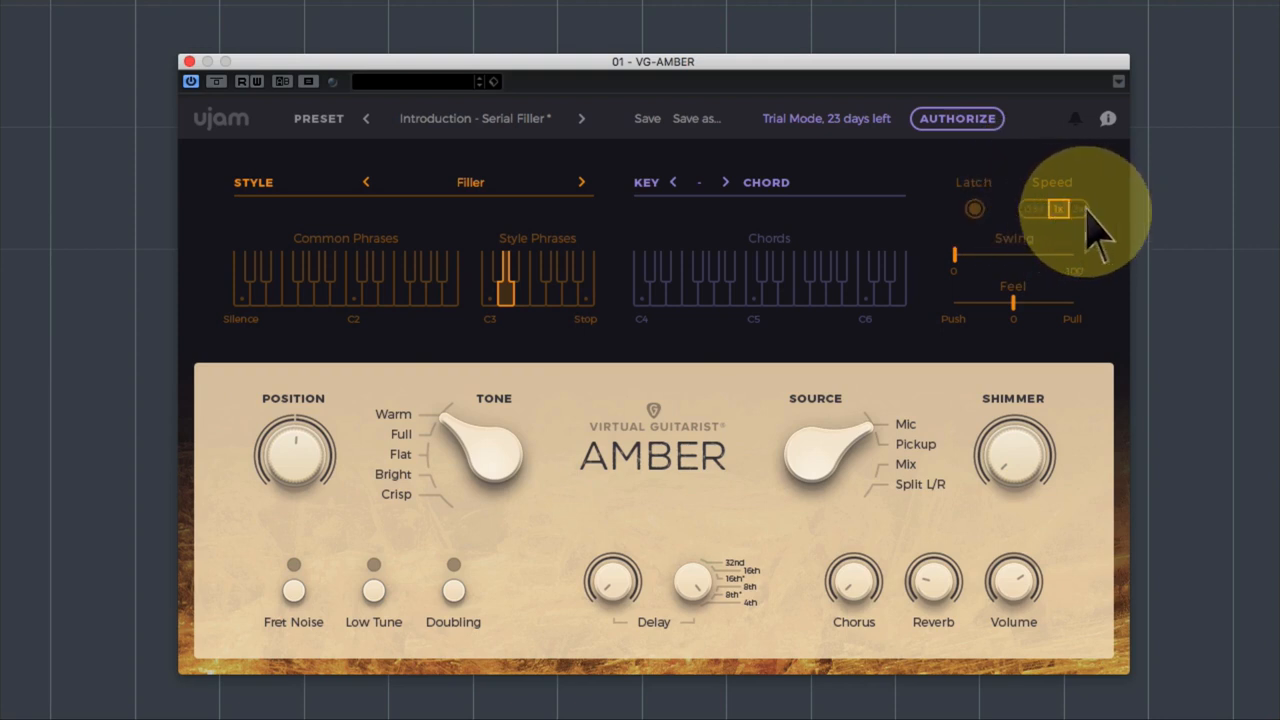
Try the 2x and 0.5x Speed settings, then restore 1x.
click(1077, 209)
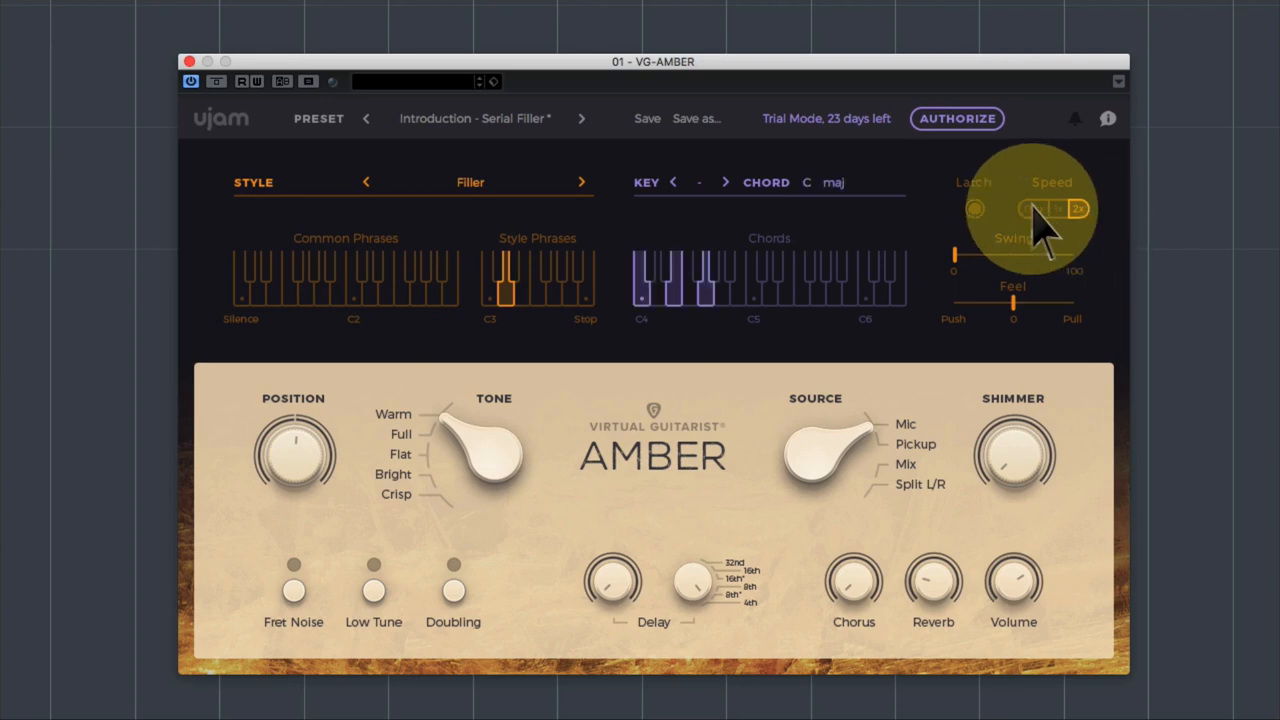
click(1033, 208)
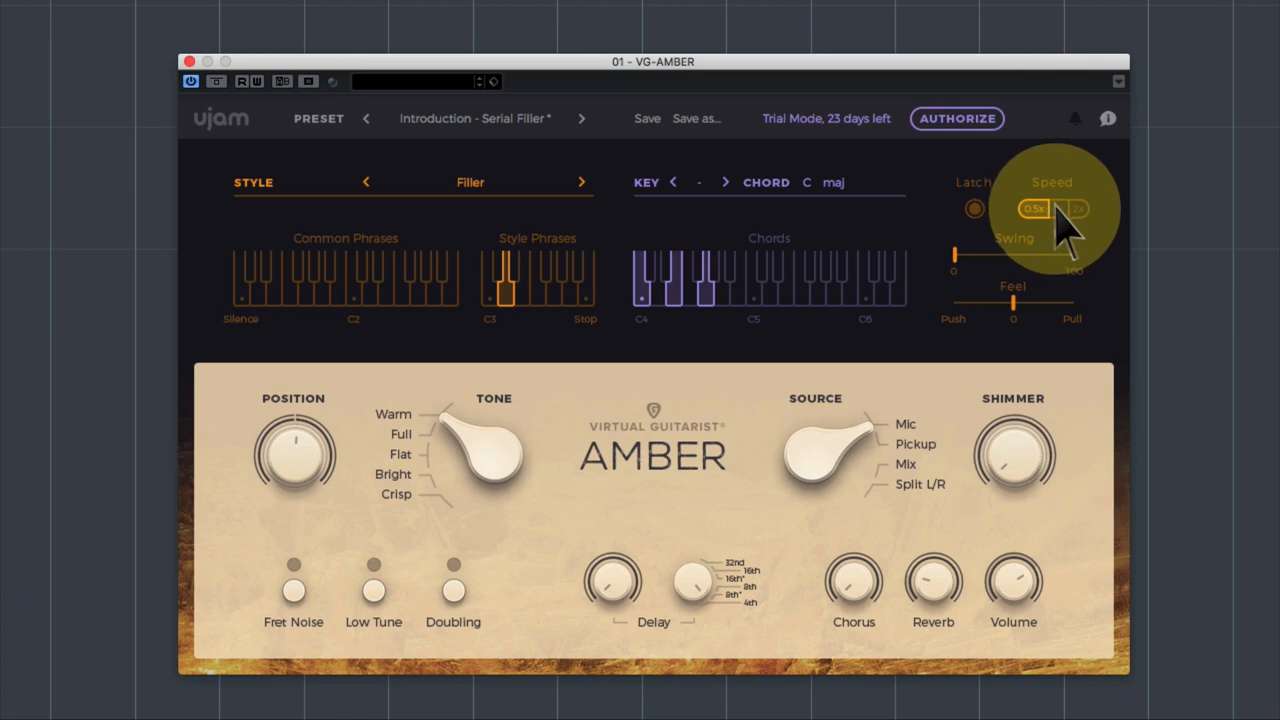
mouse_move(1065, 225)
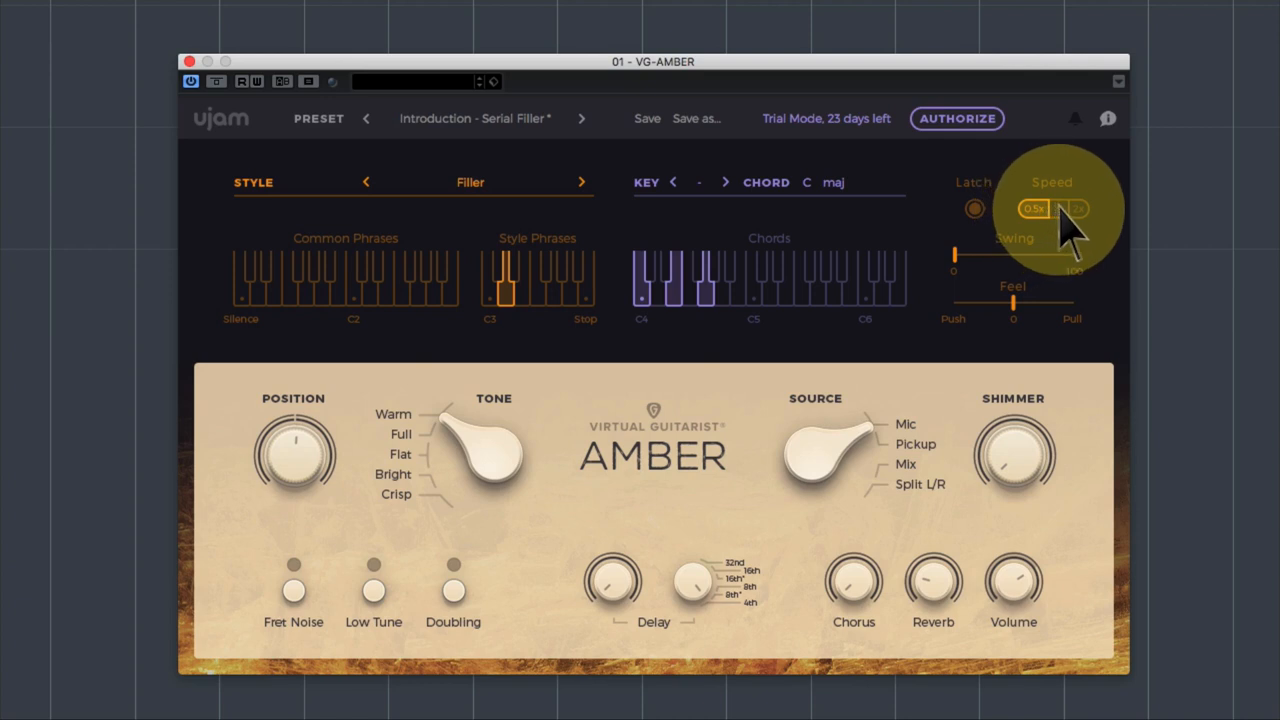
click(1057, 208)
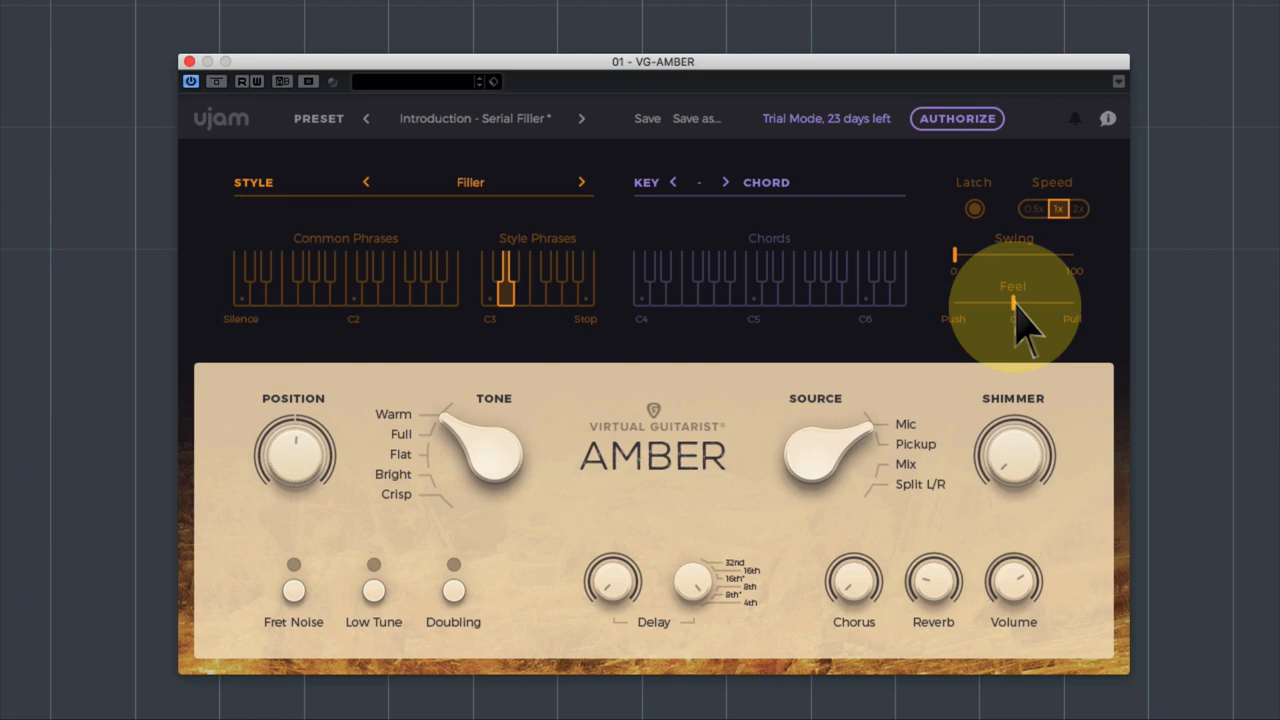
mouse_move(745, 295)
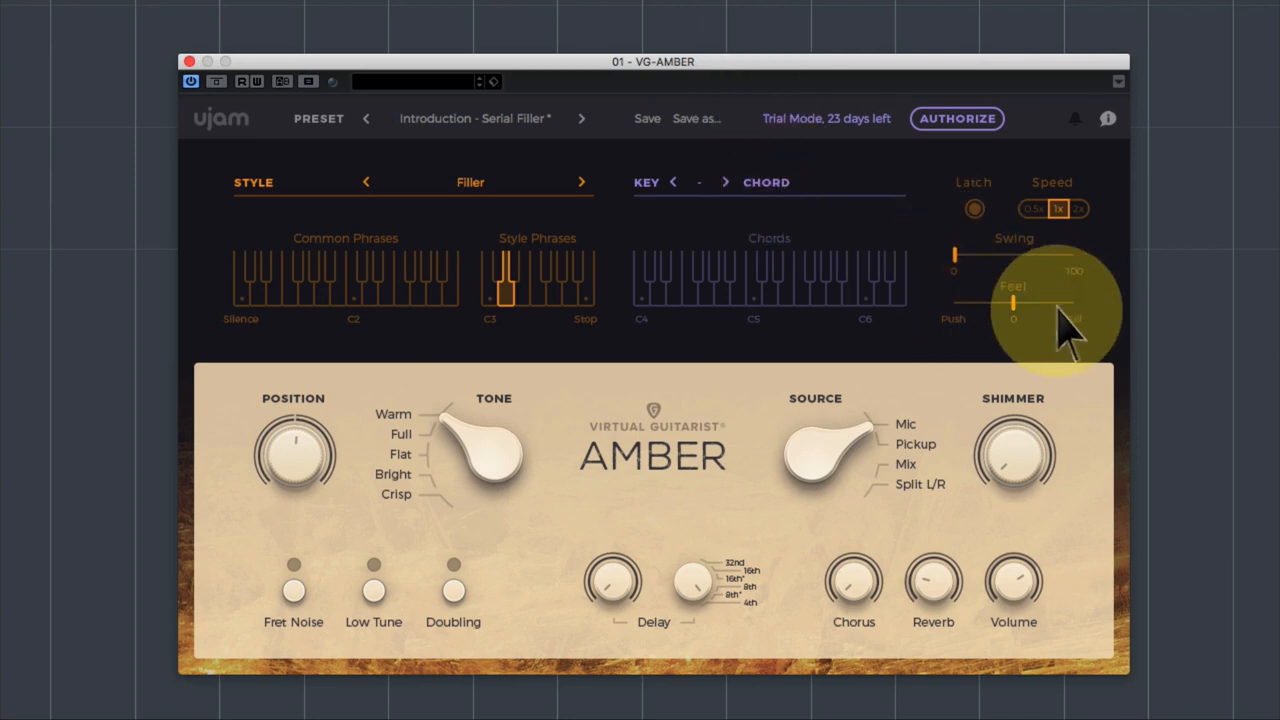
mouse_move(1040, 340)
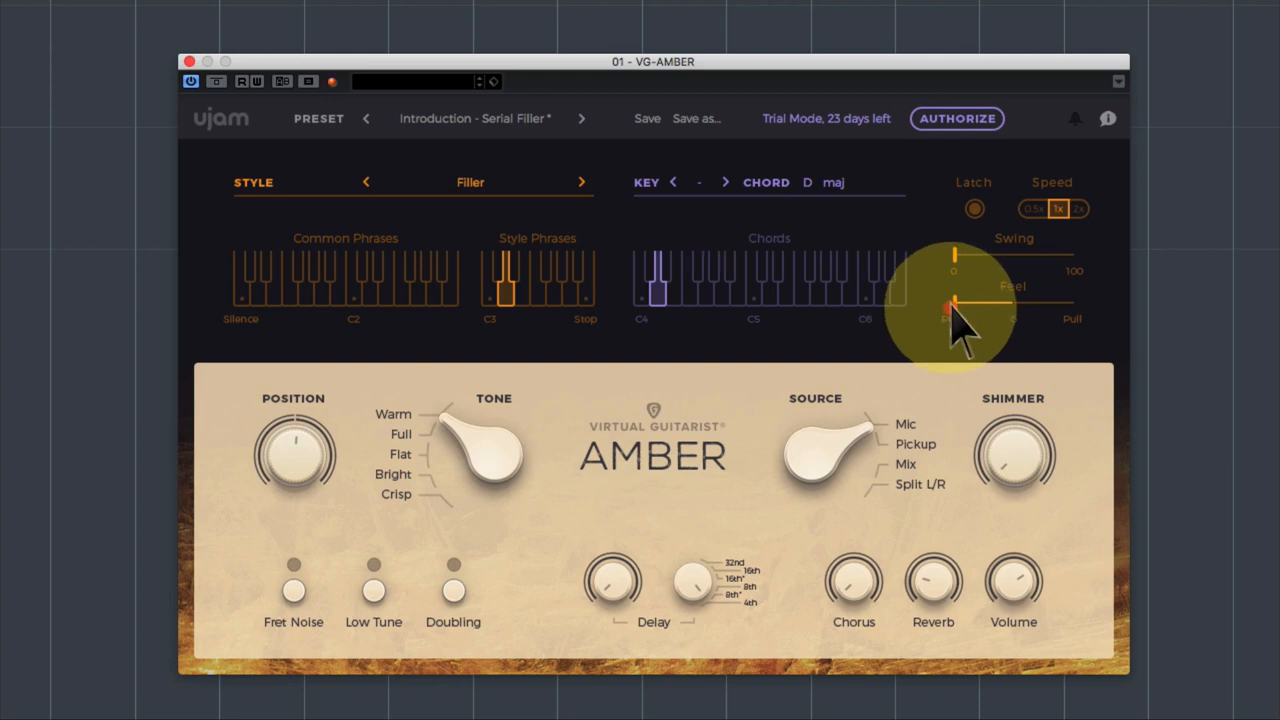
Nudge the Feel slider slightly toward Push so strums land ahead of the beat.
drag(945, 305, 1000, 305)
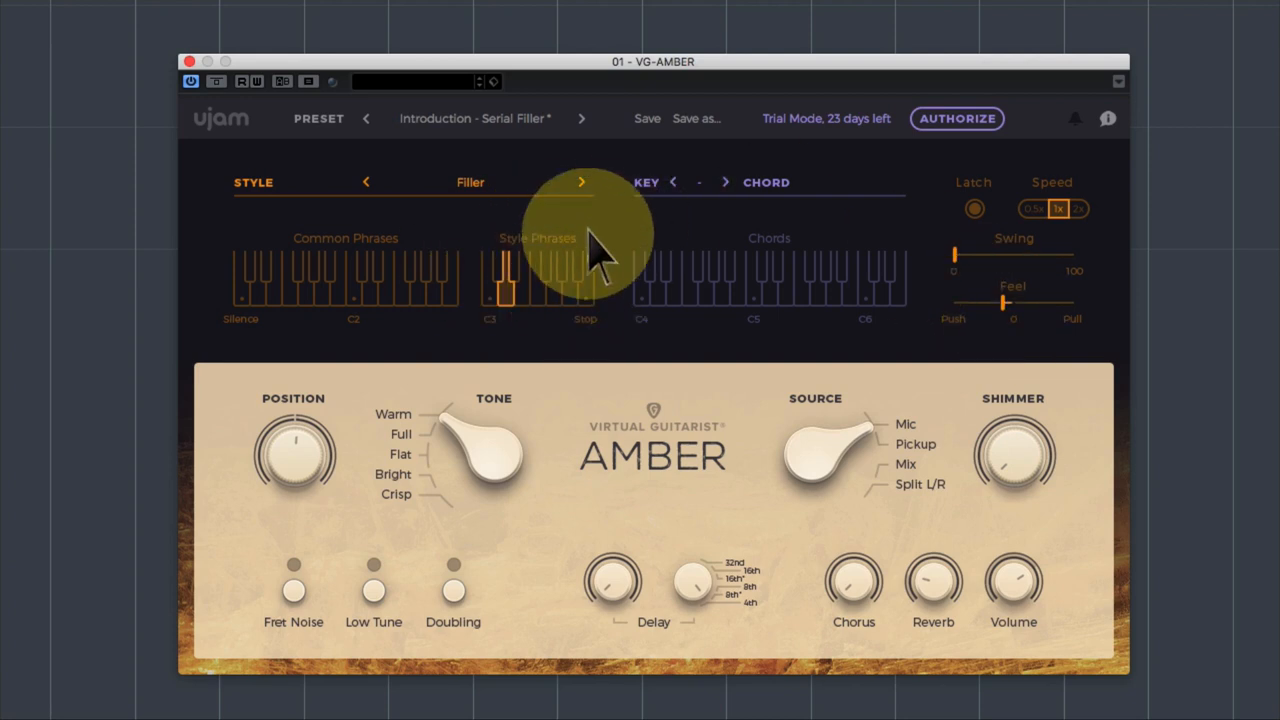
mouse_move(780, 310)
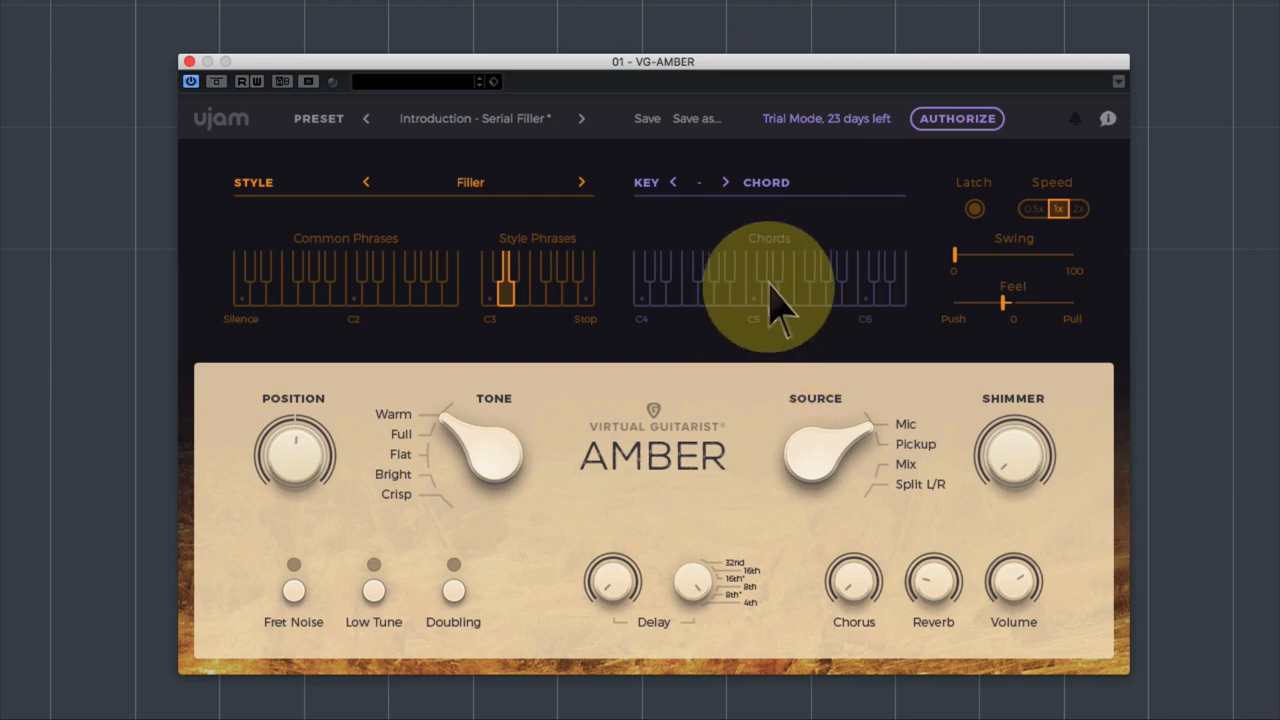
mouse_move(895, 300)
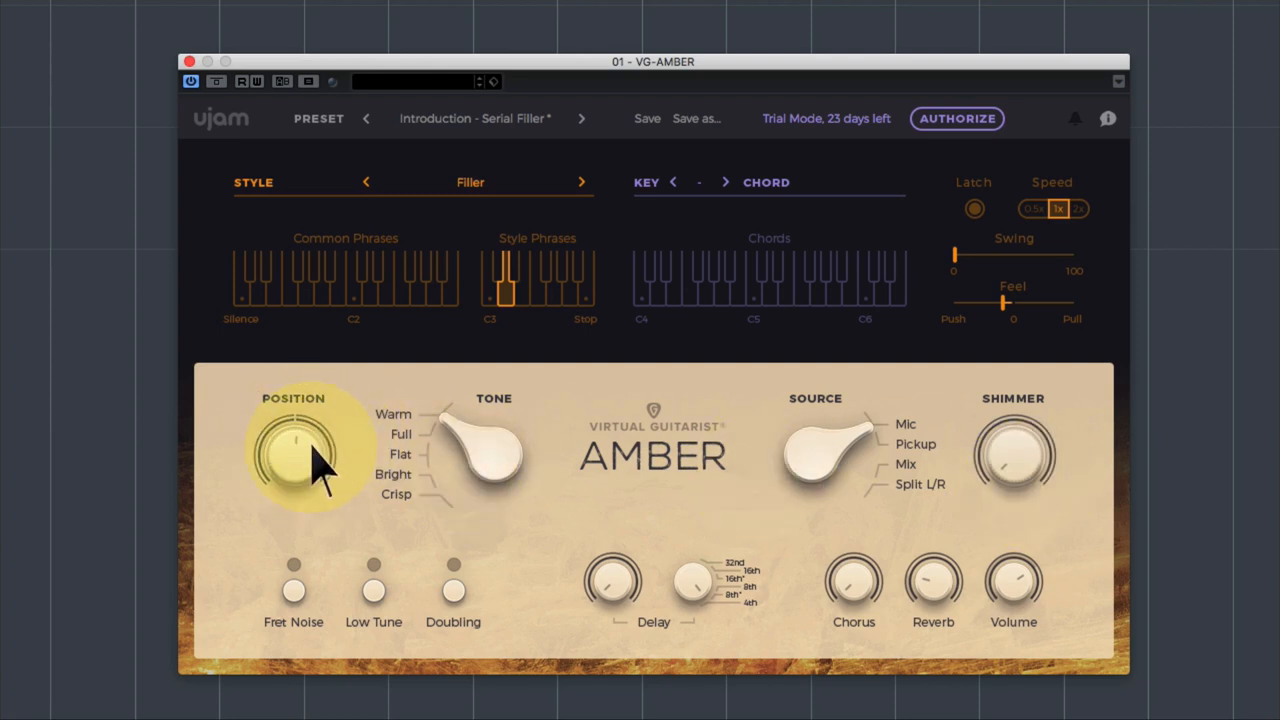
mouse_move(240, 305)
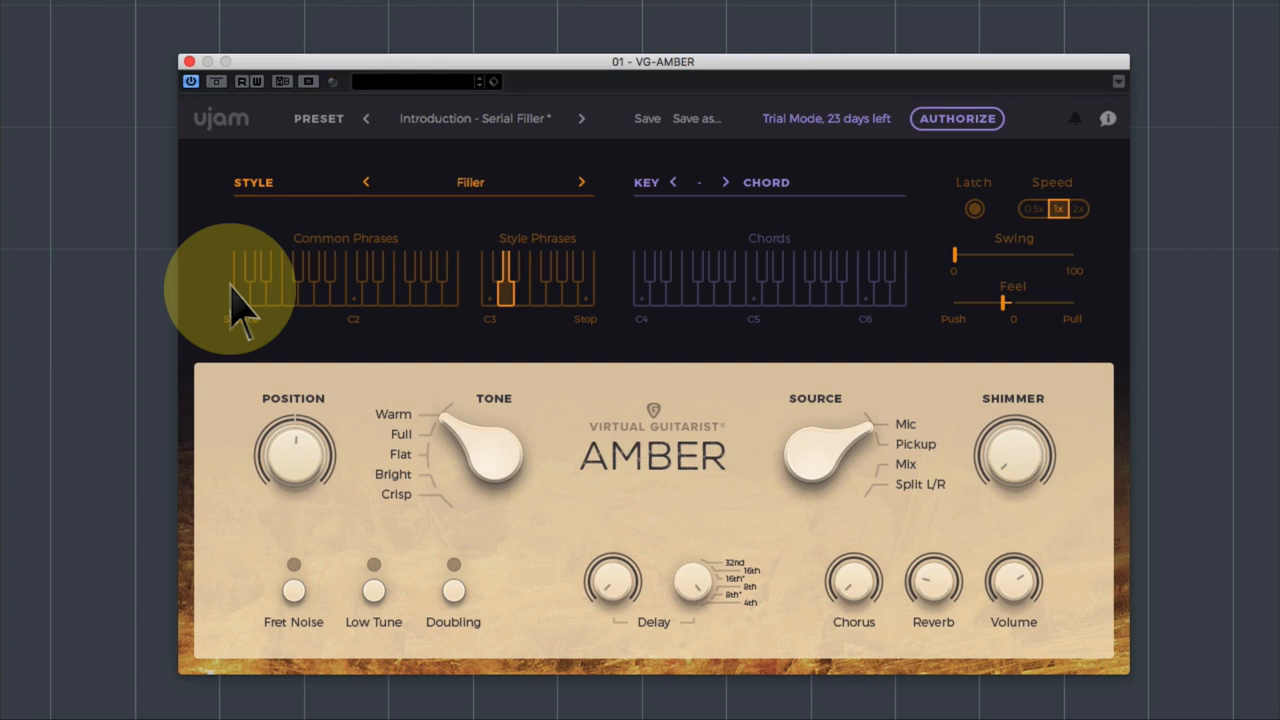
Trigger the first Common Phrases key, then move the Position knob to shift where the strings are strummed.
click(249, 270)
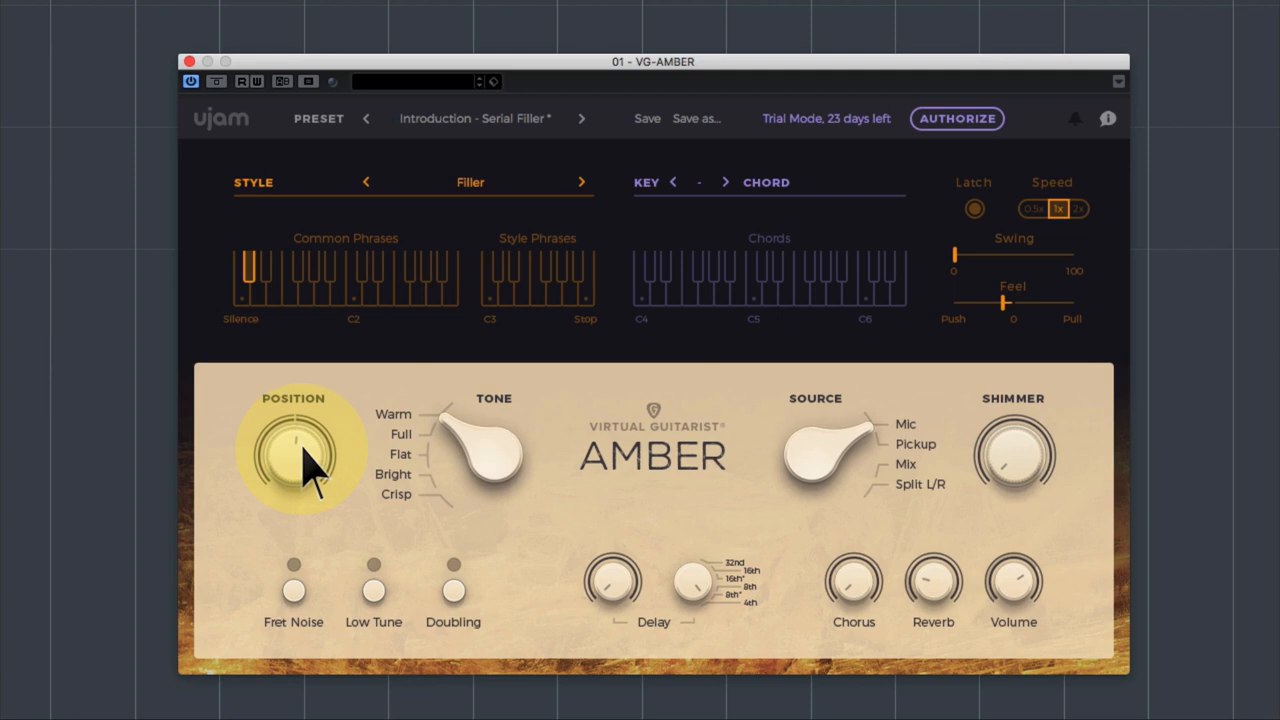
click(641, 280)
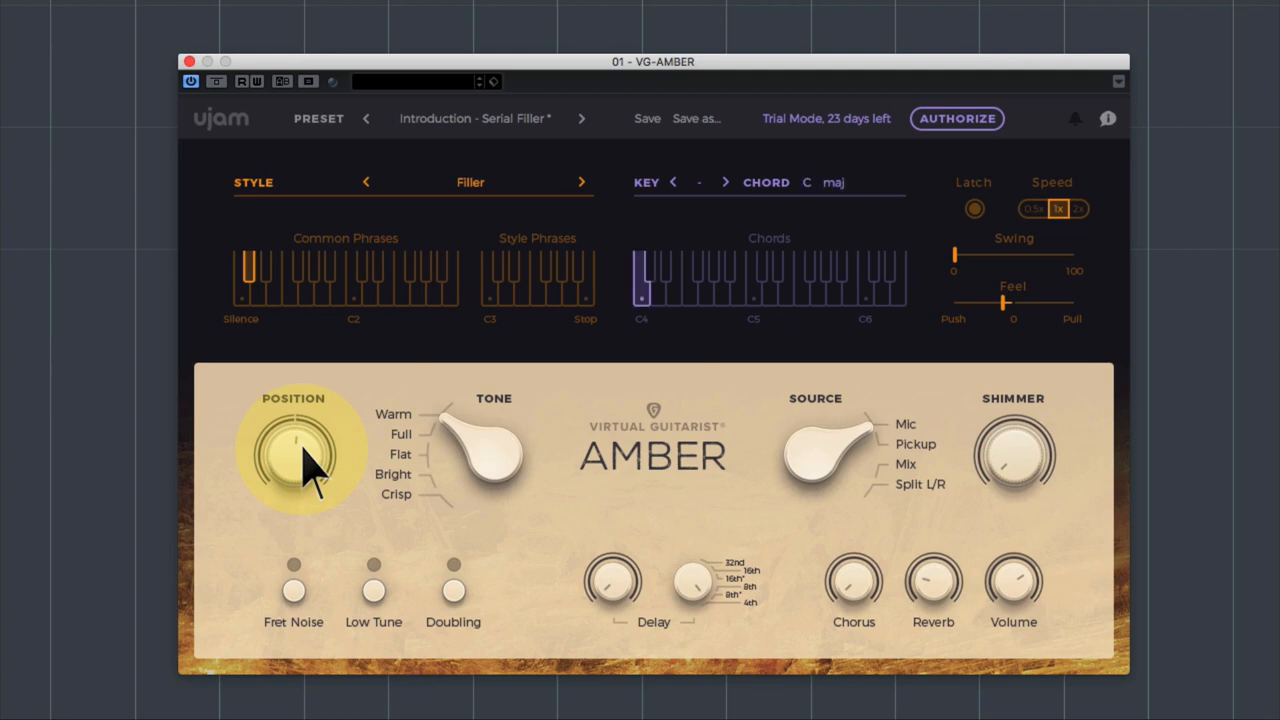
drag(293, 450, 290, 490)
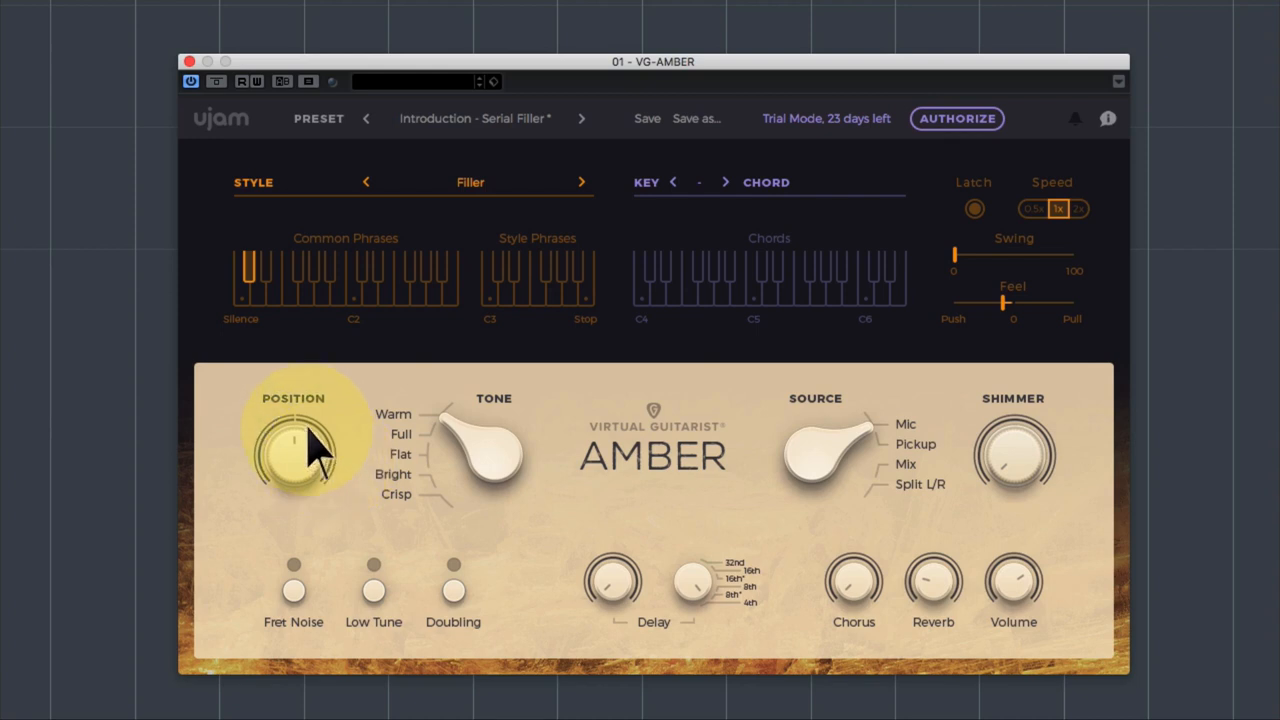
mouse_move(260, 515)
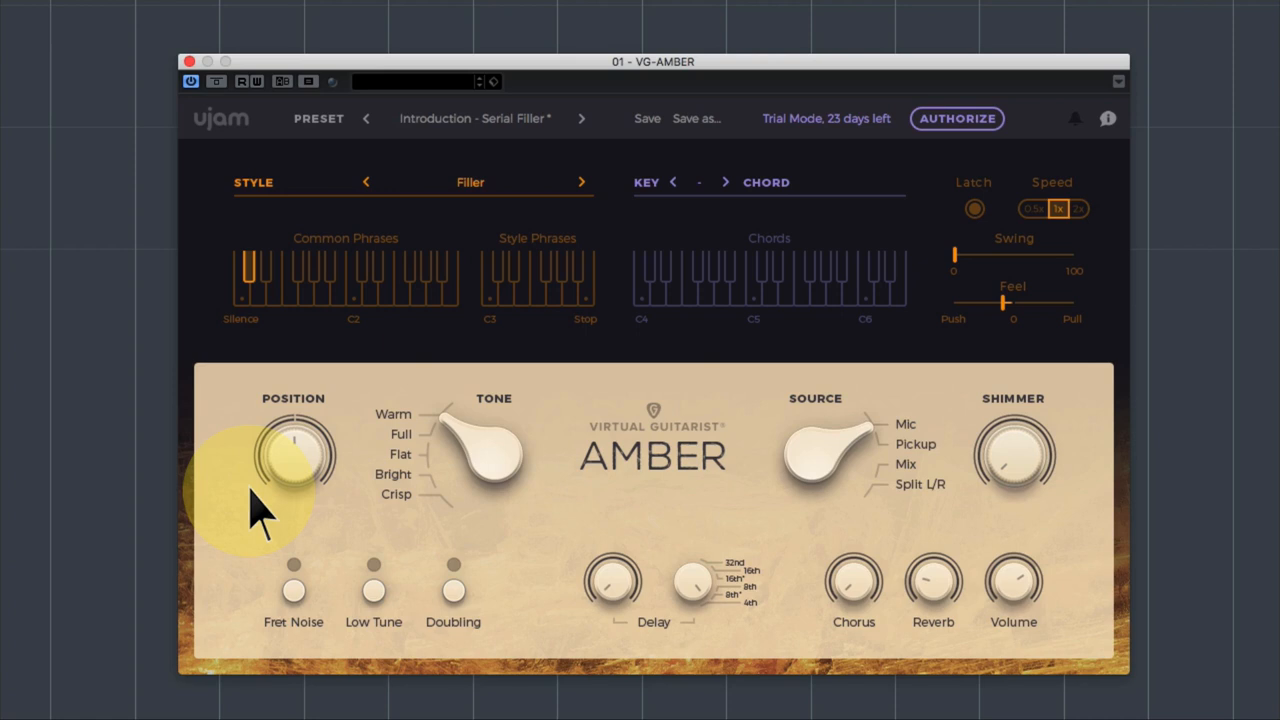
mouse_move(493, 455)
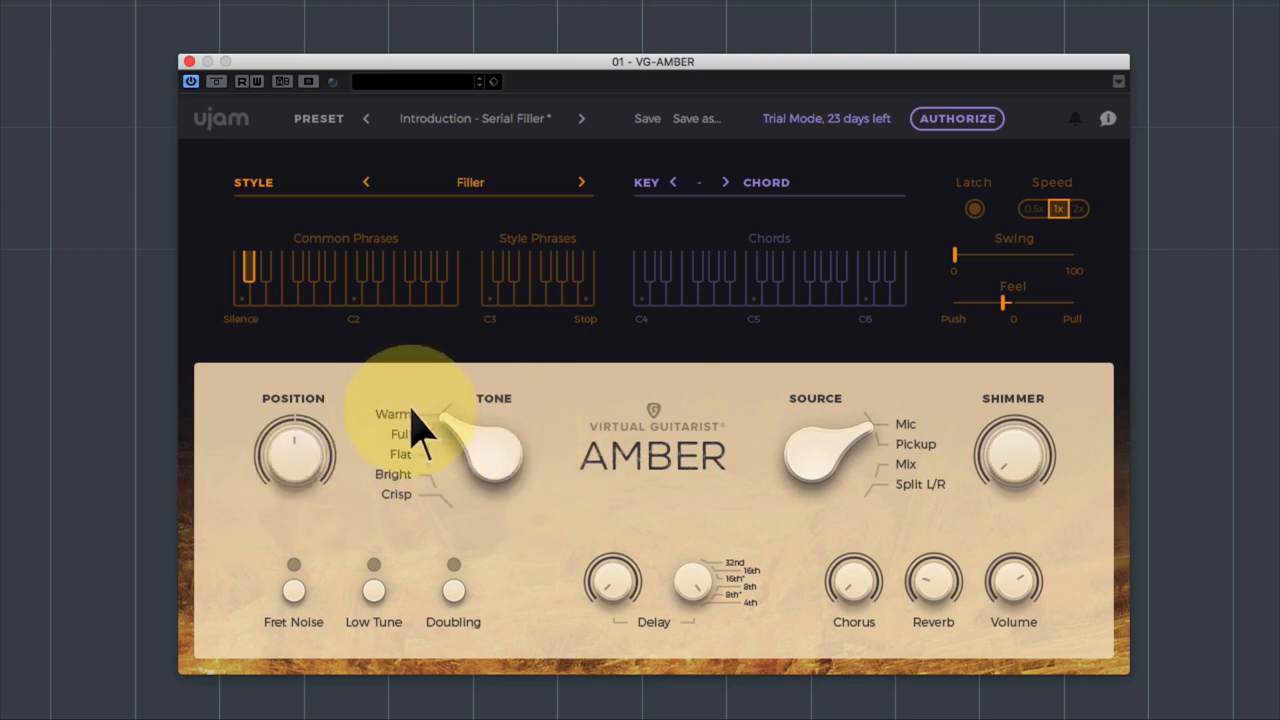
mouse_move(420, 505)
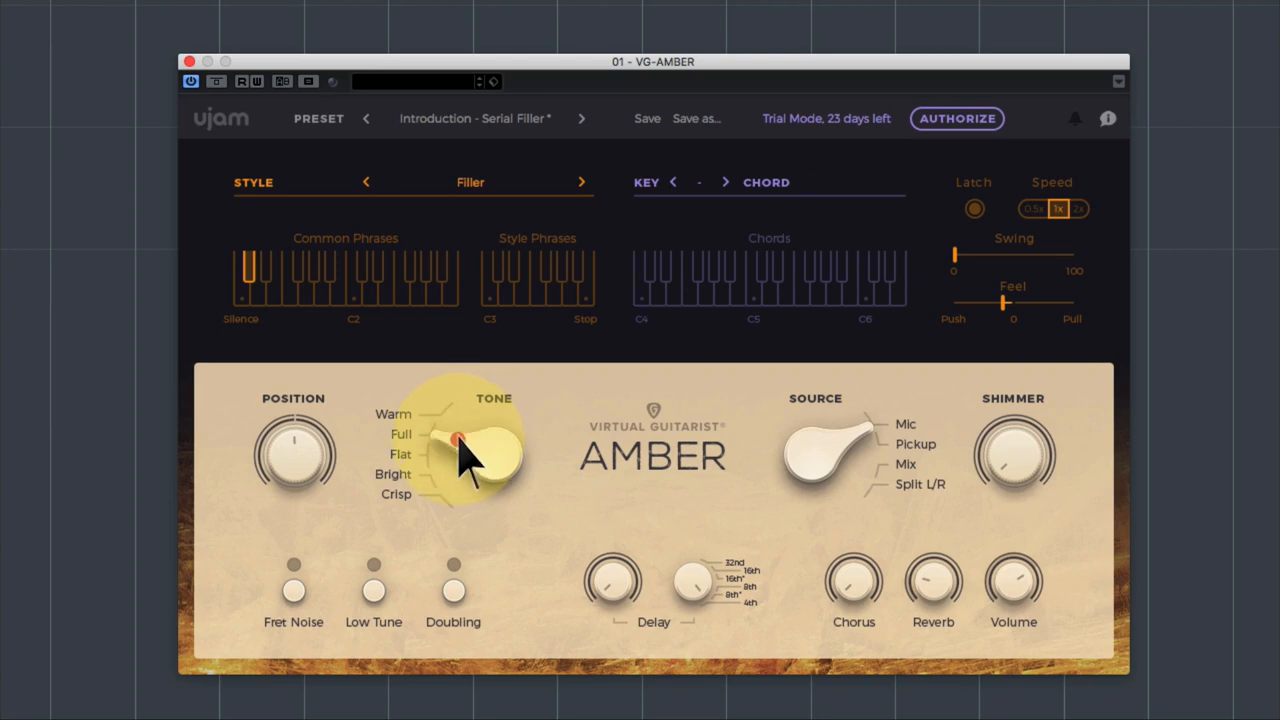
Sweep the Tone switch from Full toward the brighter Crisp settings and settle it on Flat.
click(641, 280)
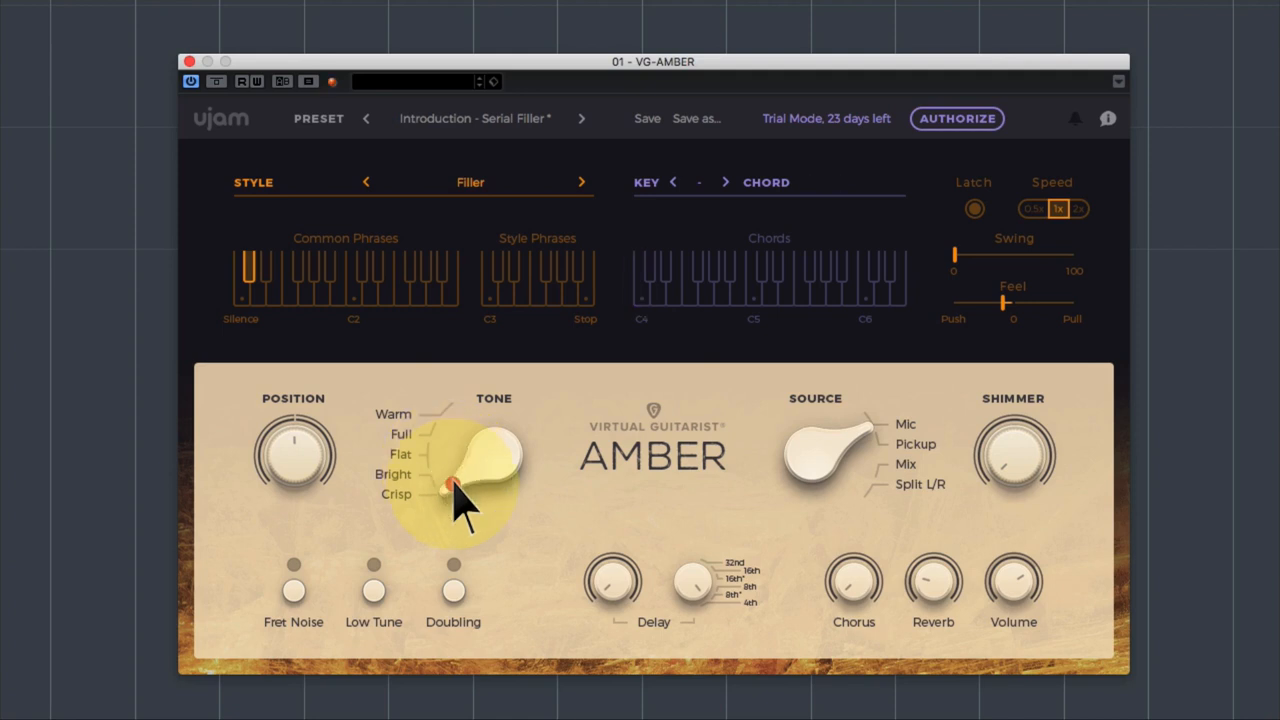
drag(455, 490, 450, 450)
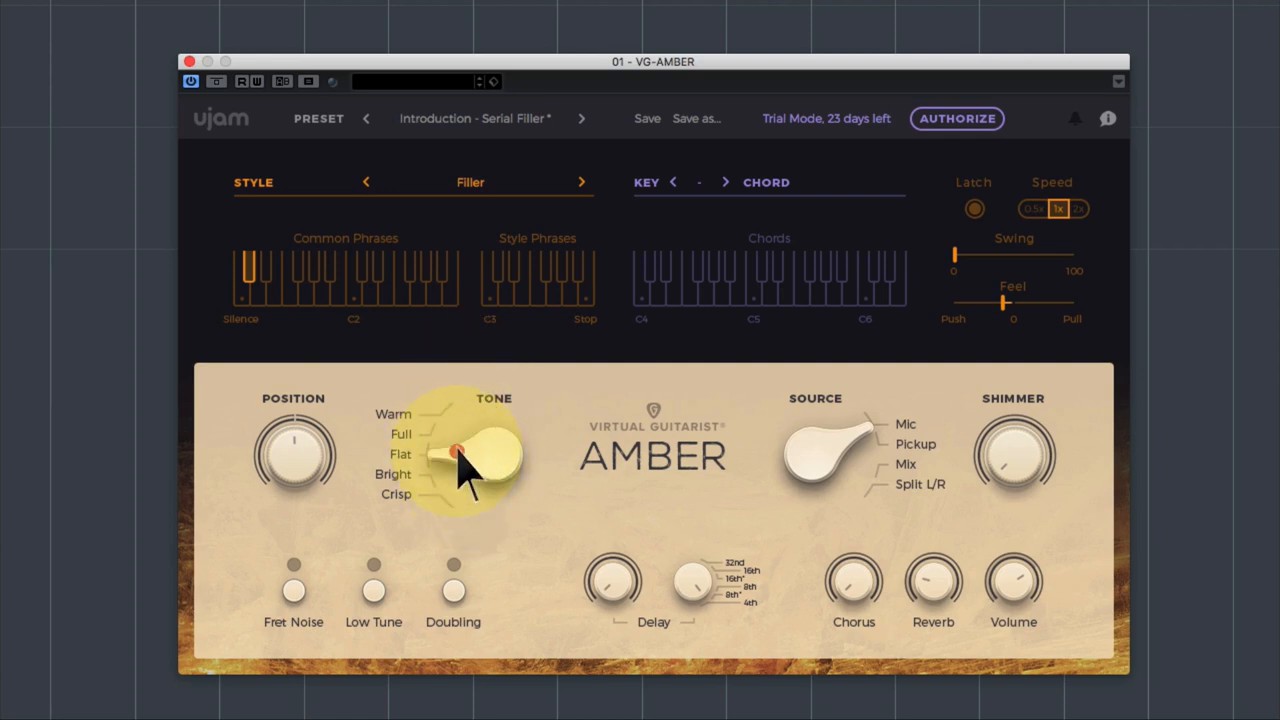
click(641, 275)
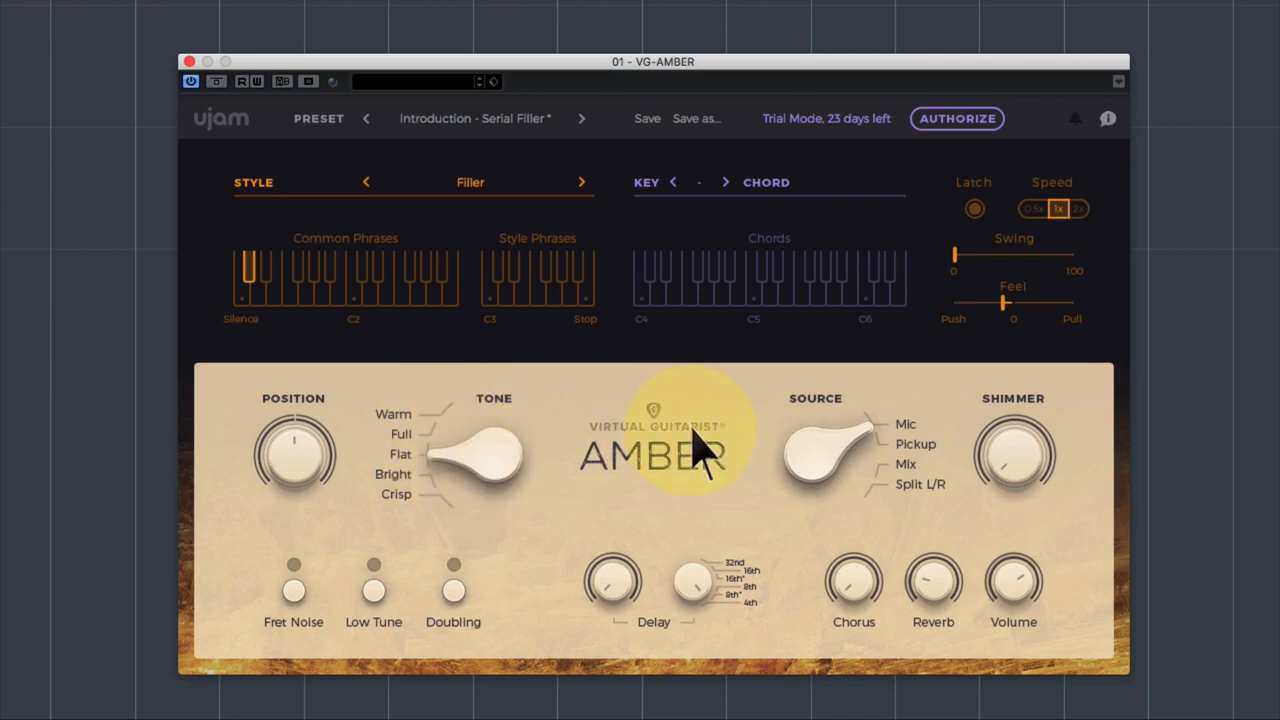
mouse_move(640, 450)
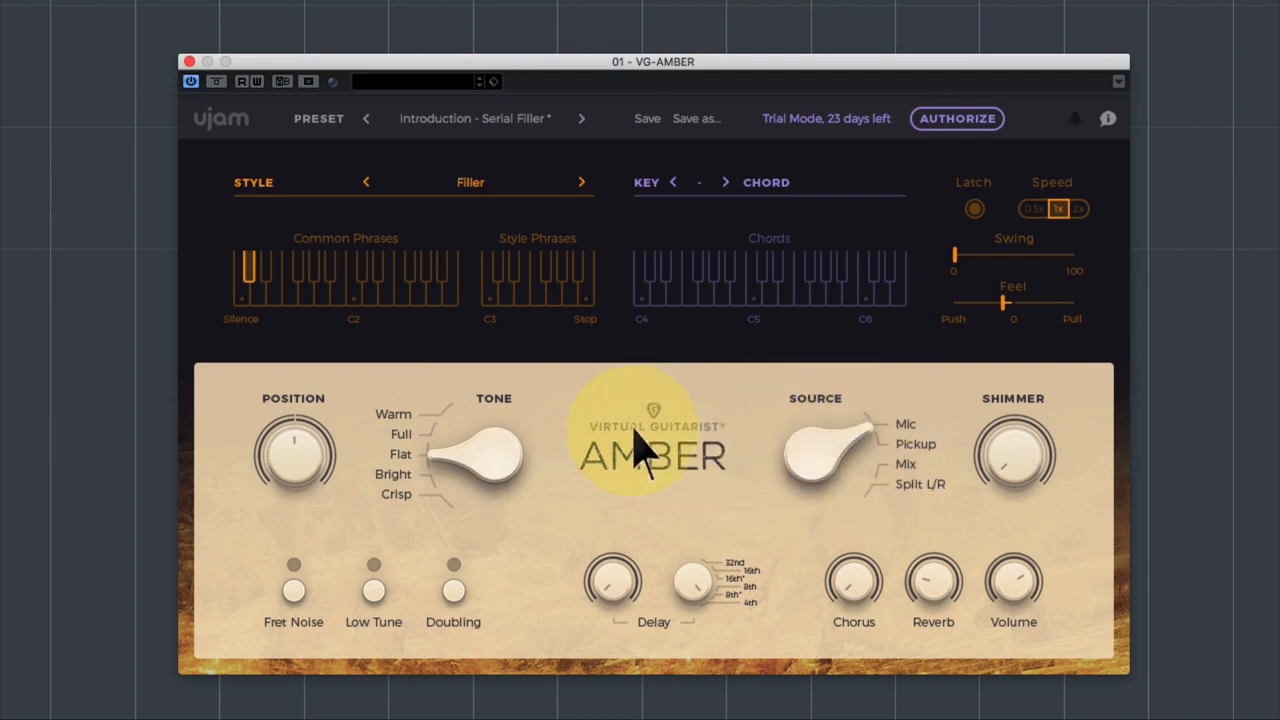
mouse_move(835, 455)
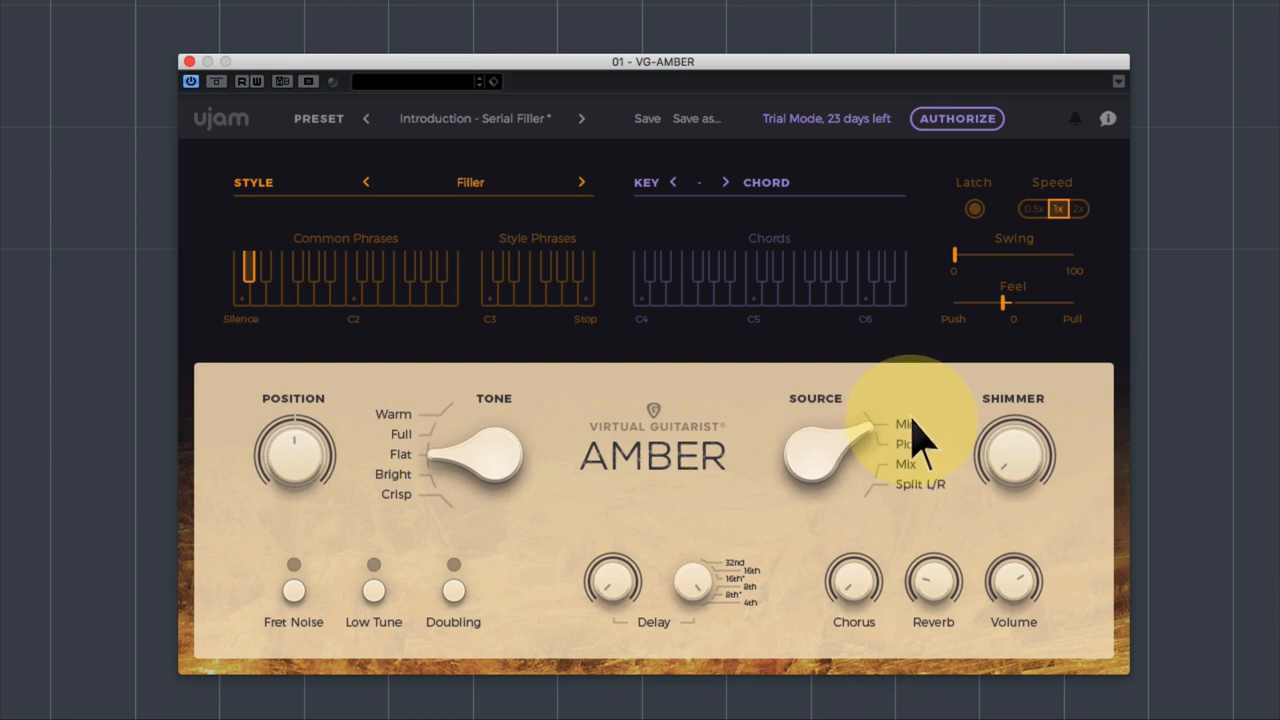
mouse_move(825, 455)
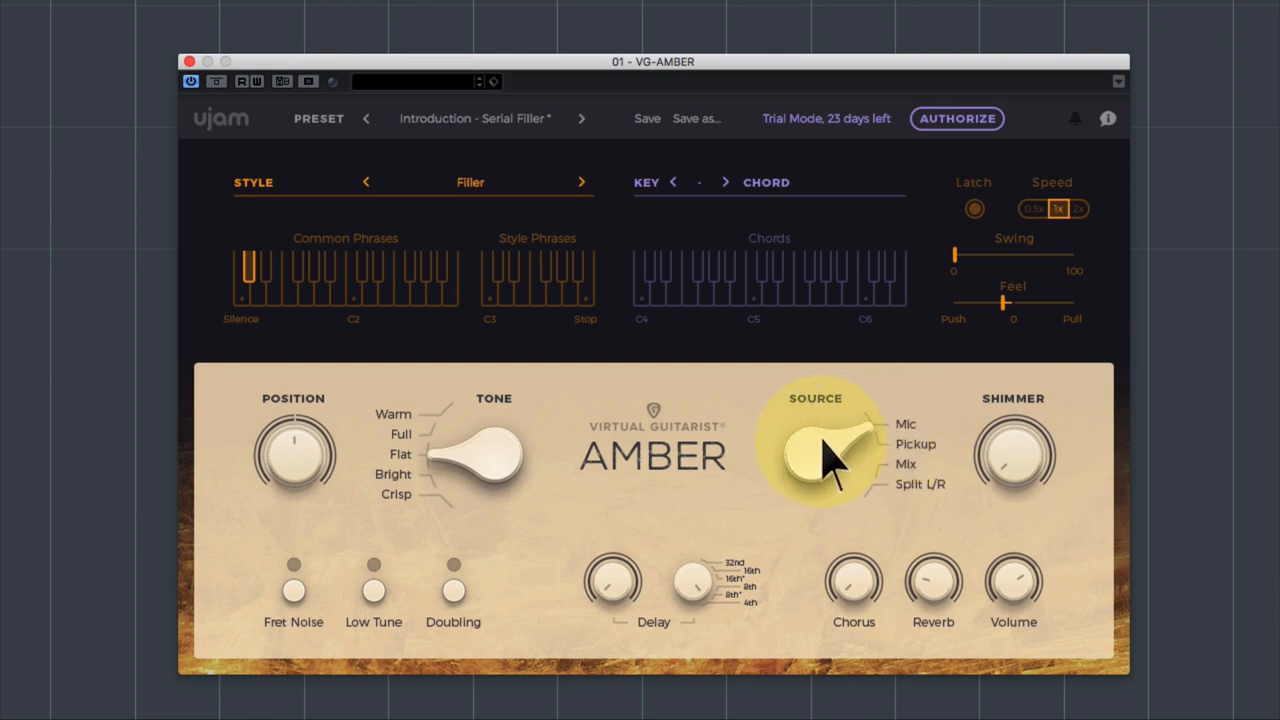
Step the Source selector through pickup and microphone and land on Split L/R.
click(641, 280)
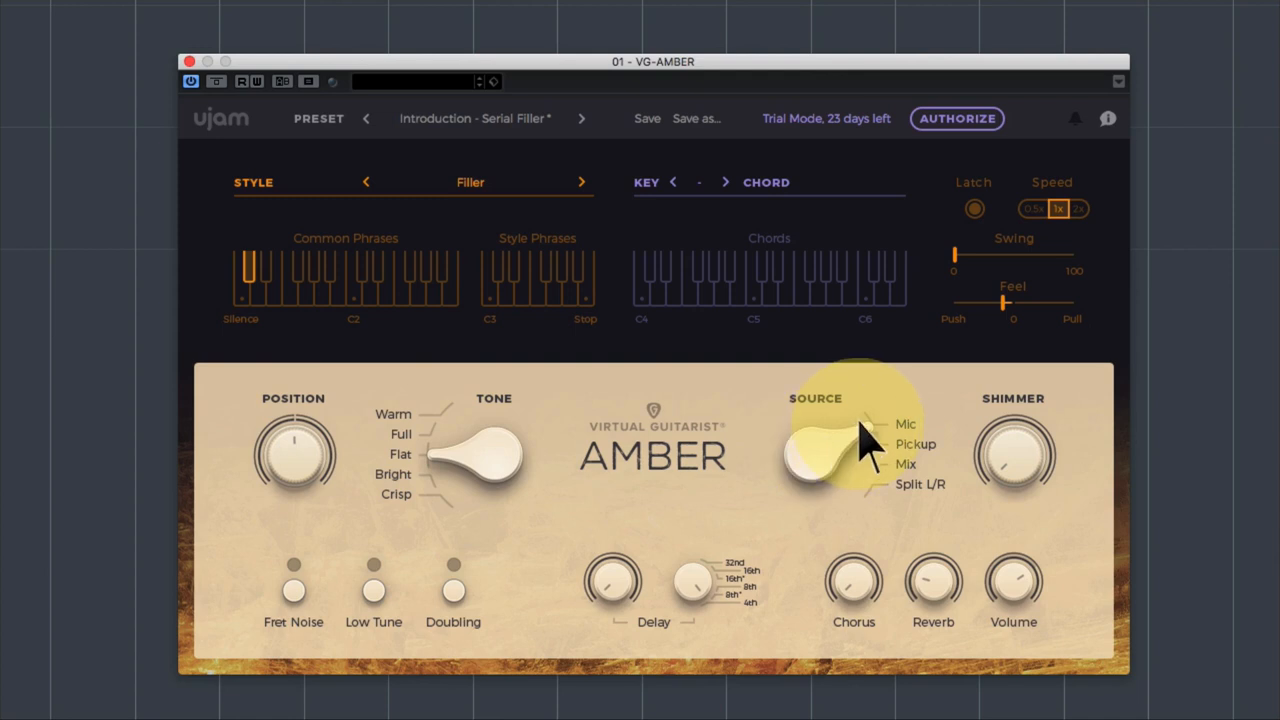
click(641, 280)
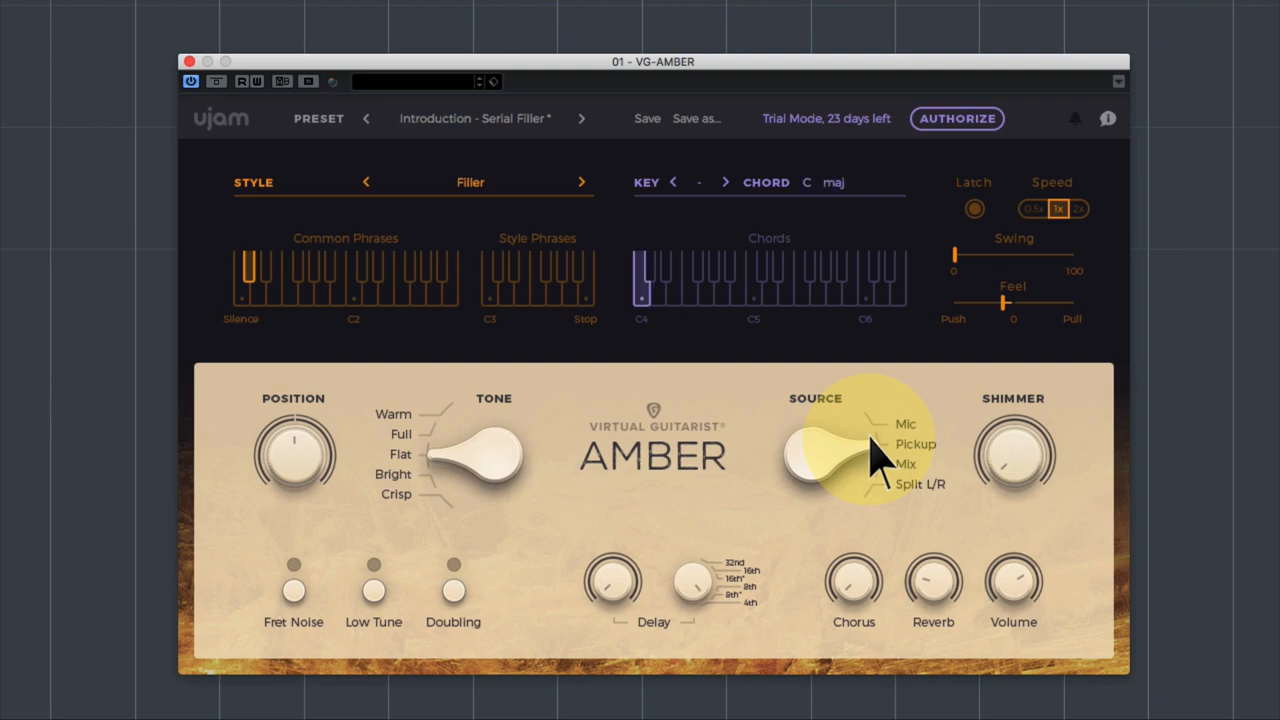
click(900, 450)
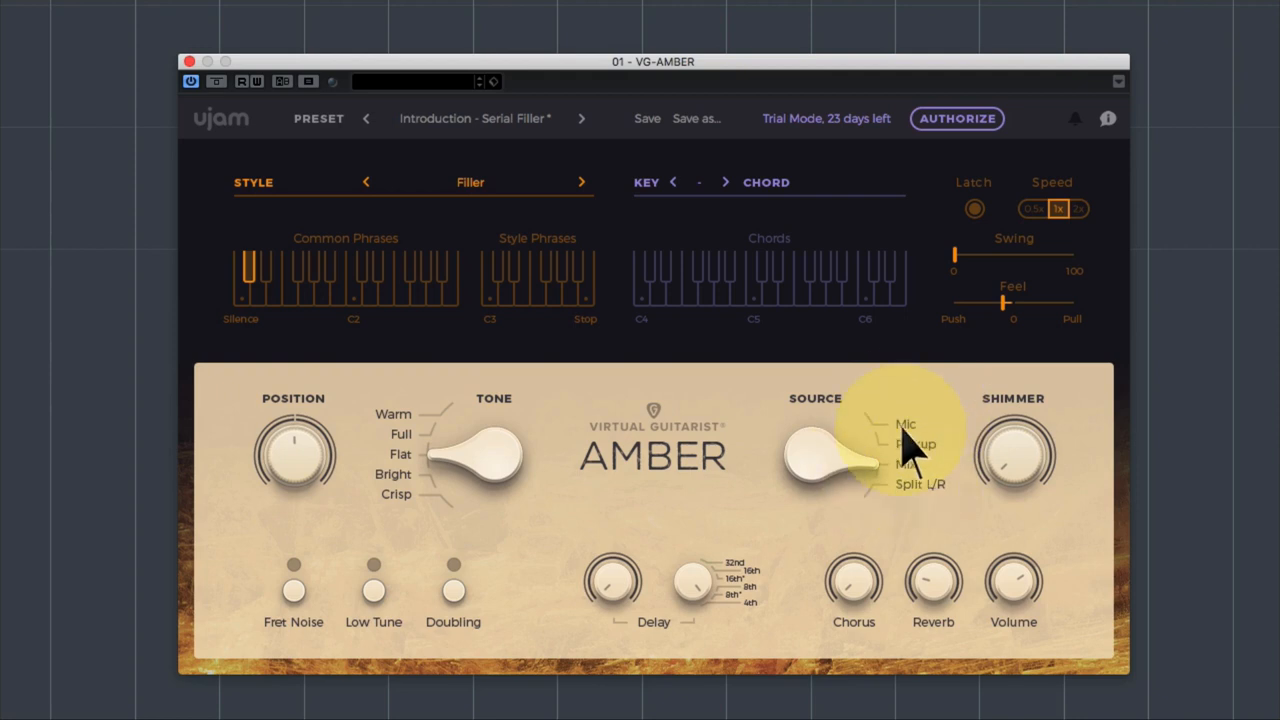
click(641, 280)
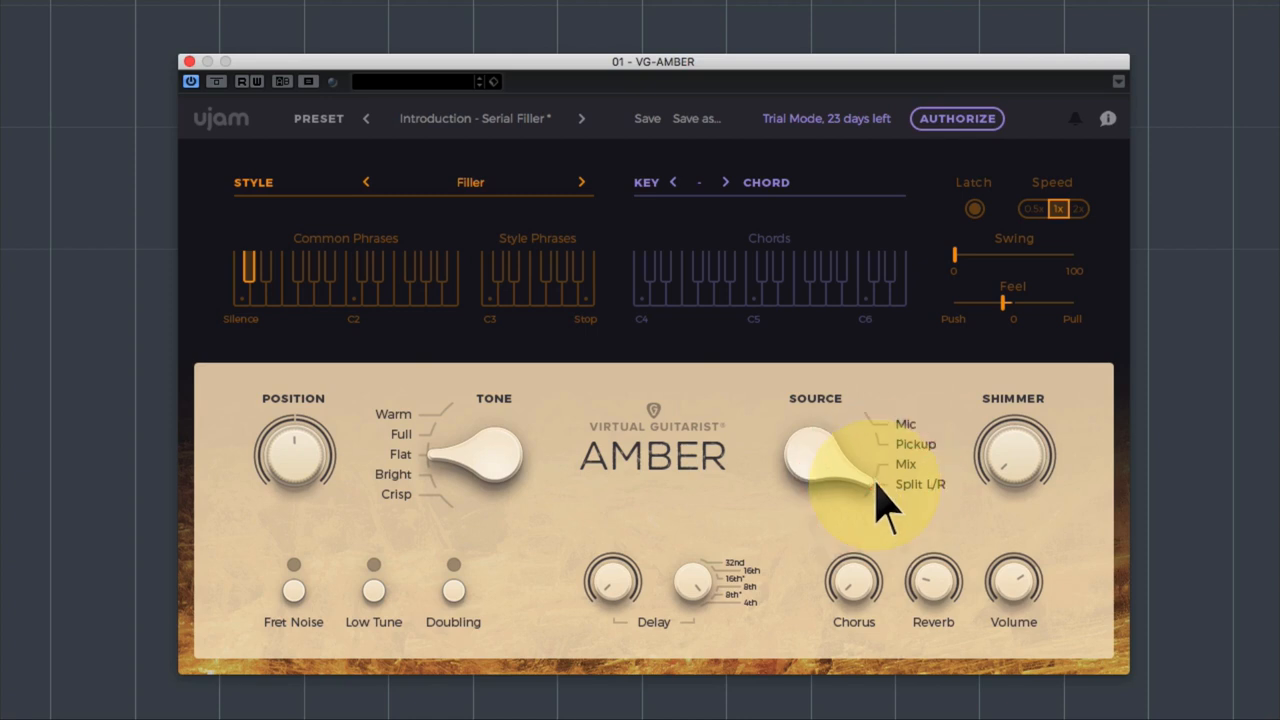
click(641, 285)
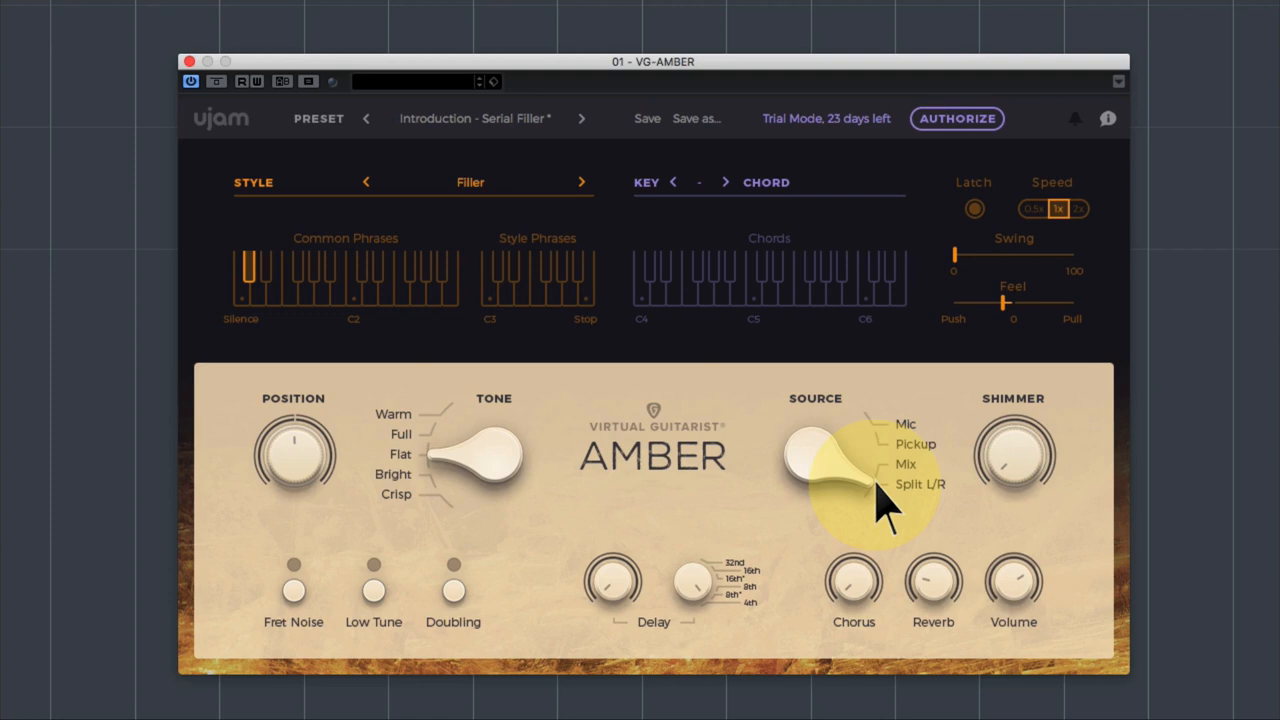
Trigger a style phrase to hear the Split L/R source.
click(488, 275)
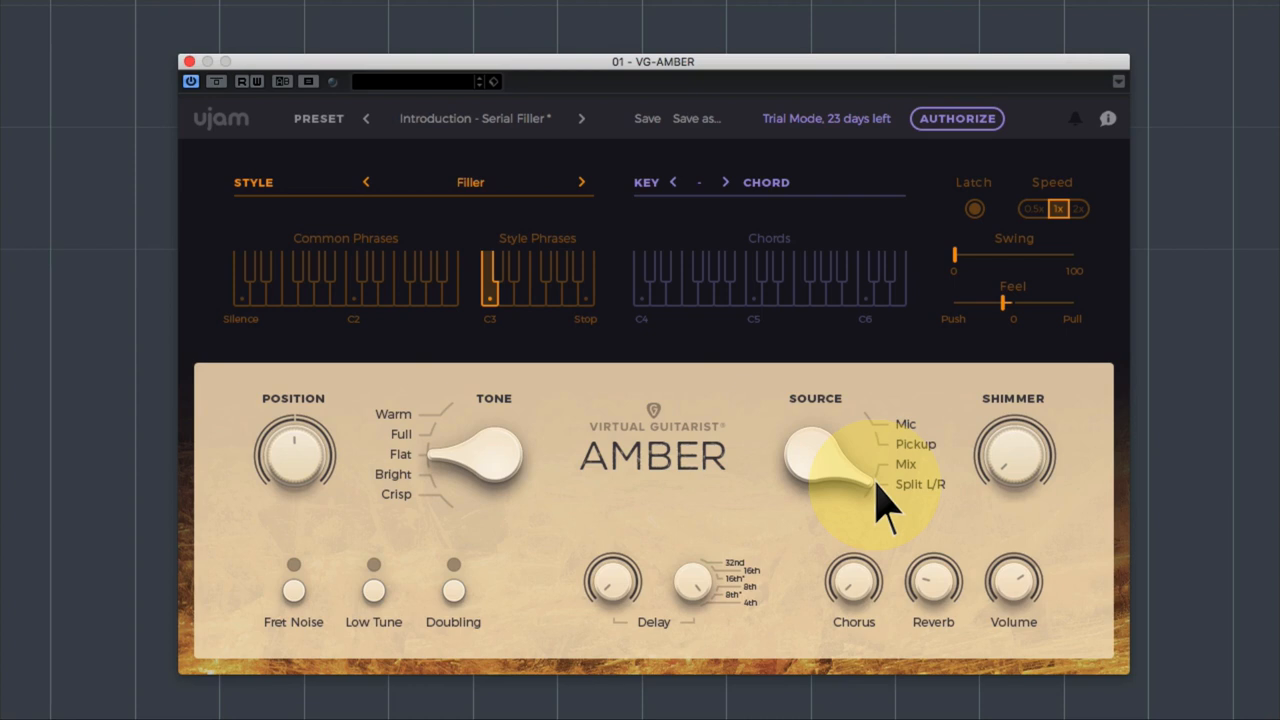
click(641, 280)
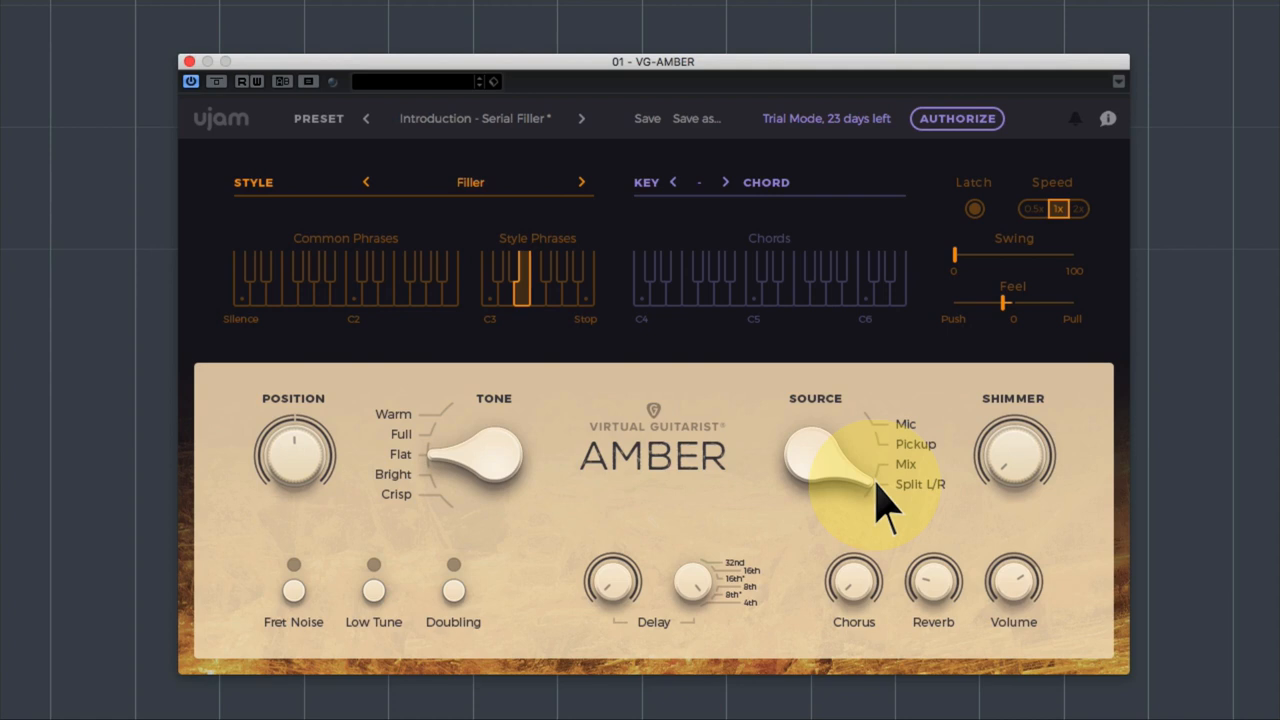
mouse_move(880, 510)
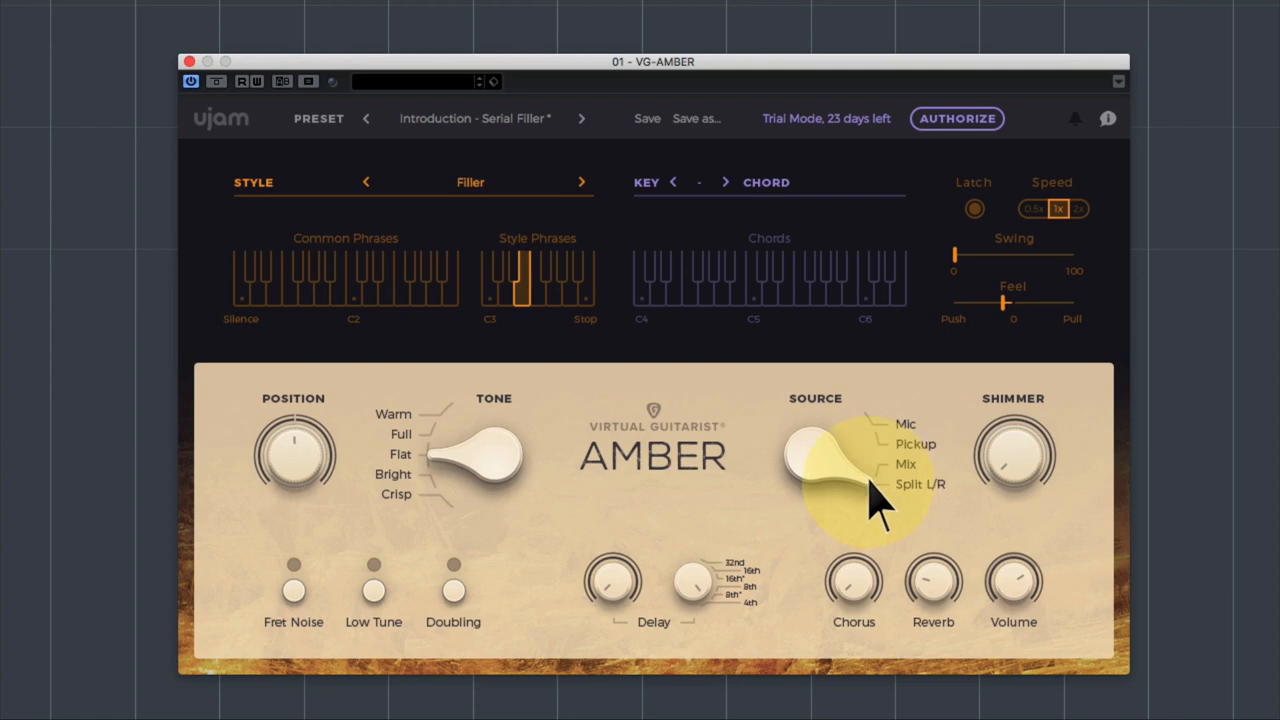
mouse_move(958, 583)
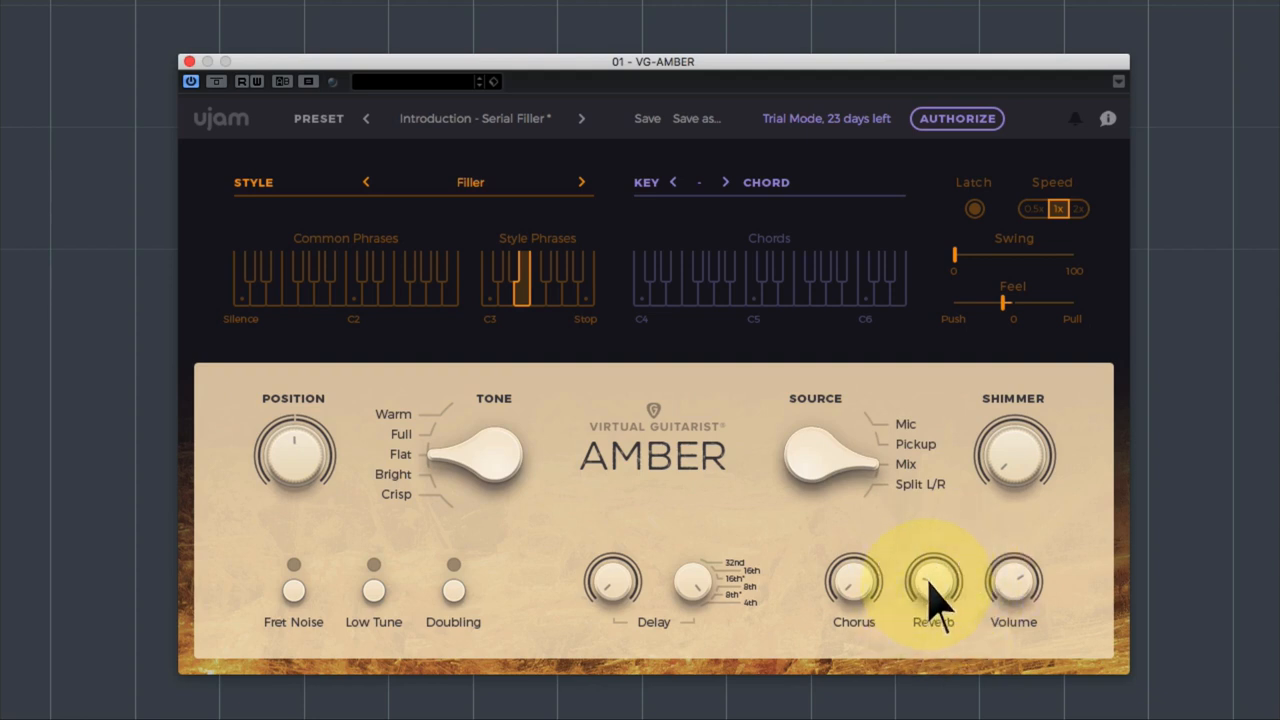
Turn the Reverb knob to change the guitar's reverb amount.
click(641, 280)
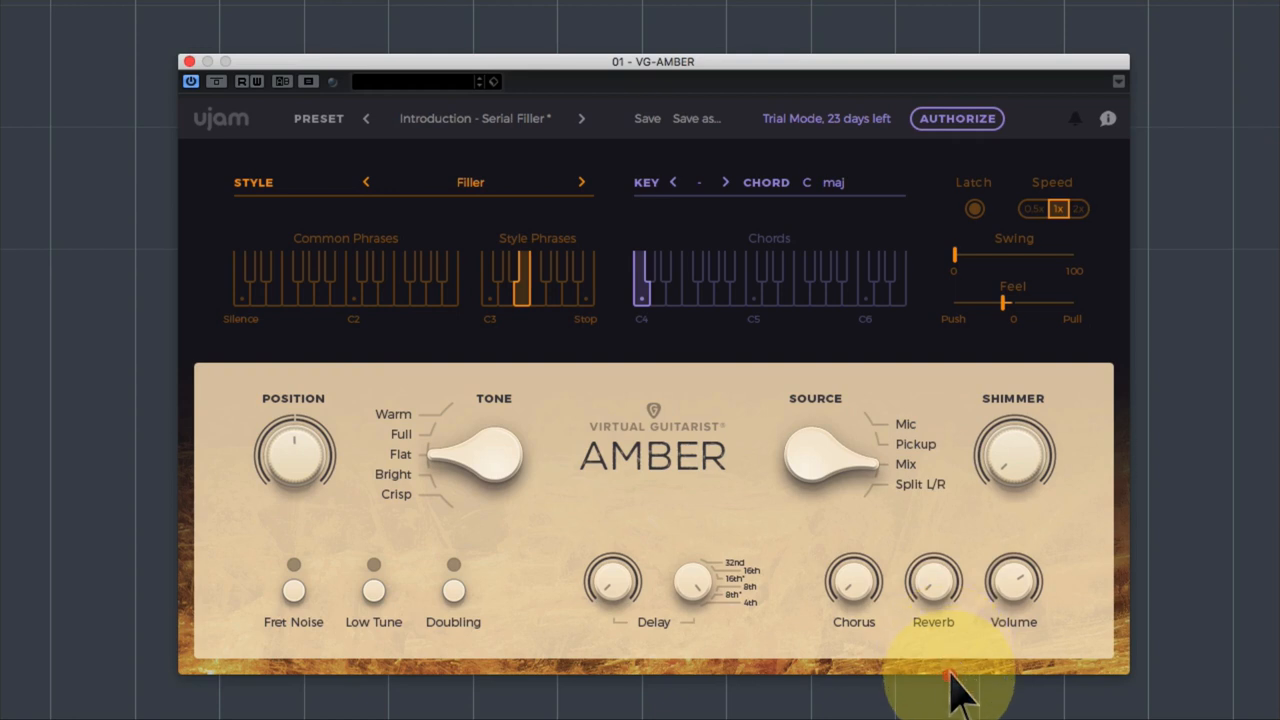
mouse_move(933, 580)
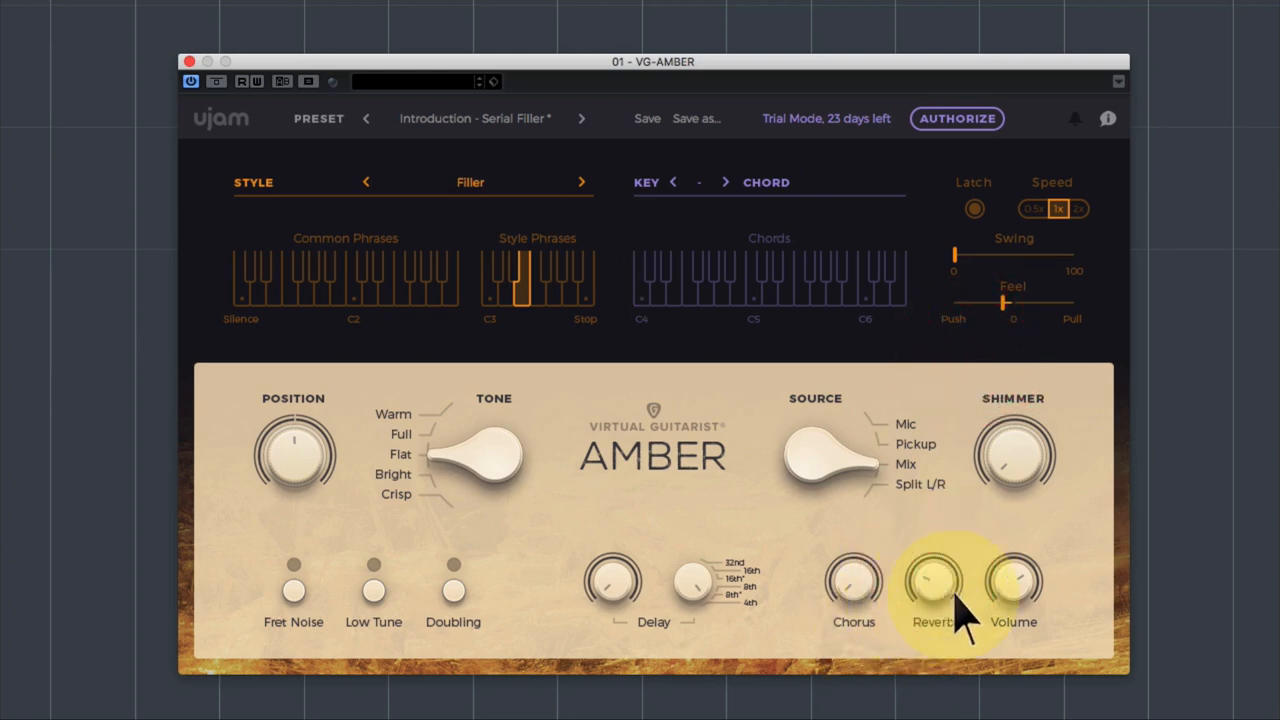
mouse_move(943, 585)
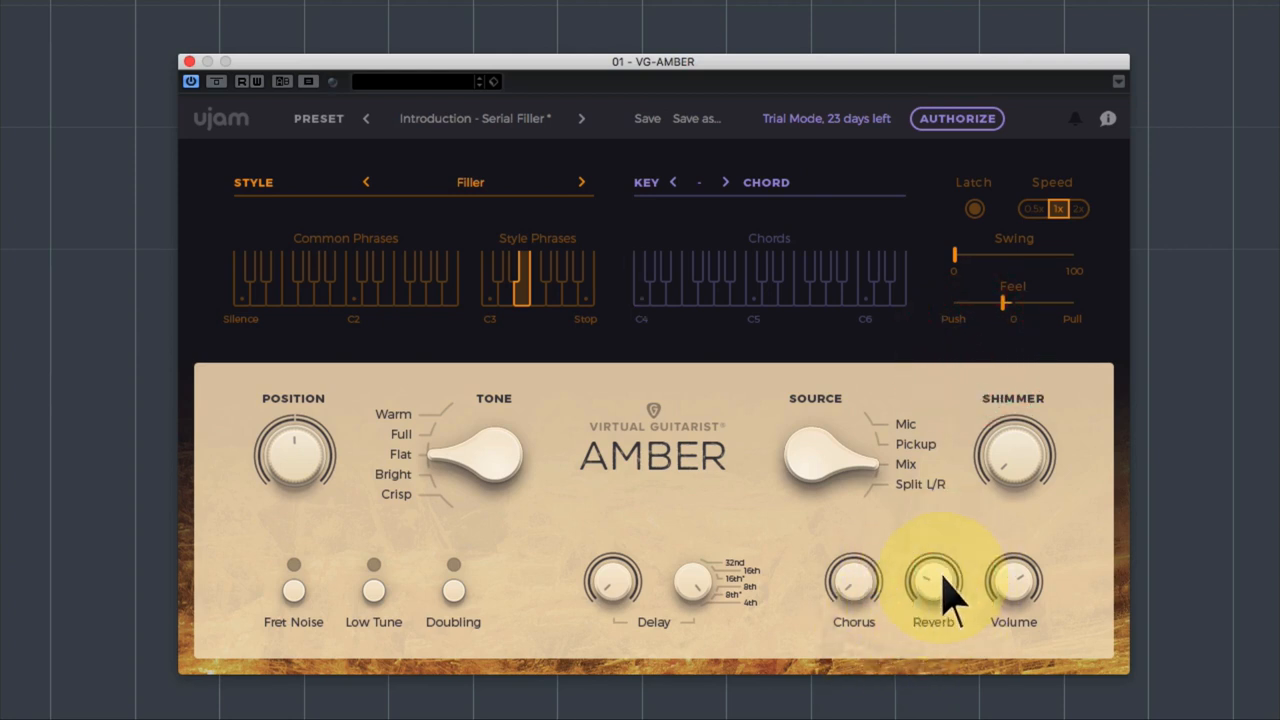
mouse_move(860, 585)
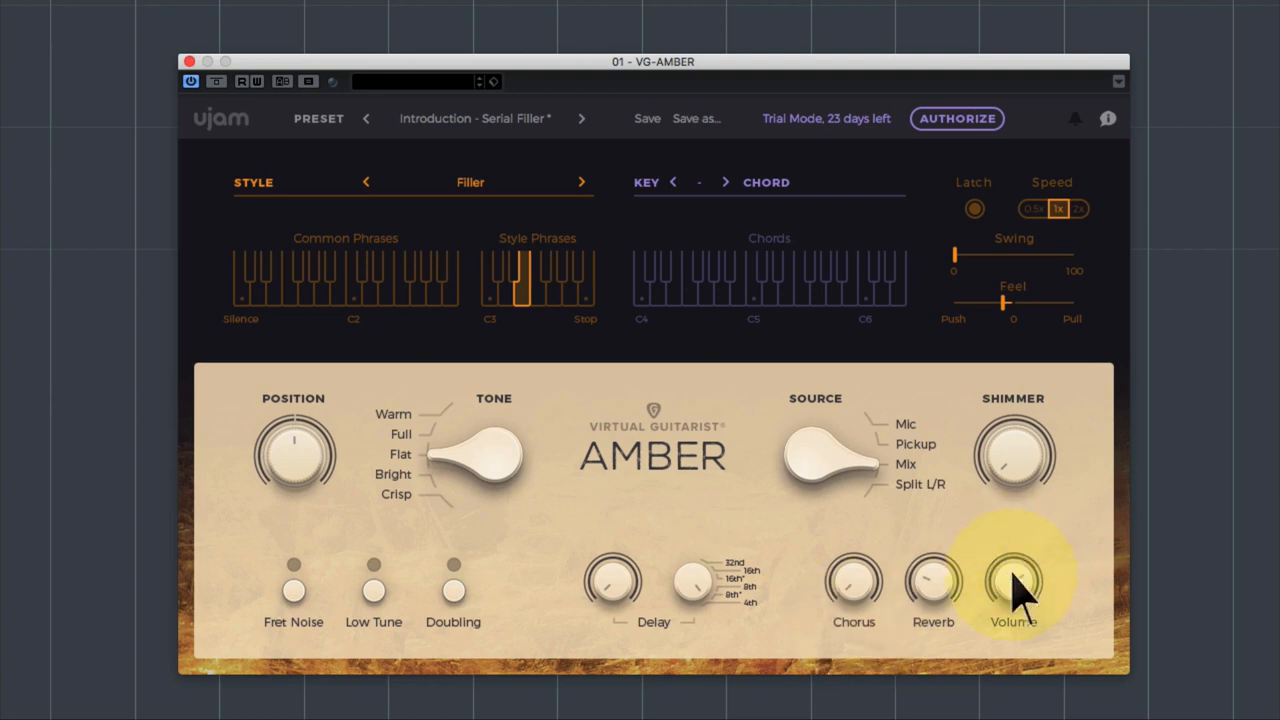
mouse_move(1040, 440)
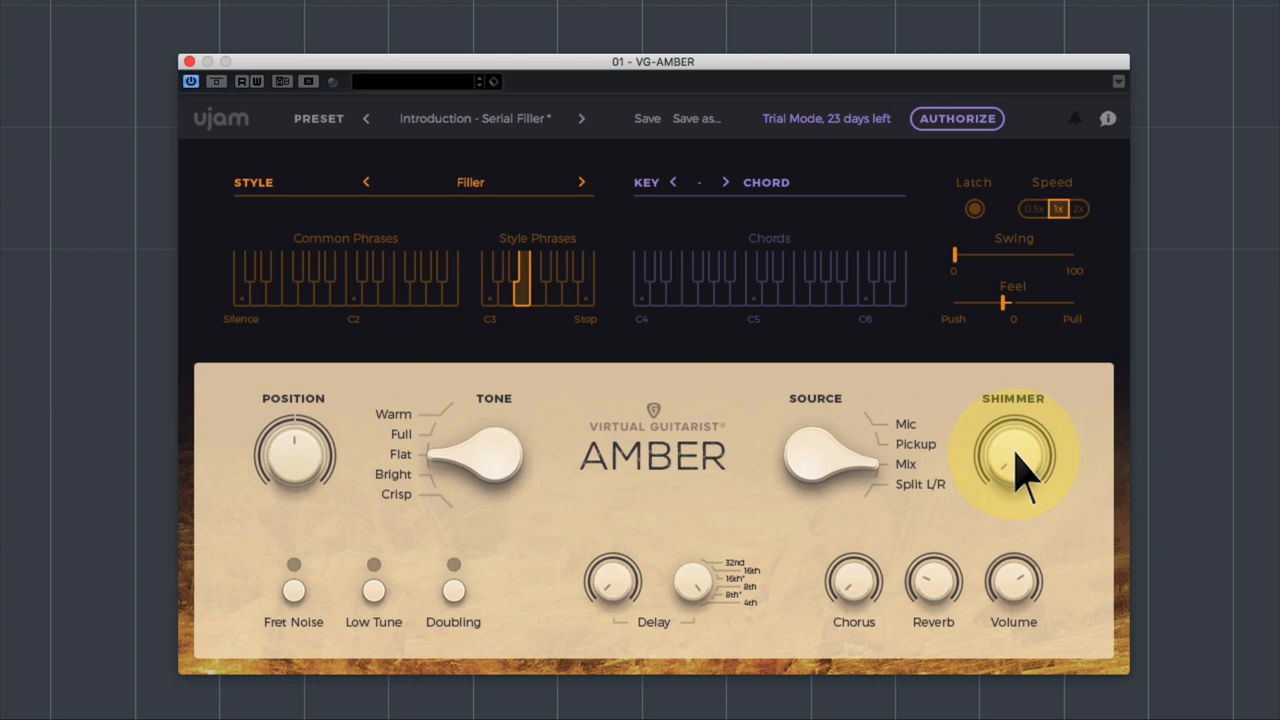
mouse_move(520, 295)
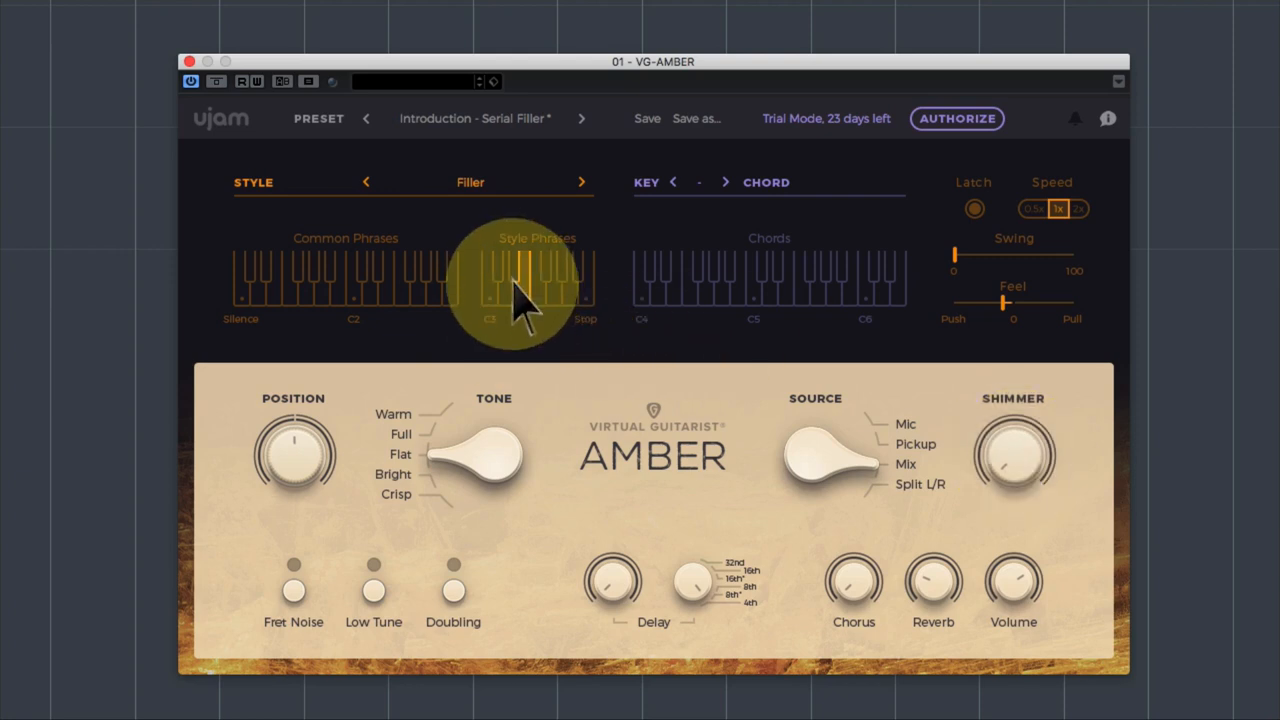
Raise the Shimmer knob for more shimmer and set the Tone selector to Warm.
click(505, 280)
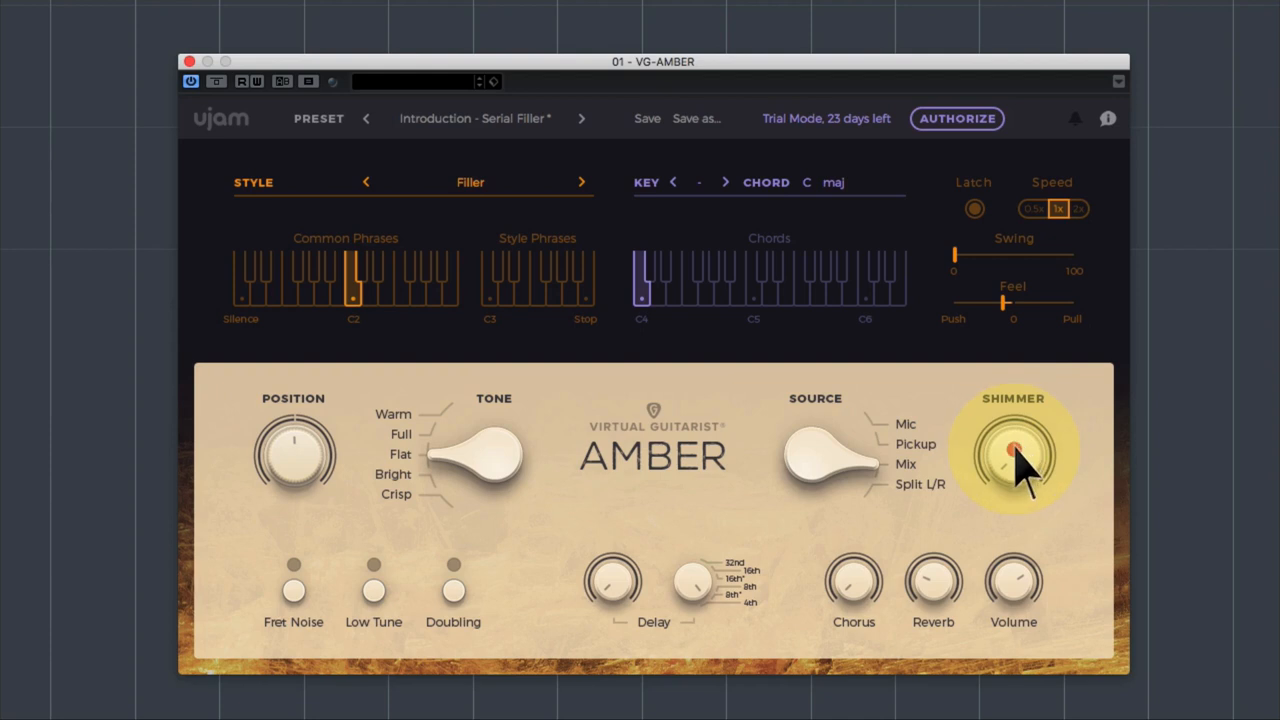
drag(1013, 458, 1023, 380)
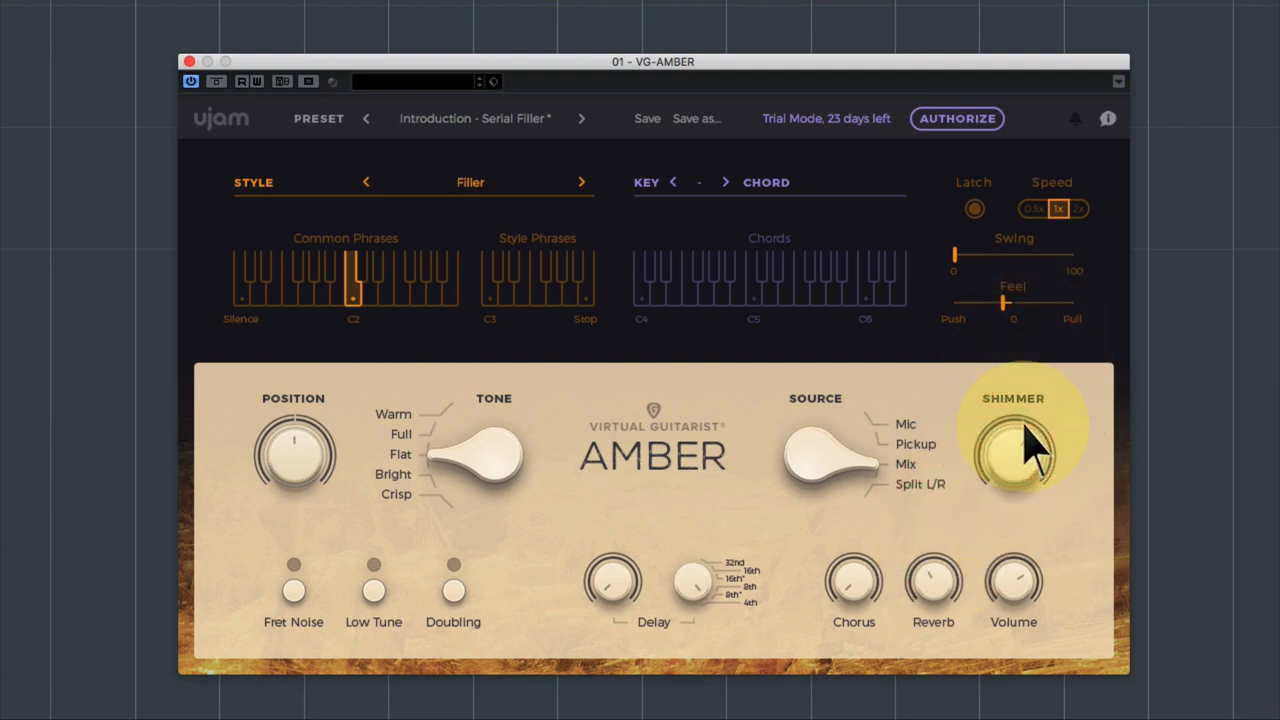
mouse_move(385, 430)
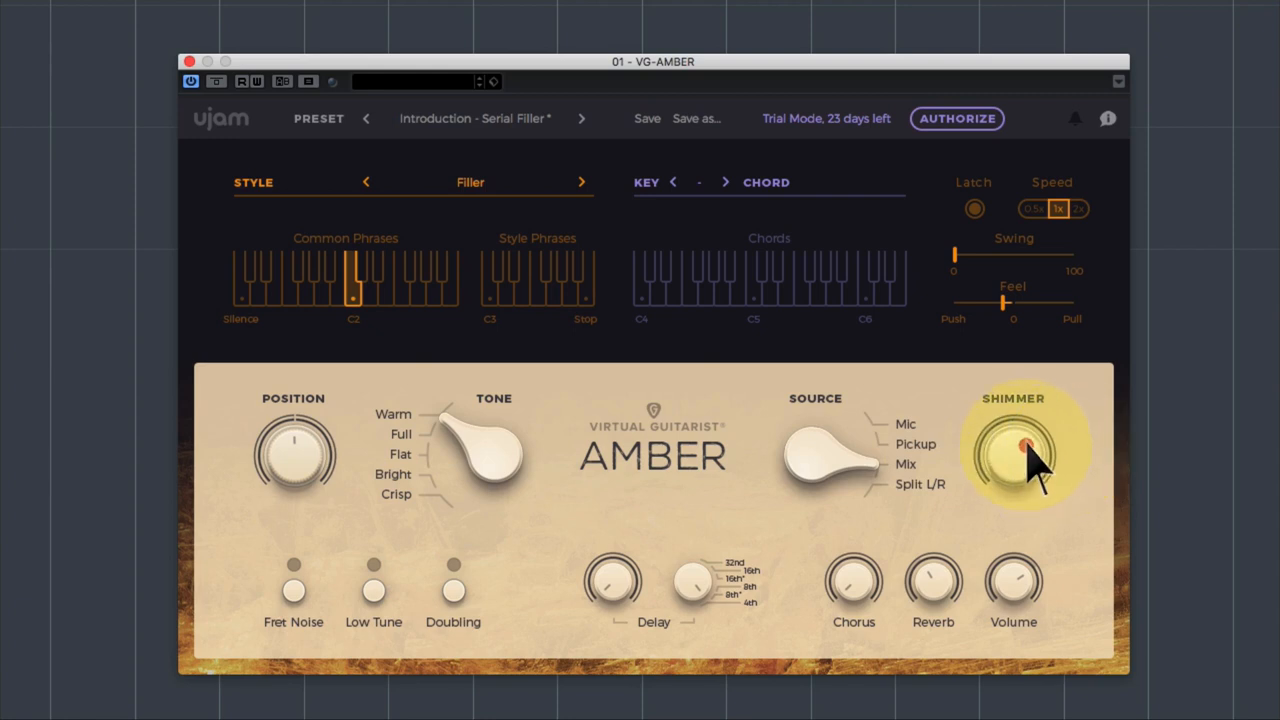
click(641, 280)
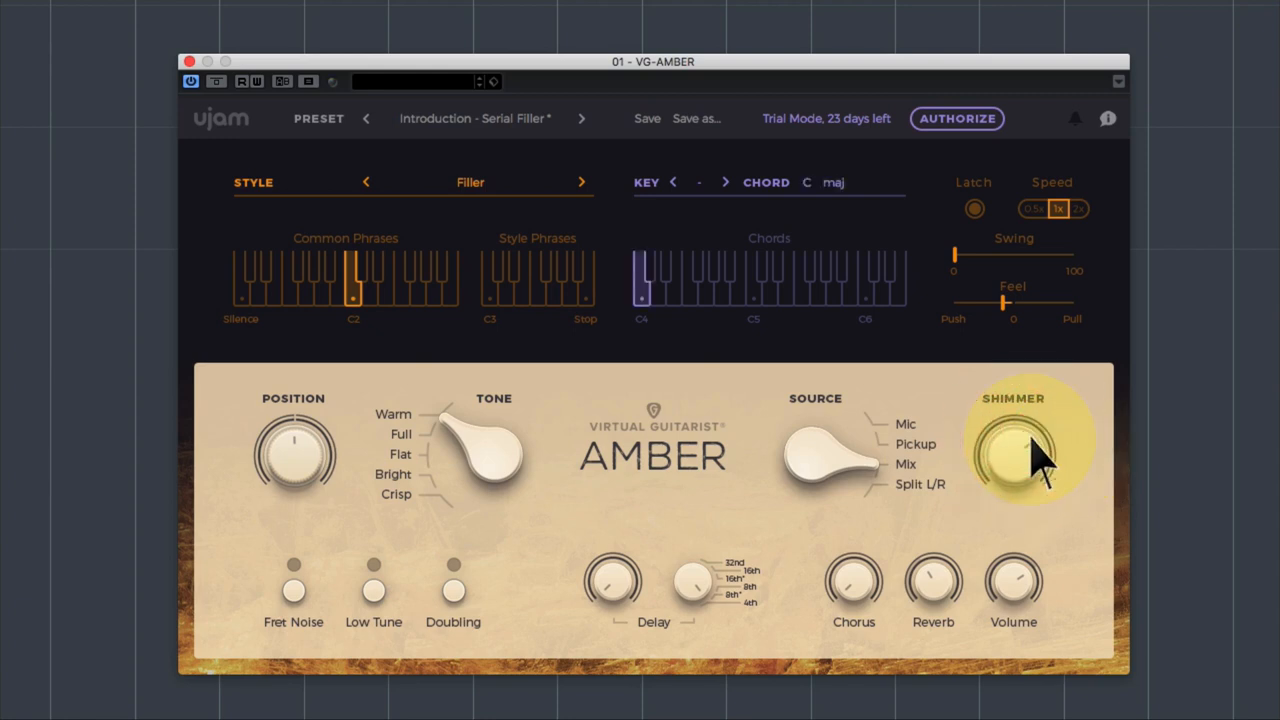
mouse_move(480, 450)
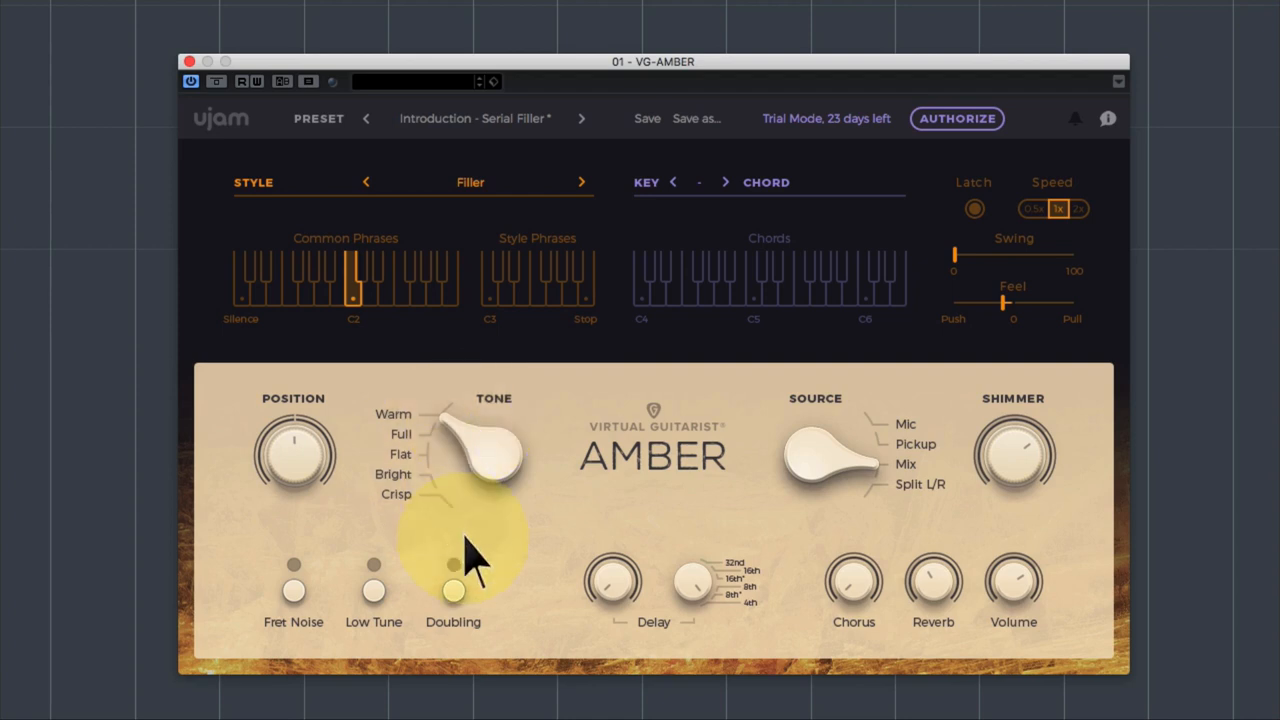
mouse_move(325, 595)
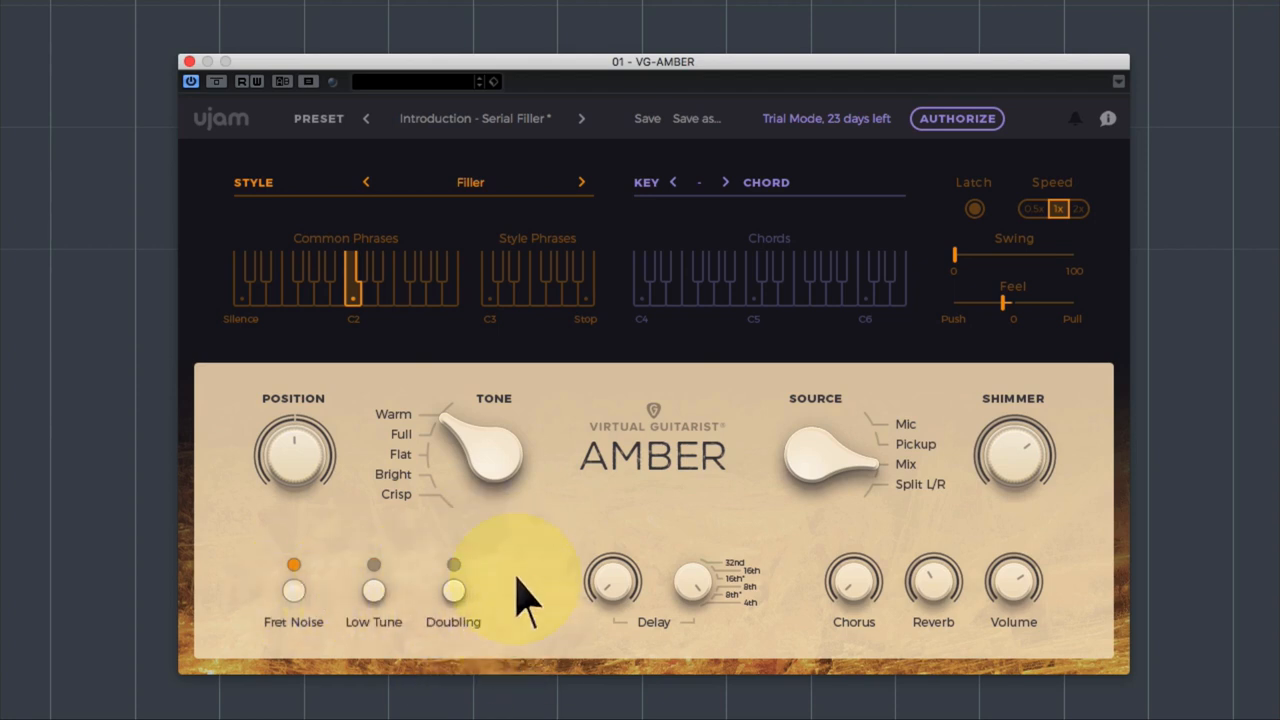
mouse_move(453, 610)
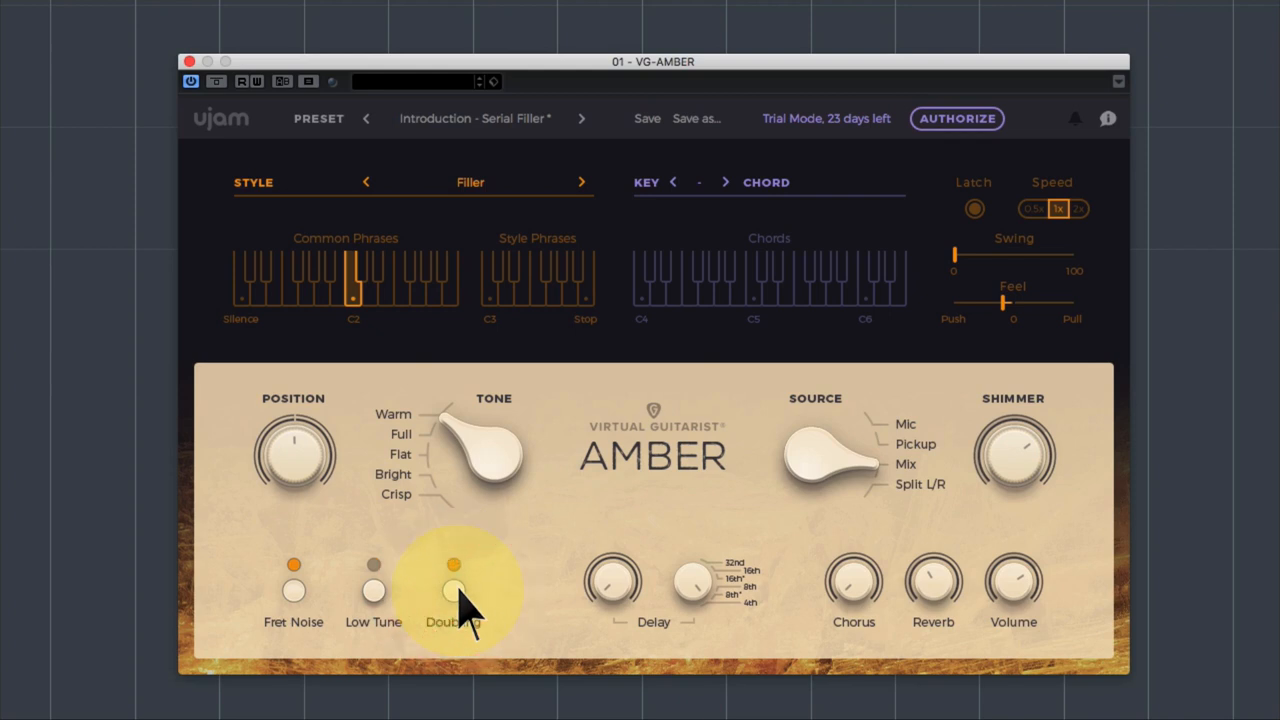
Switch on Doubling alongside Fret Noise for the guitar.
click(641, 280)
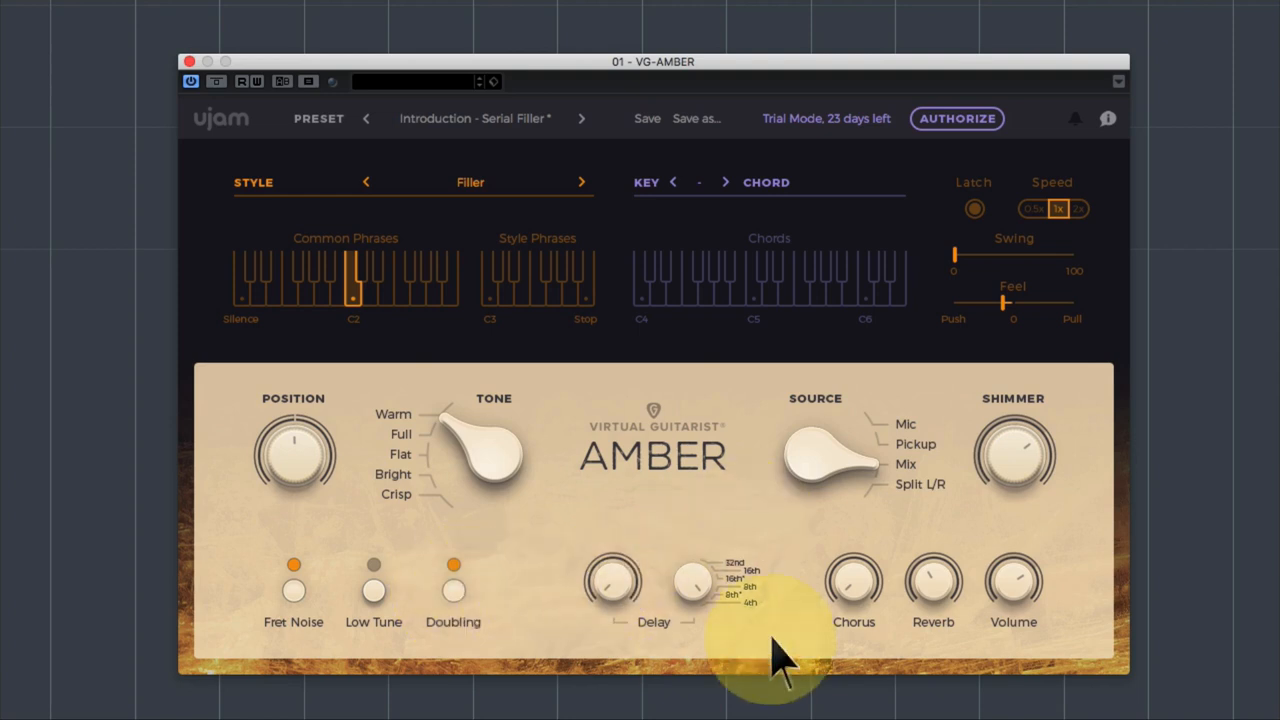
Turn the Delay knob to change how much delay is applied.
click(613, 580)
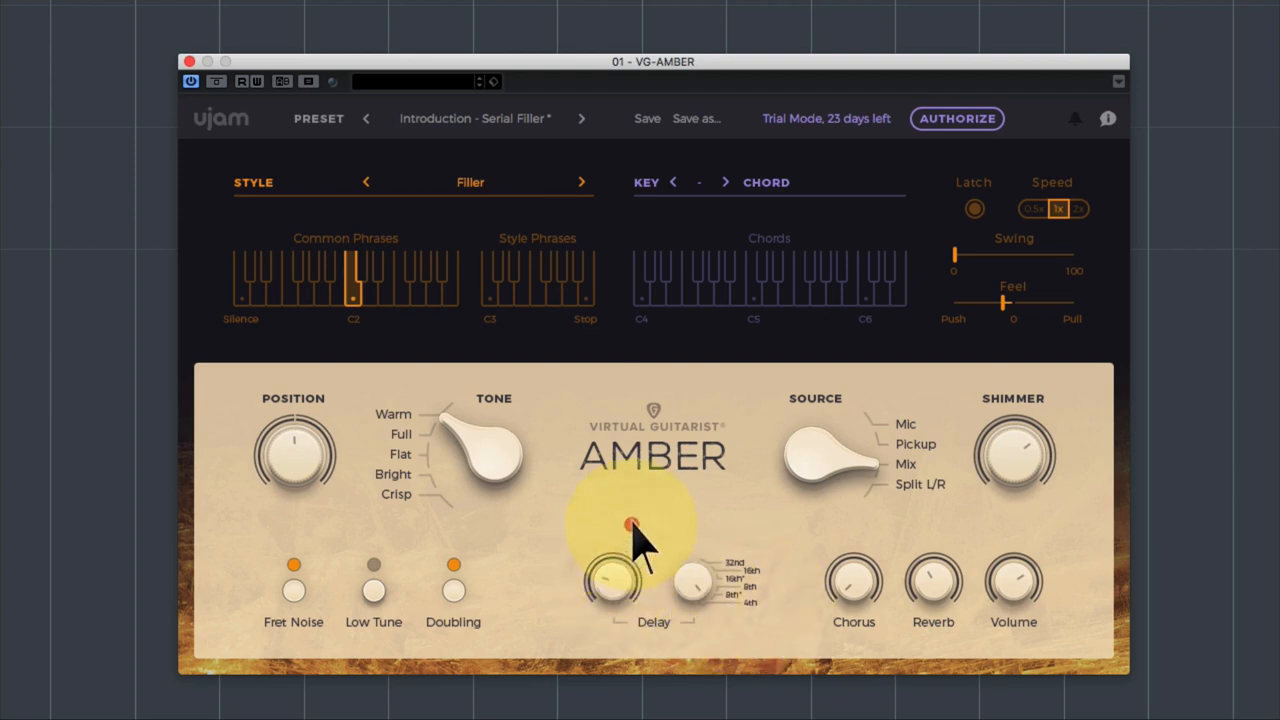
click(642, 280)
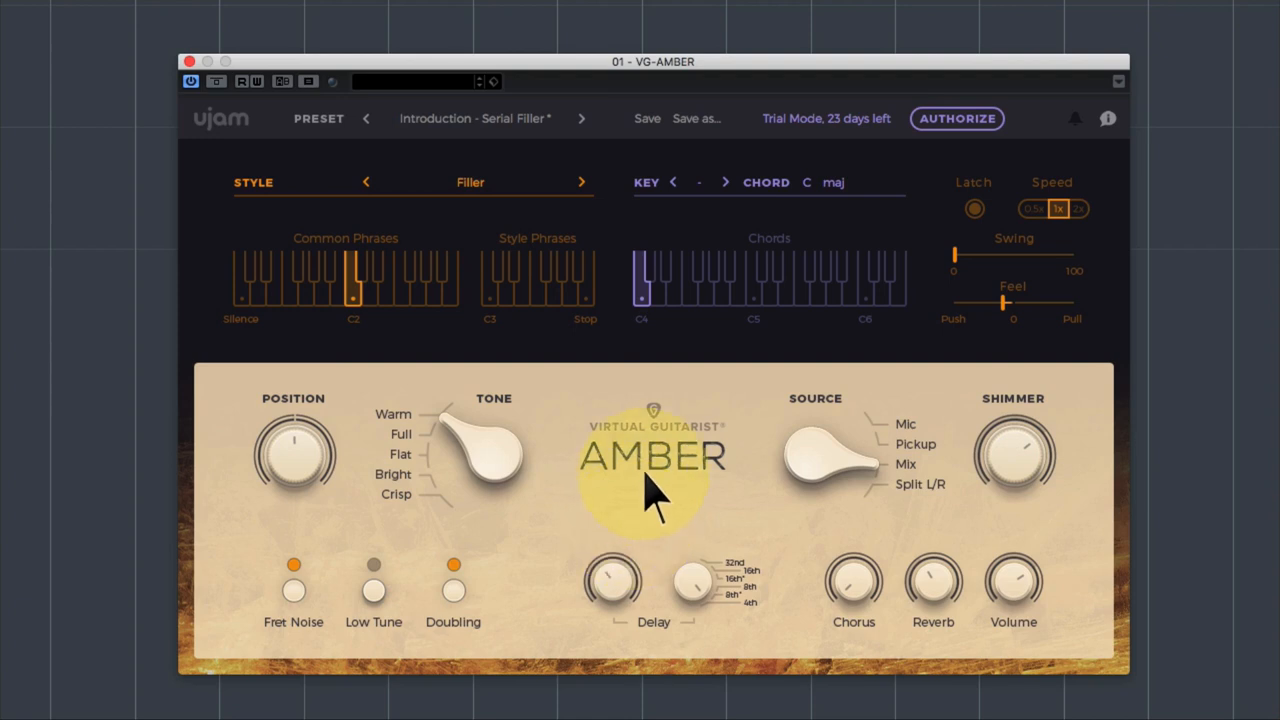
mouse_move(670, 400)
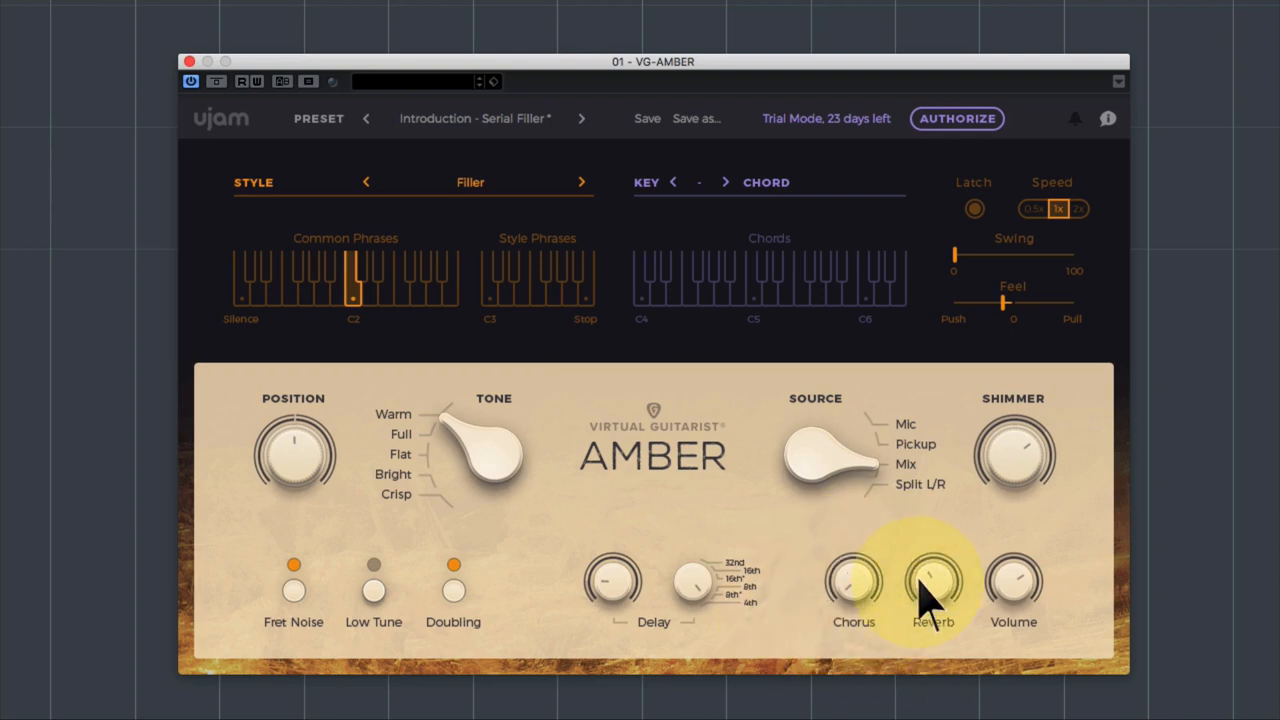
mouse_move(578, 540)
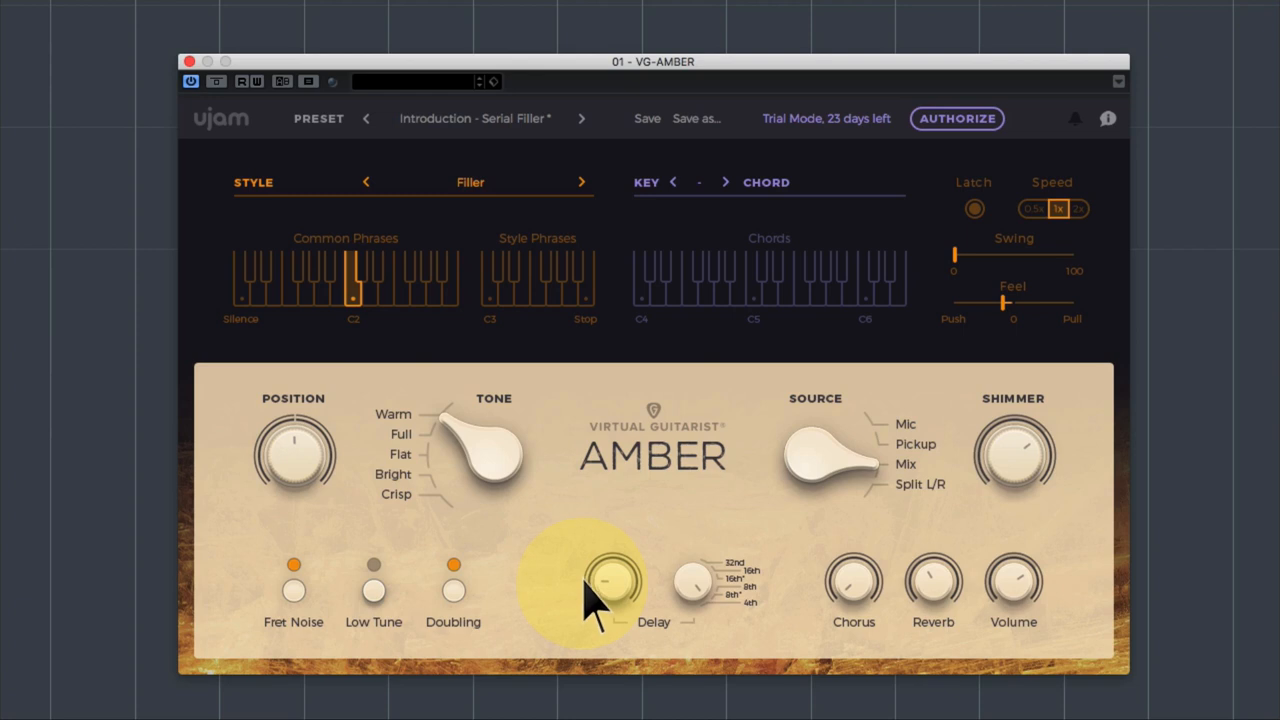
mouse_move(505, 340)
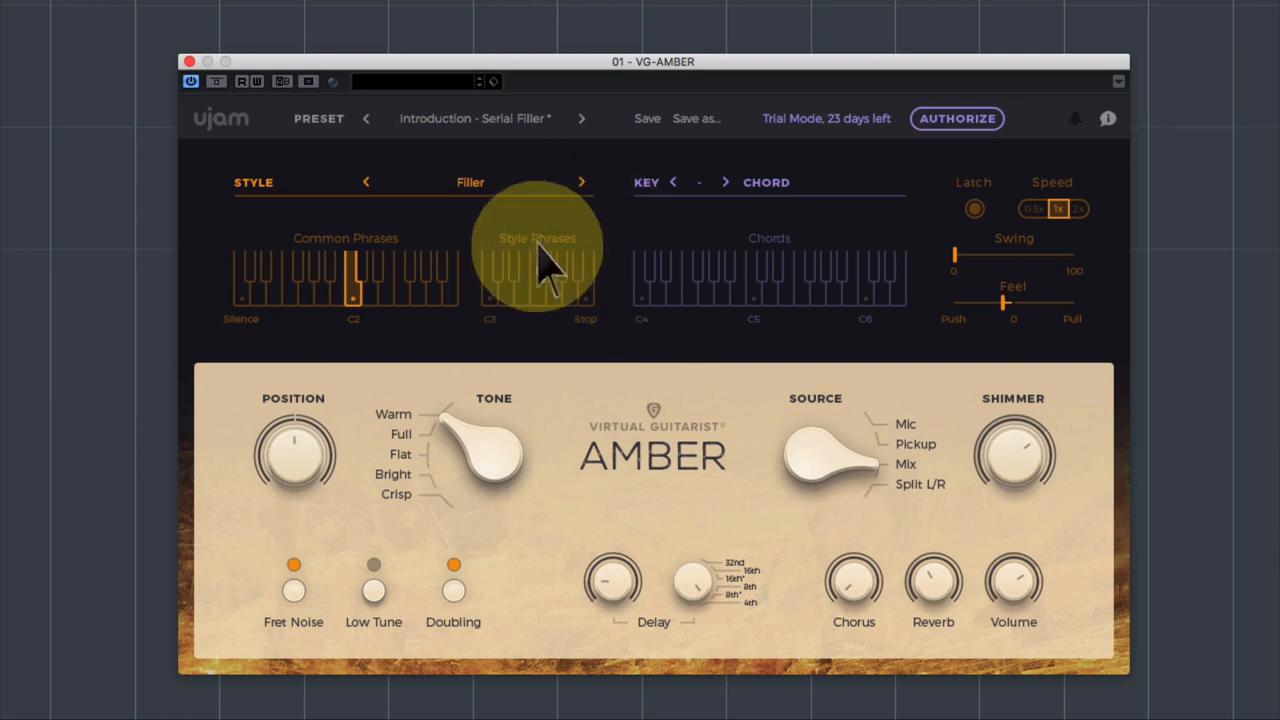
mouse_move(530, 330)
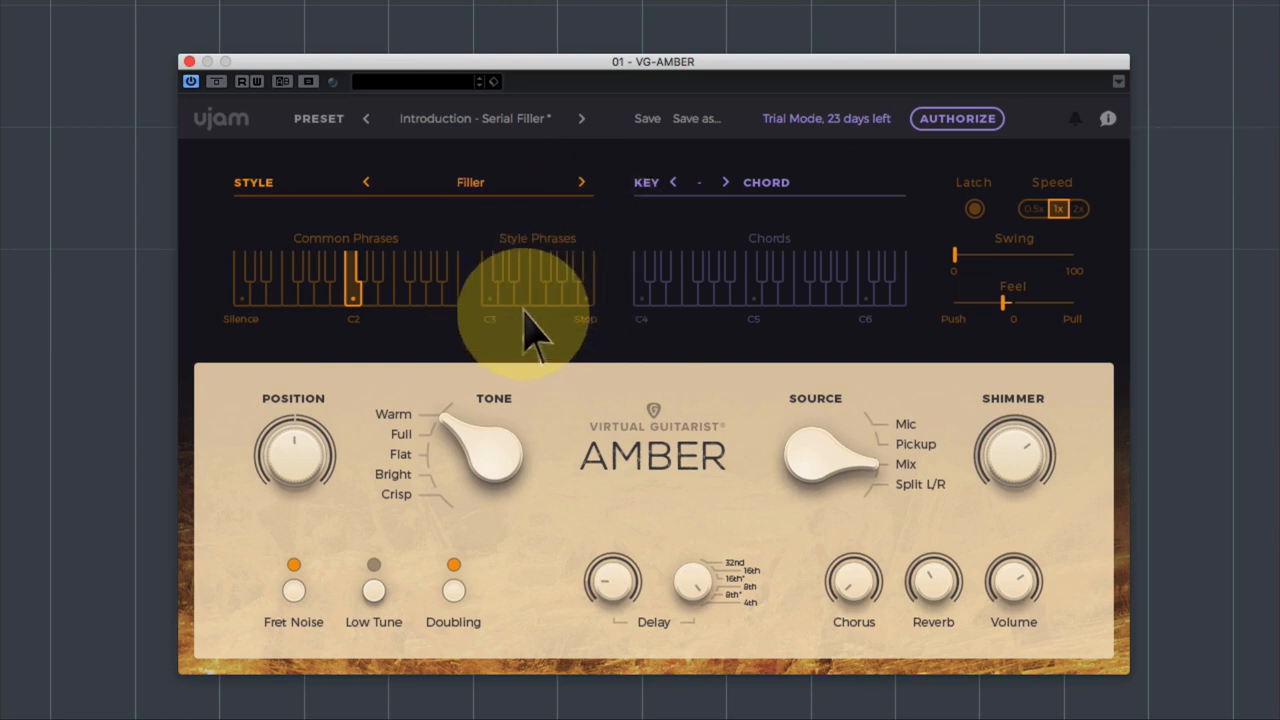
mouse_move(280, 290)
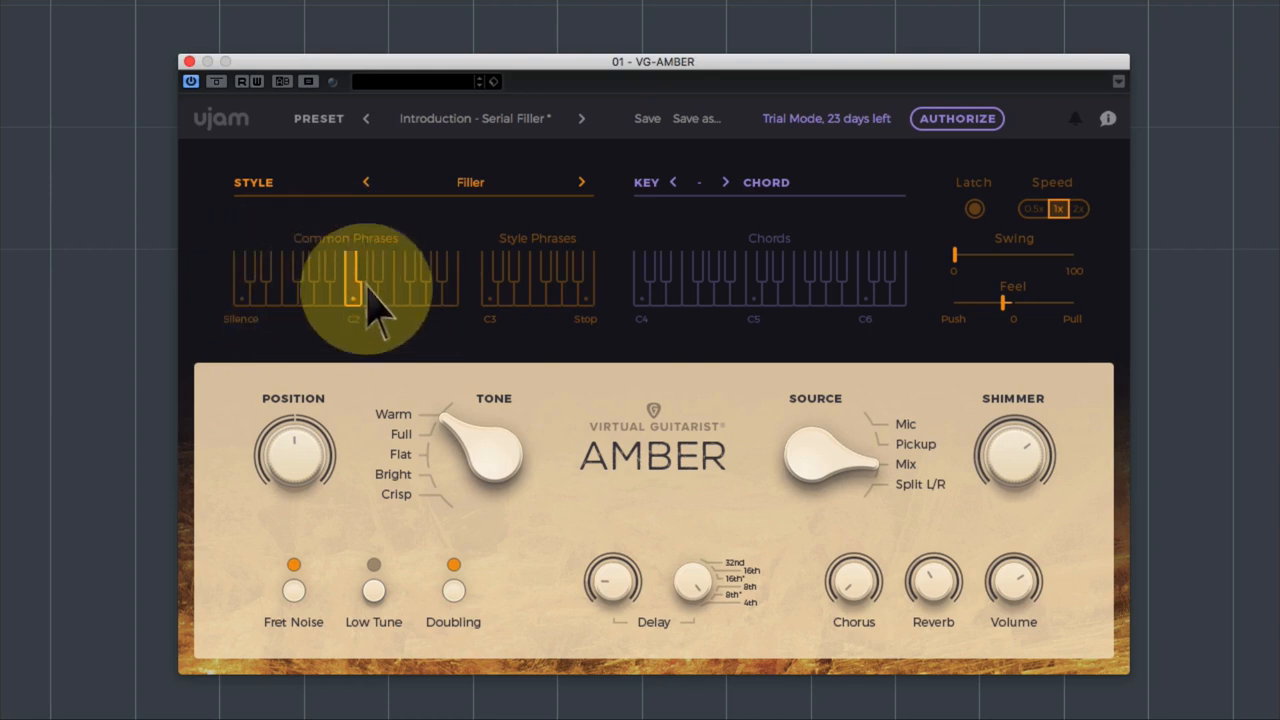
mouse_move(670, 280)
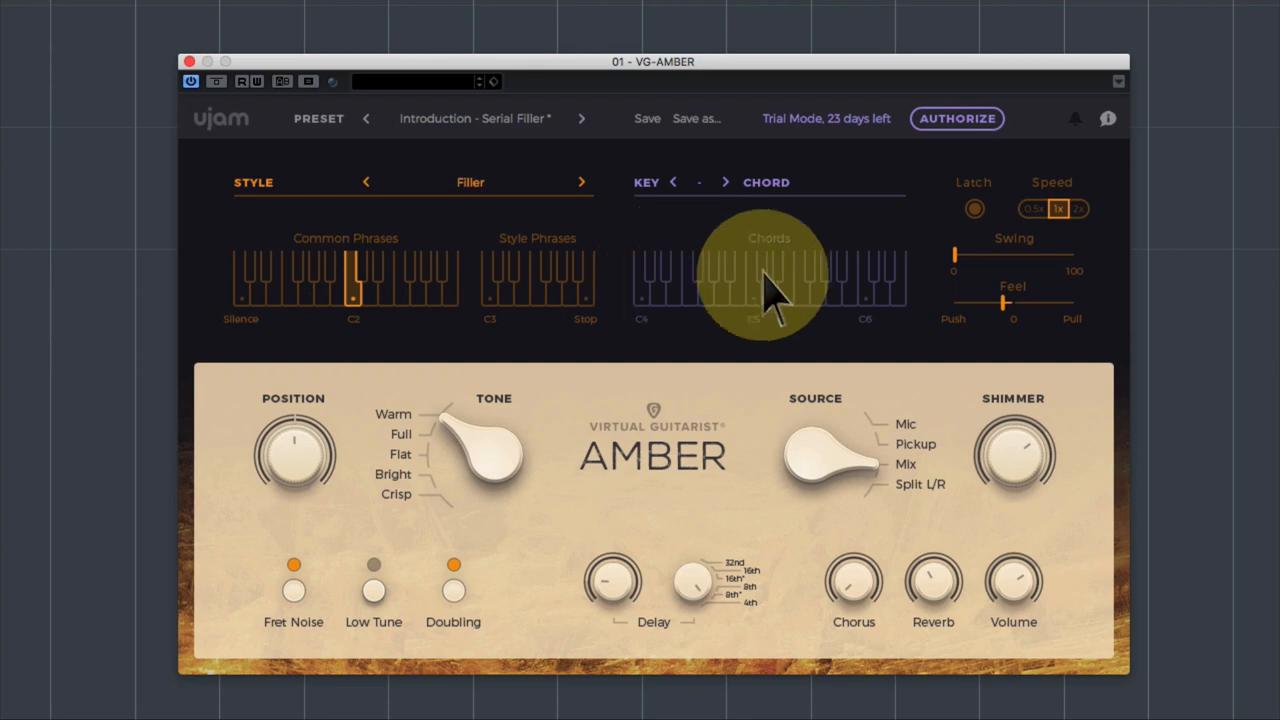
mouse_move(760, 355)
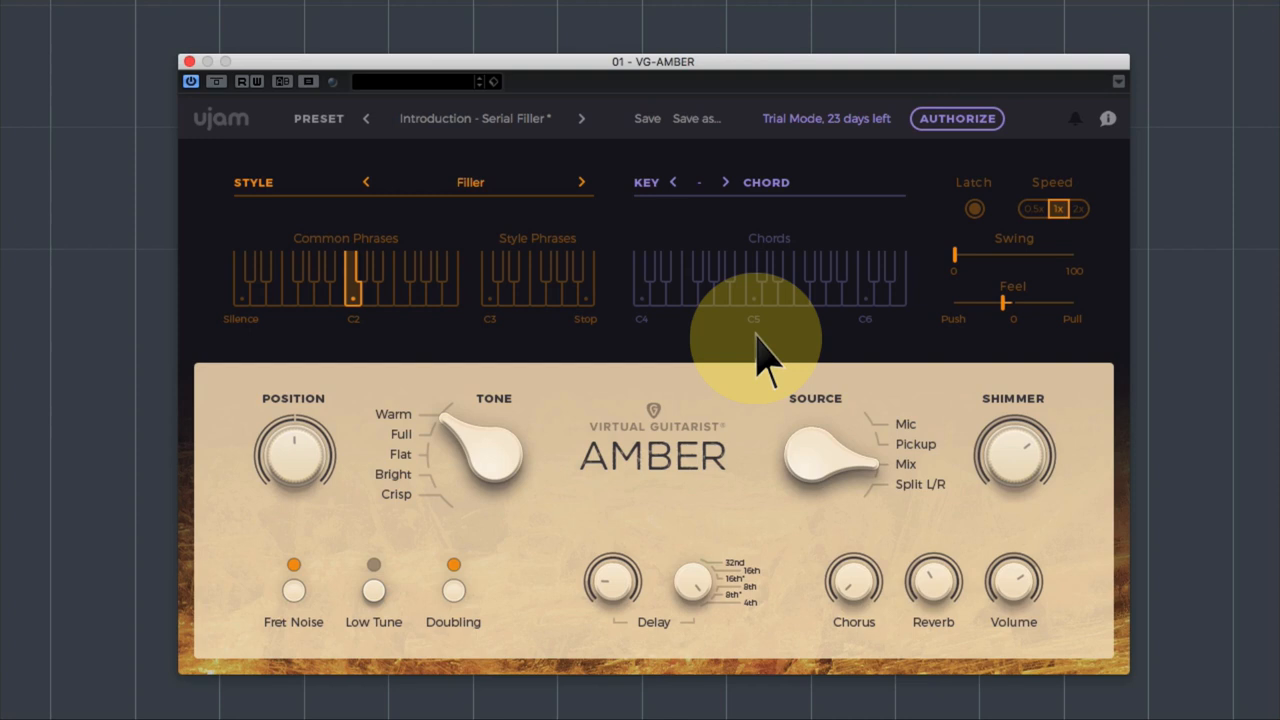
mouse_move(775, 320)
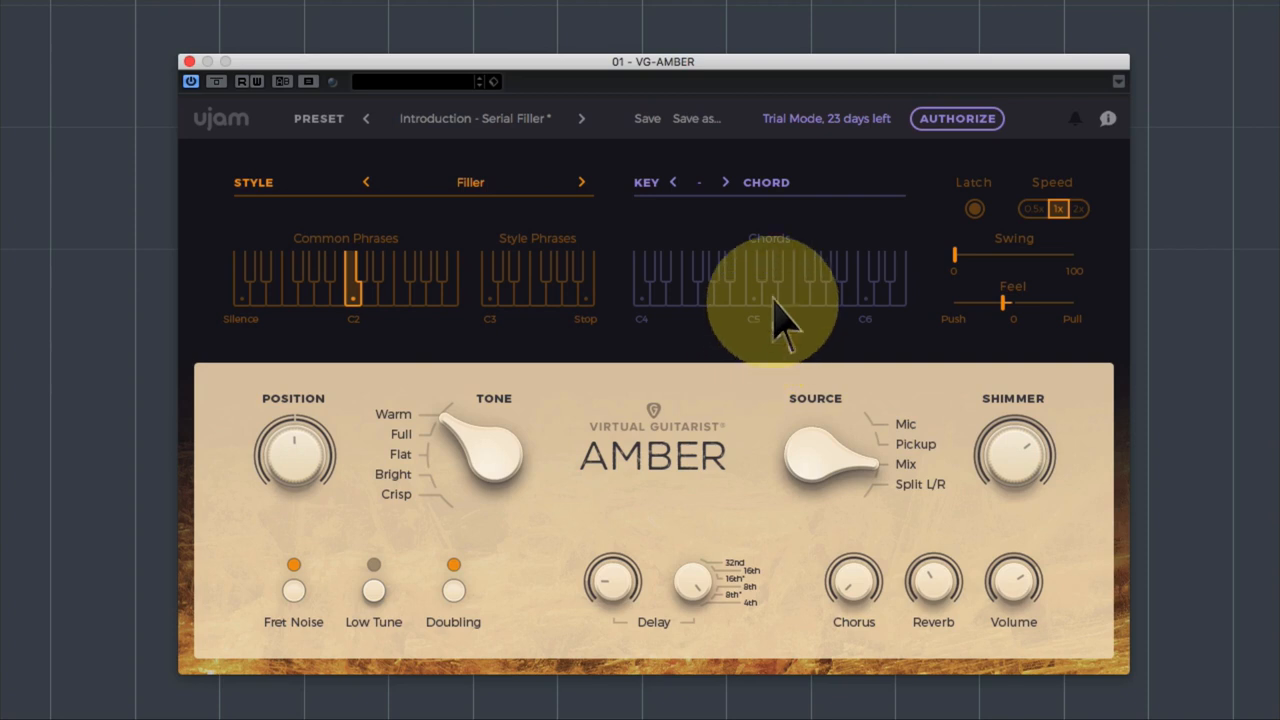
click(641, 280)
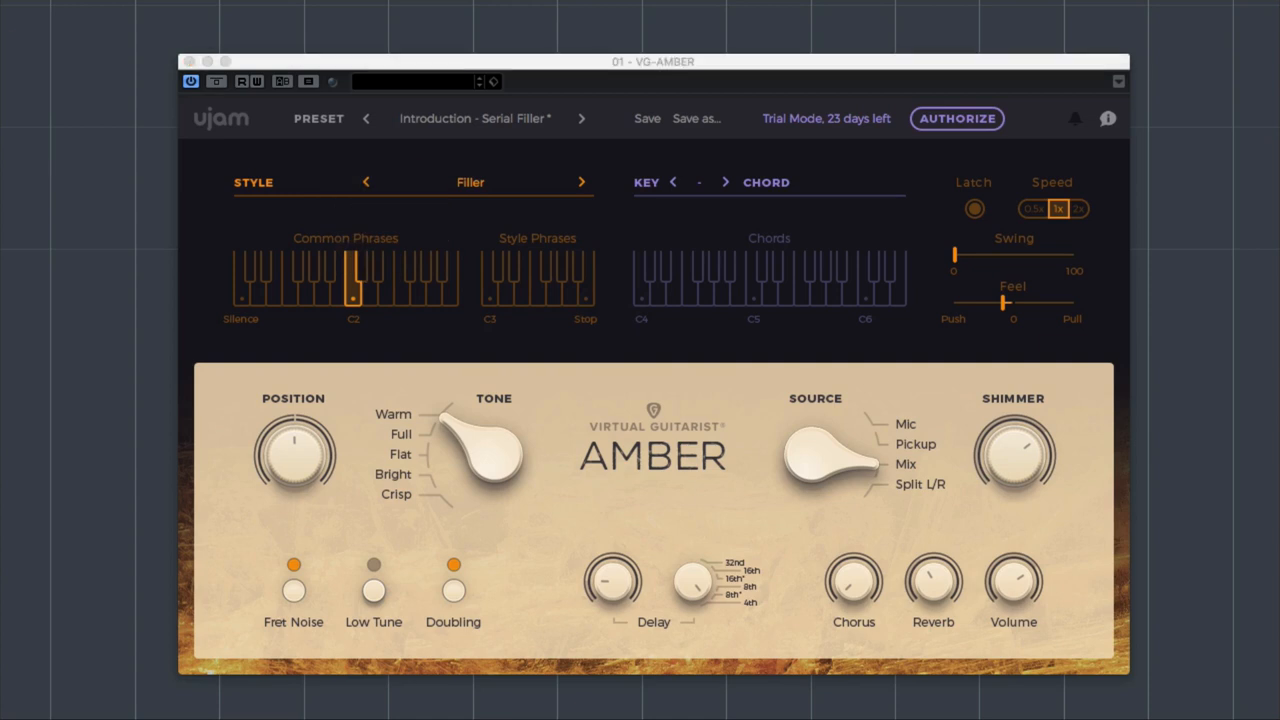
mouse_move(35, 270)
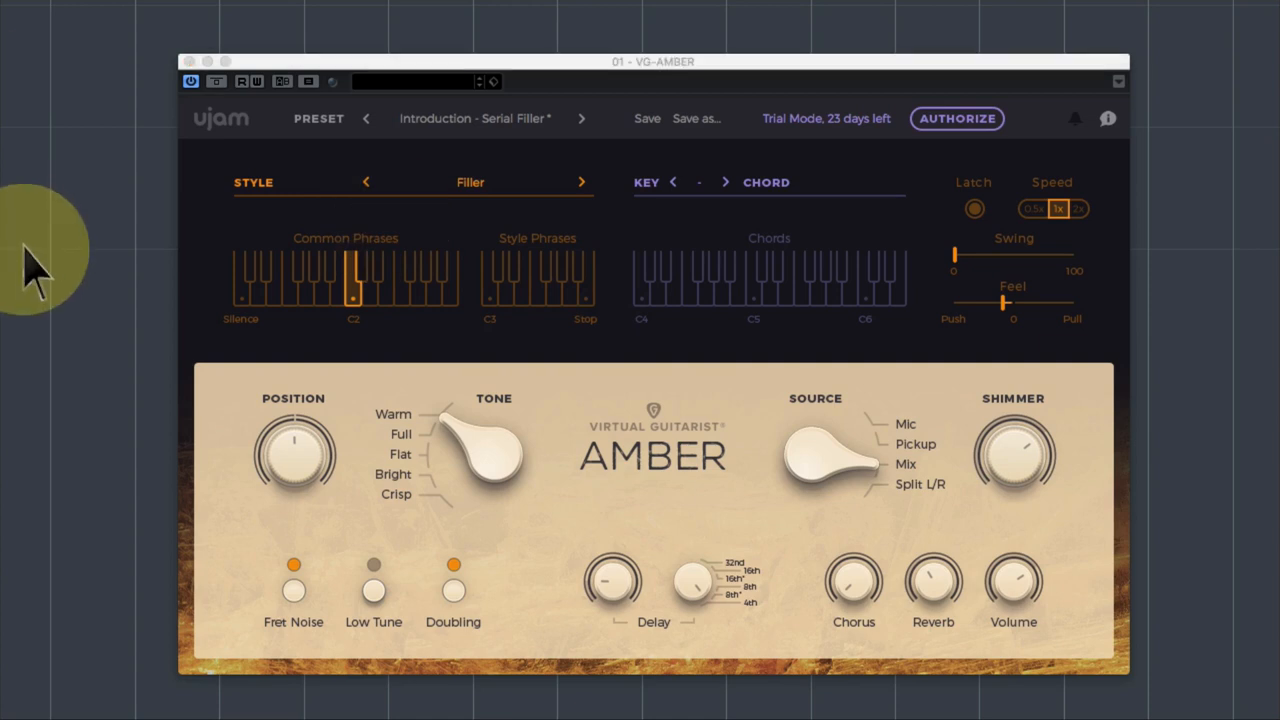